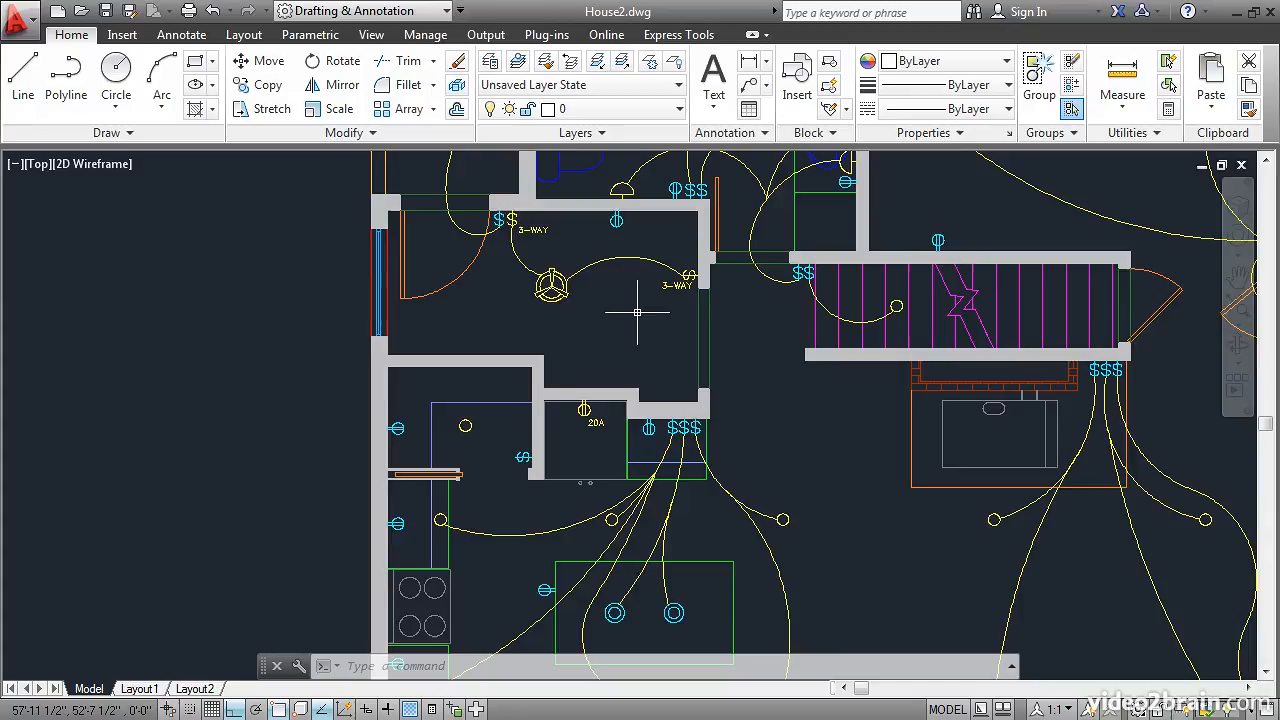
mouse_move(653, 303)
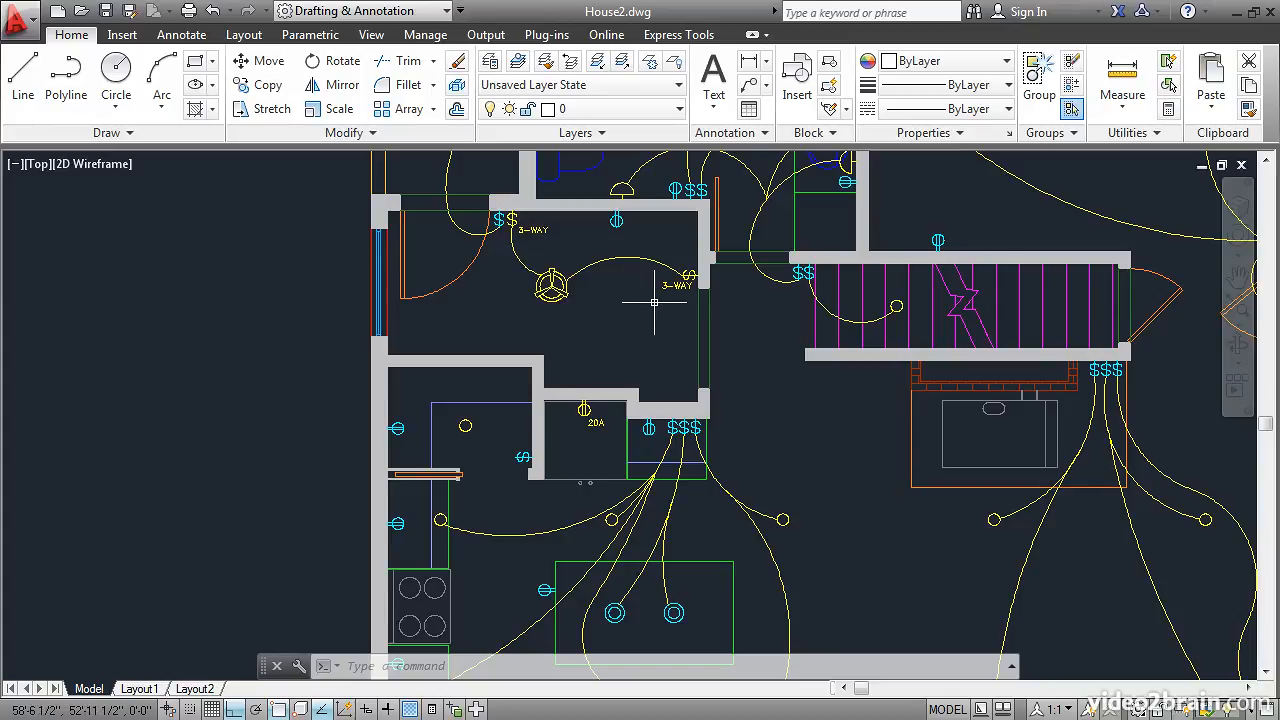
mouse_move(685, 287)
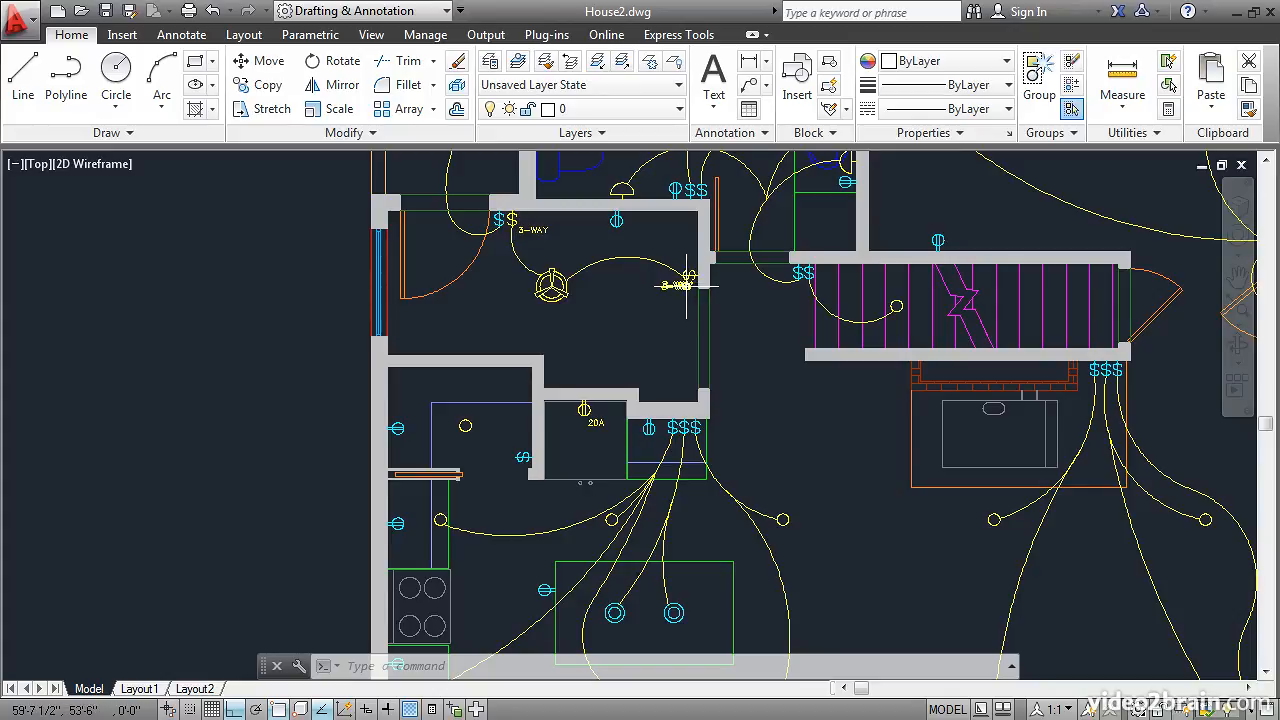
mouse_move(793, 287)
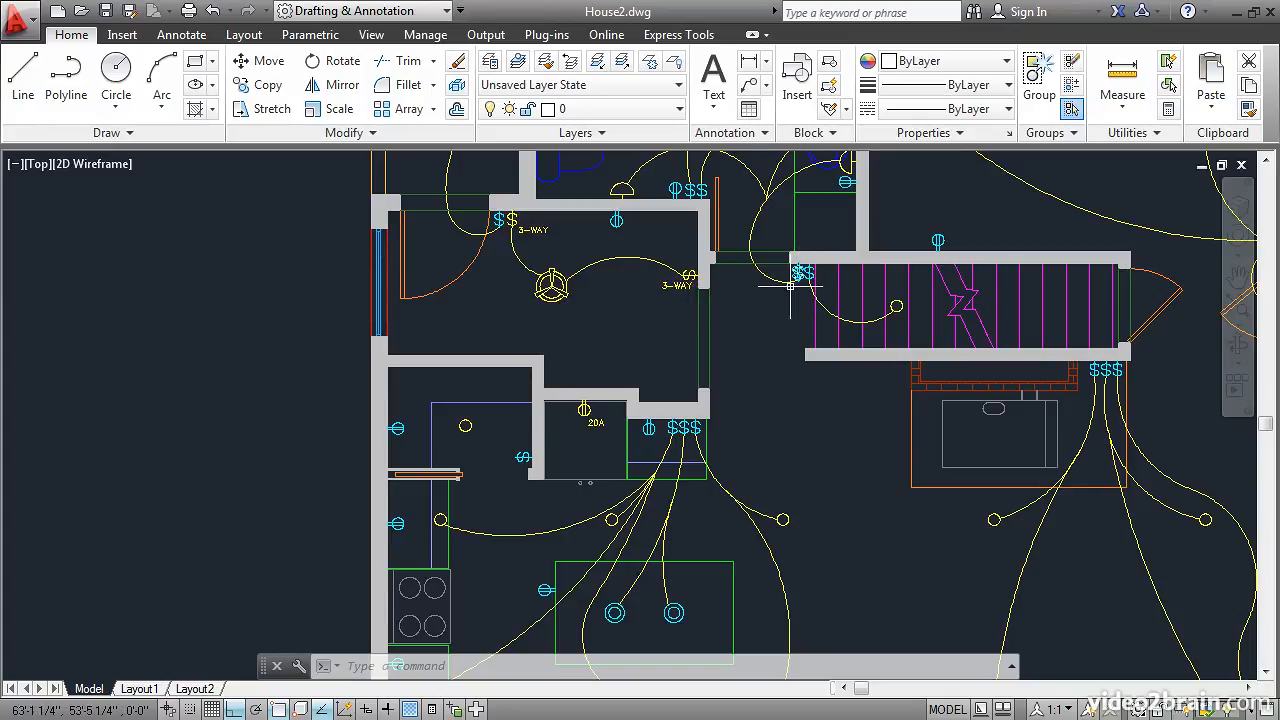
mouse_move(790, 285)
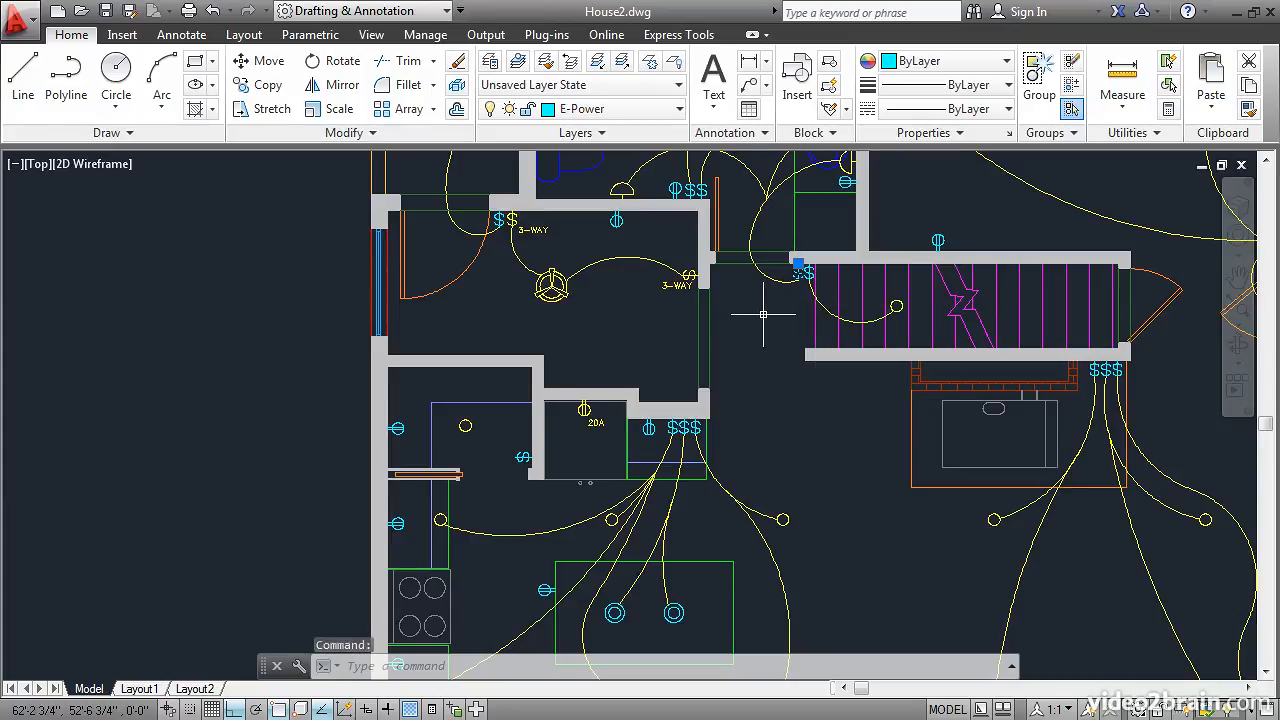
mouse_move(590, 108)
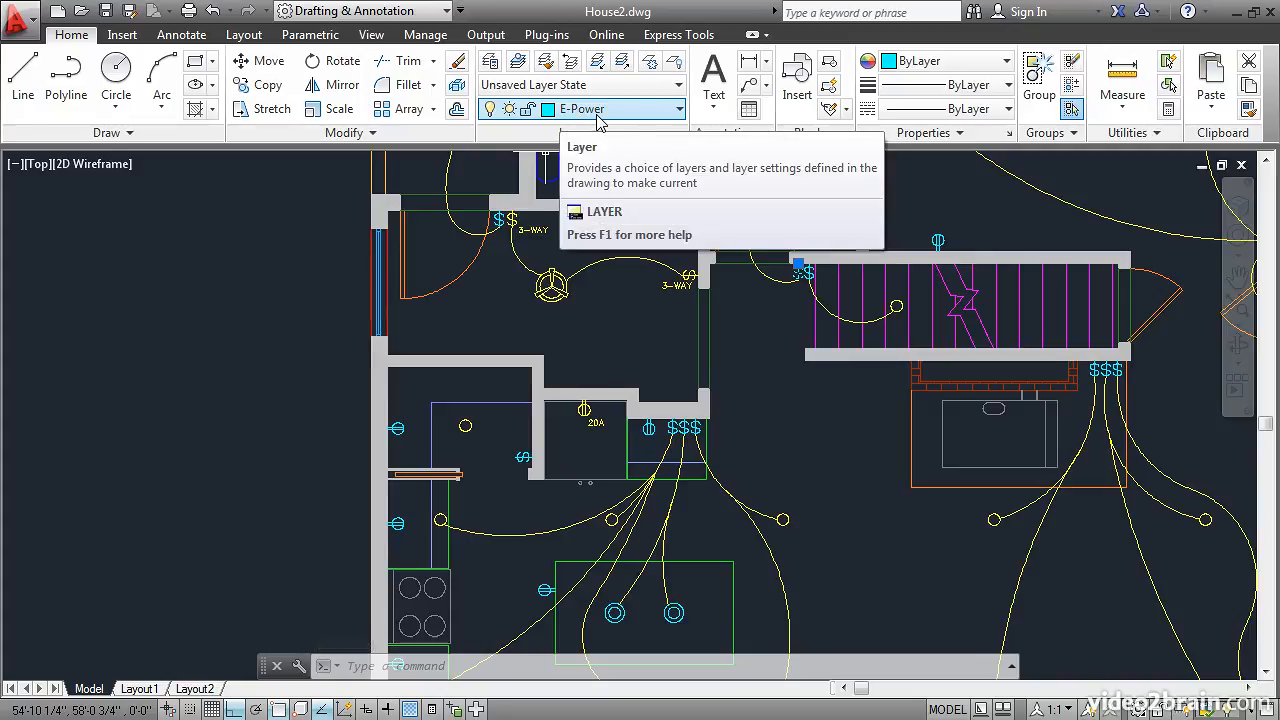
mouse_move(675, 118)
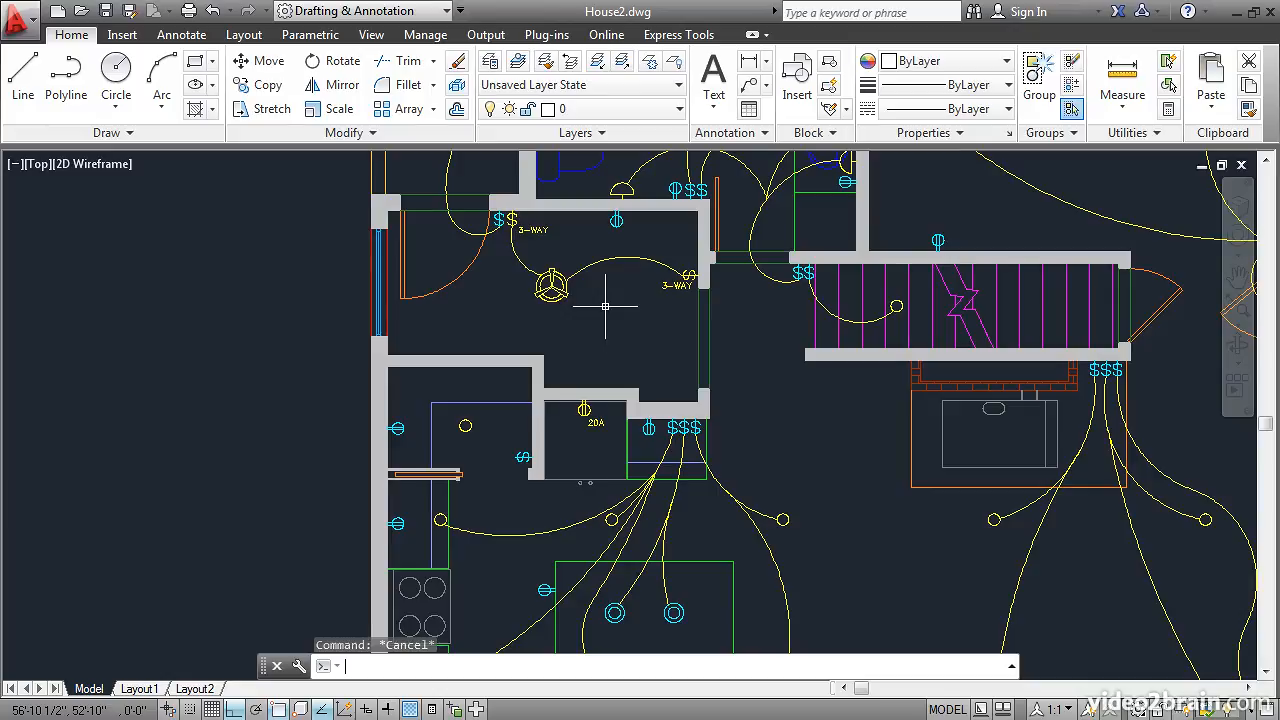
mouse_move(562, 110)
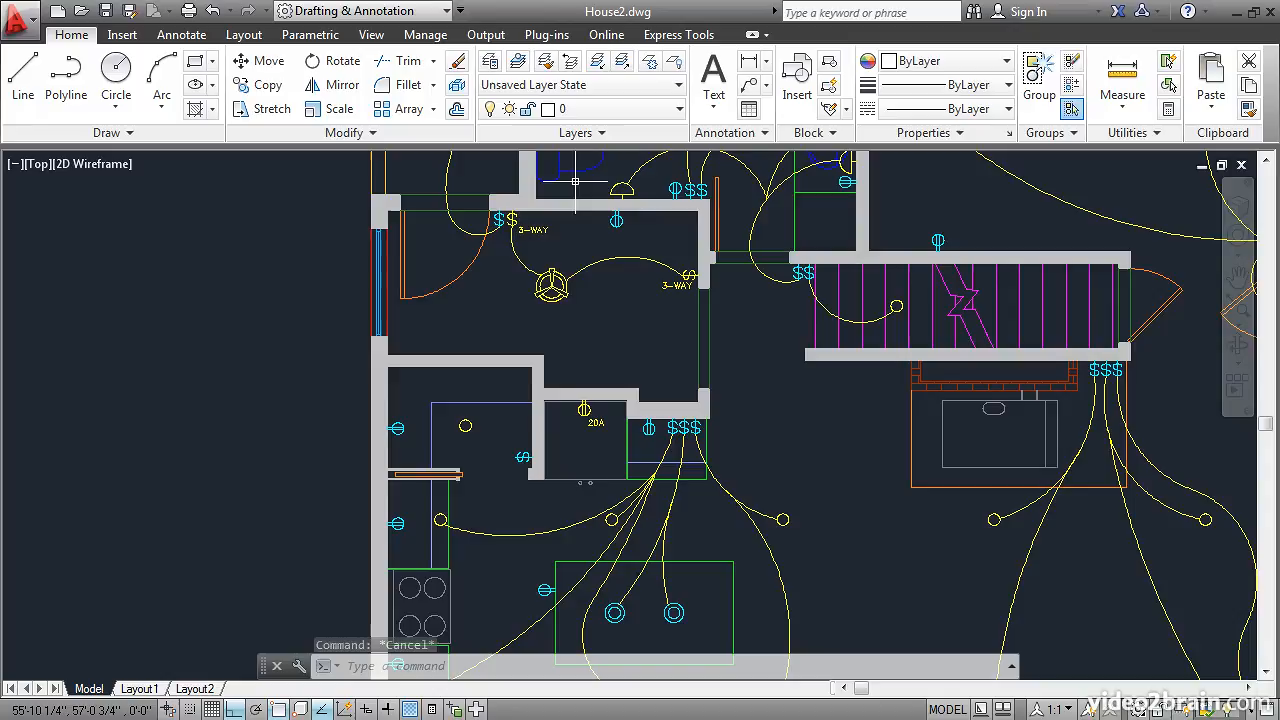
mouse_move(661, 318)
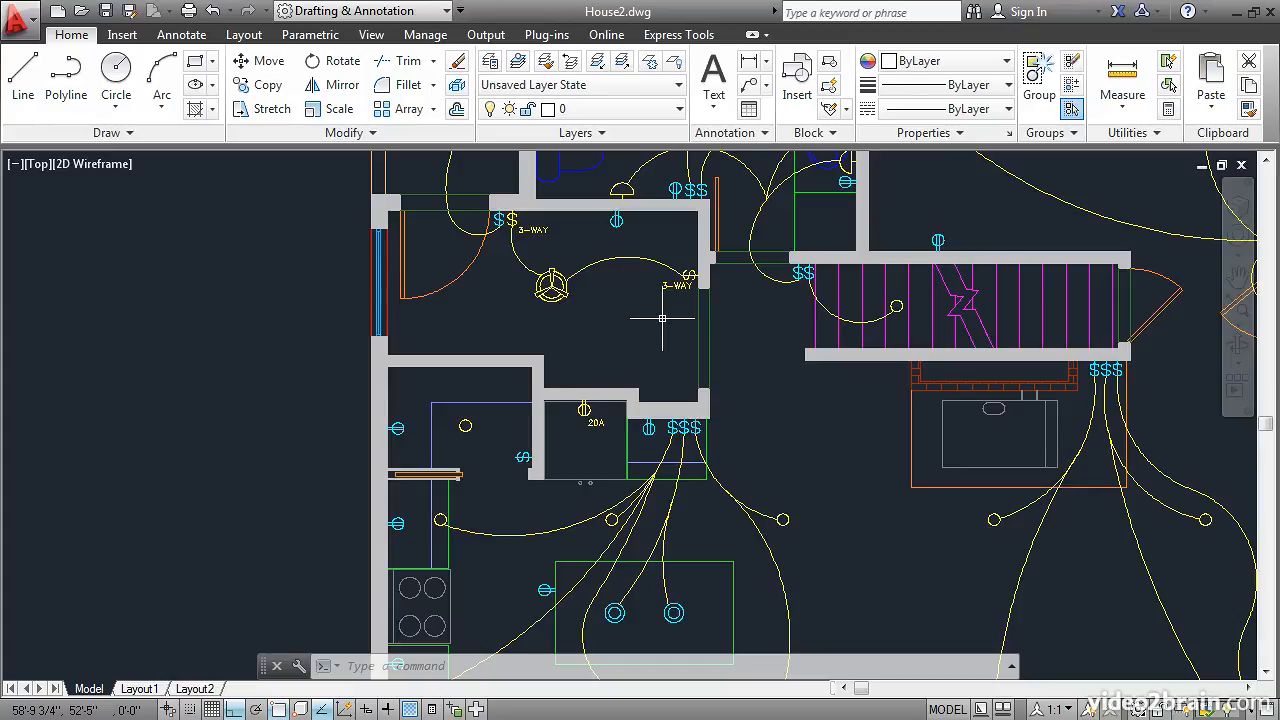
Step: Reassign the right-hand 3-WAY switch and its label from the ribbon Layer list to E-Power
scroll(up, 3)
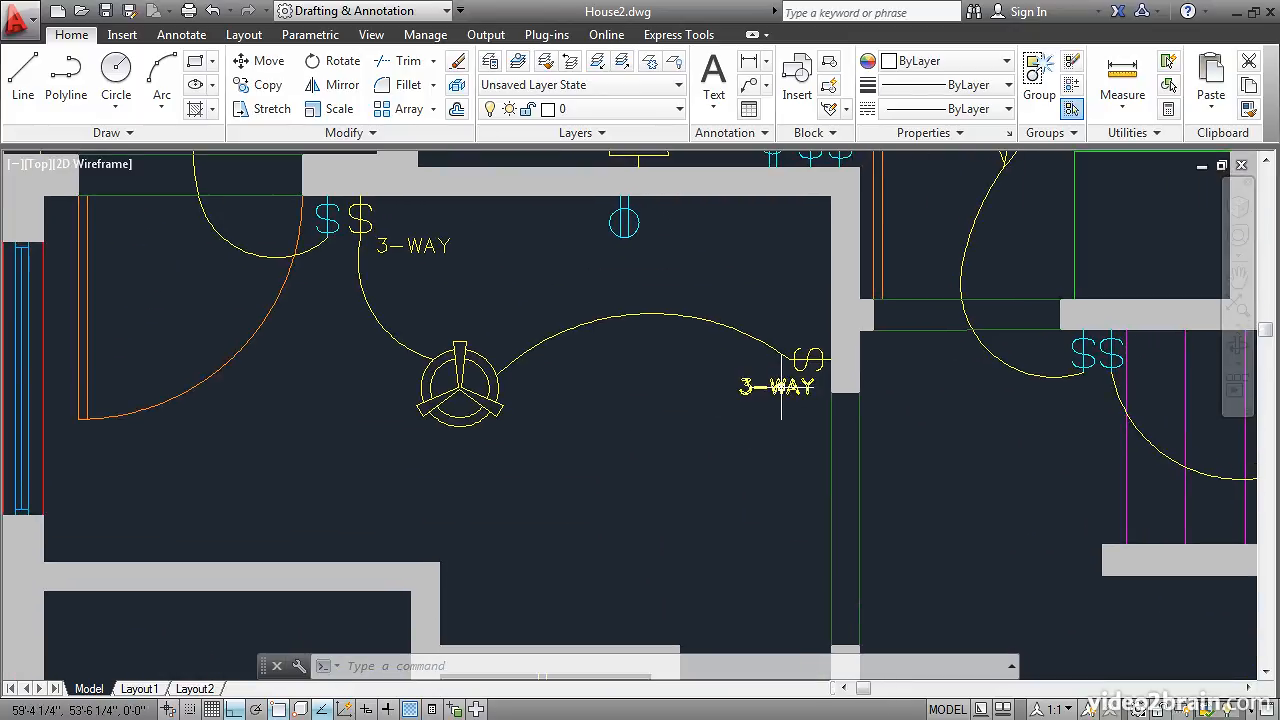
click(800, 360)
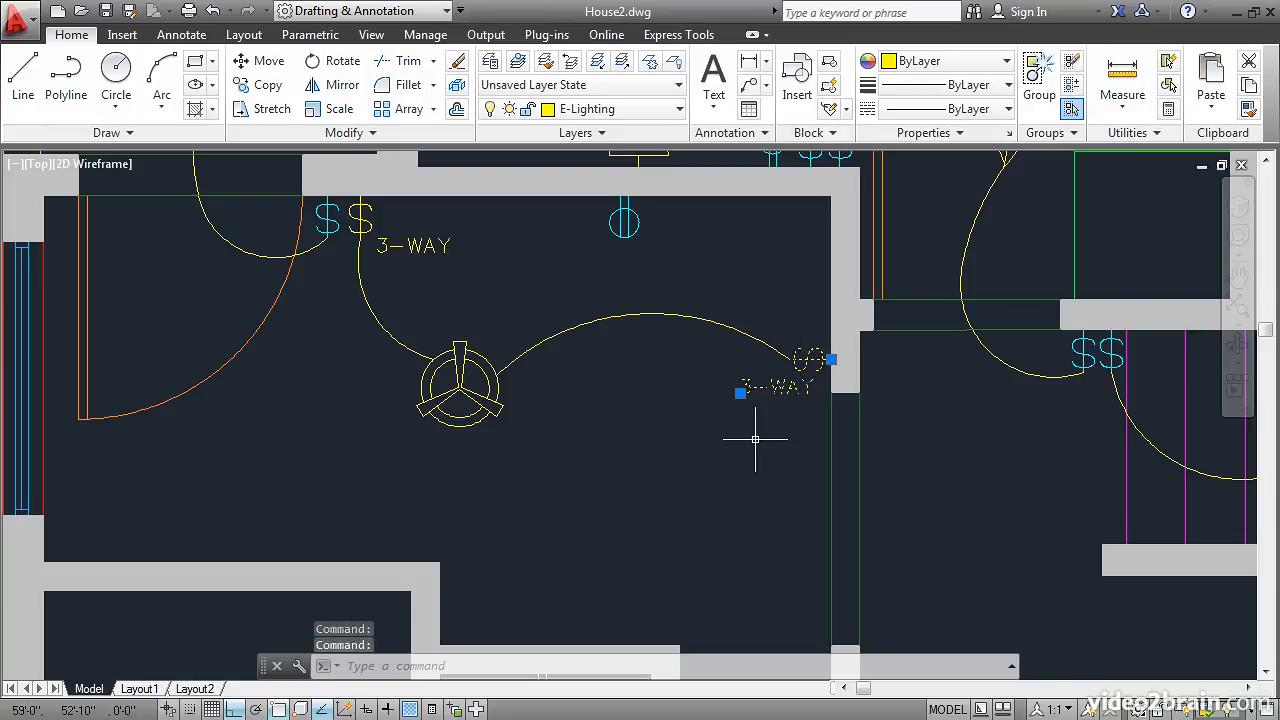
mouse_move(573, 247)
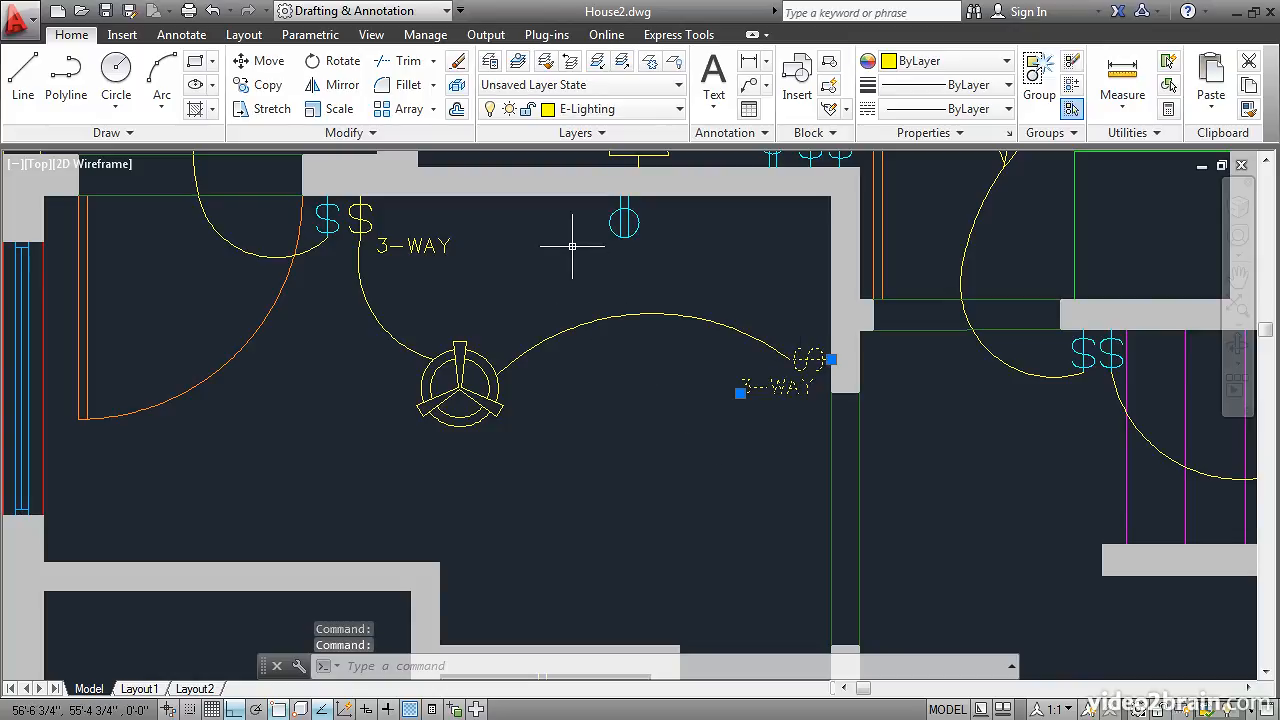
mouse_move(660, 109)
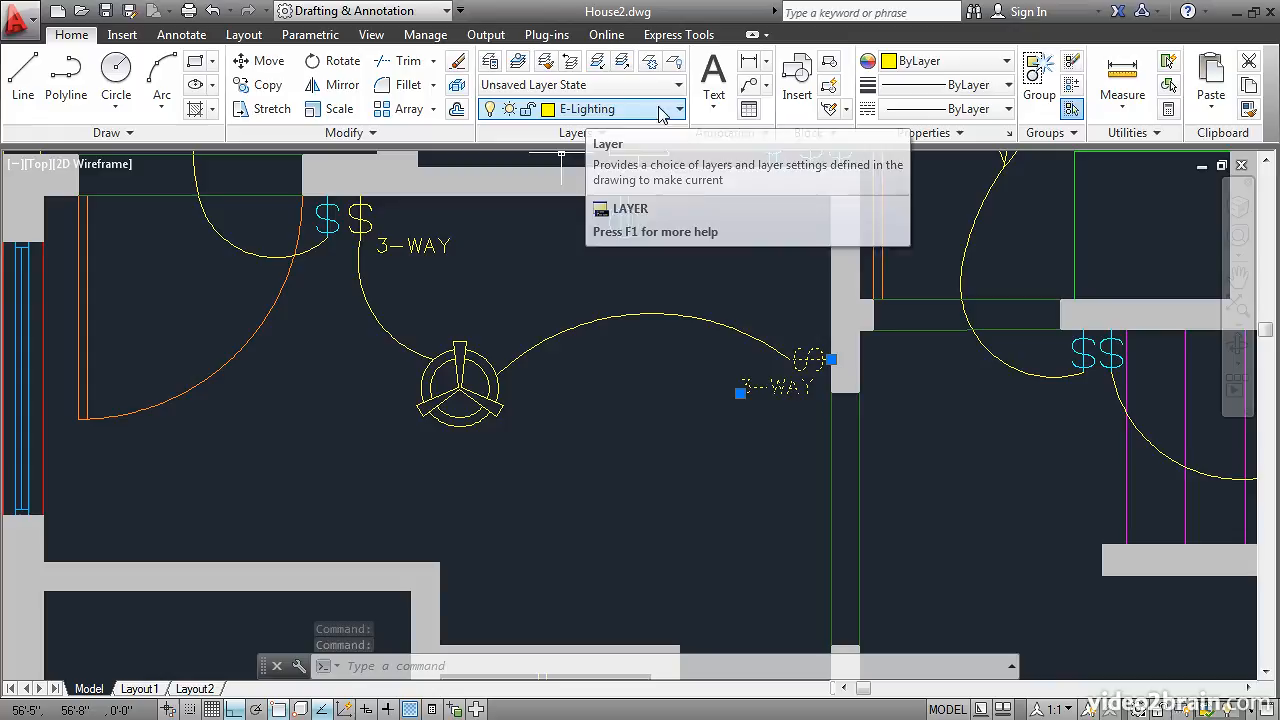
click(676, 109)
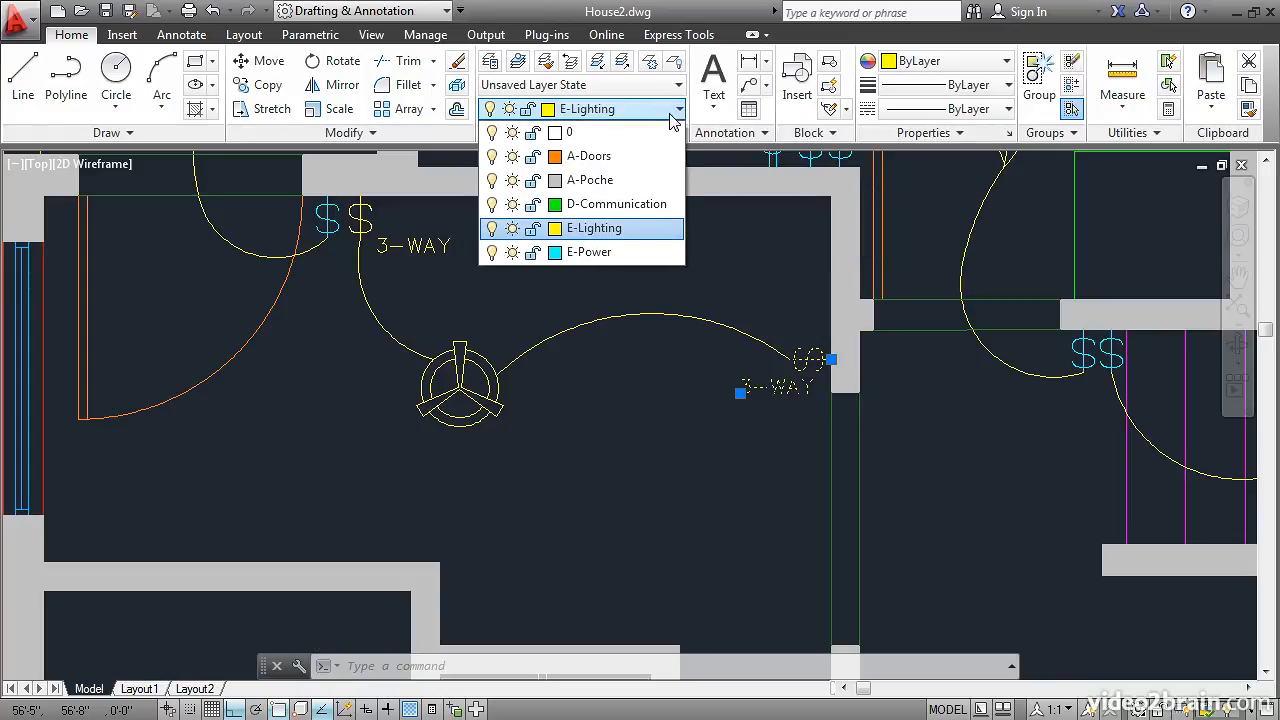
mouse_move(590, 252)
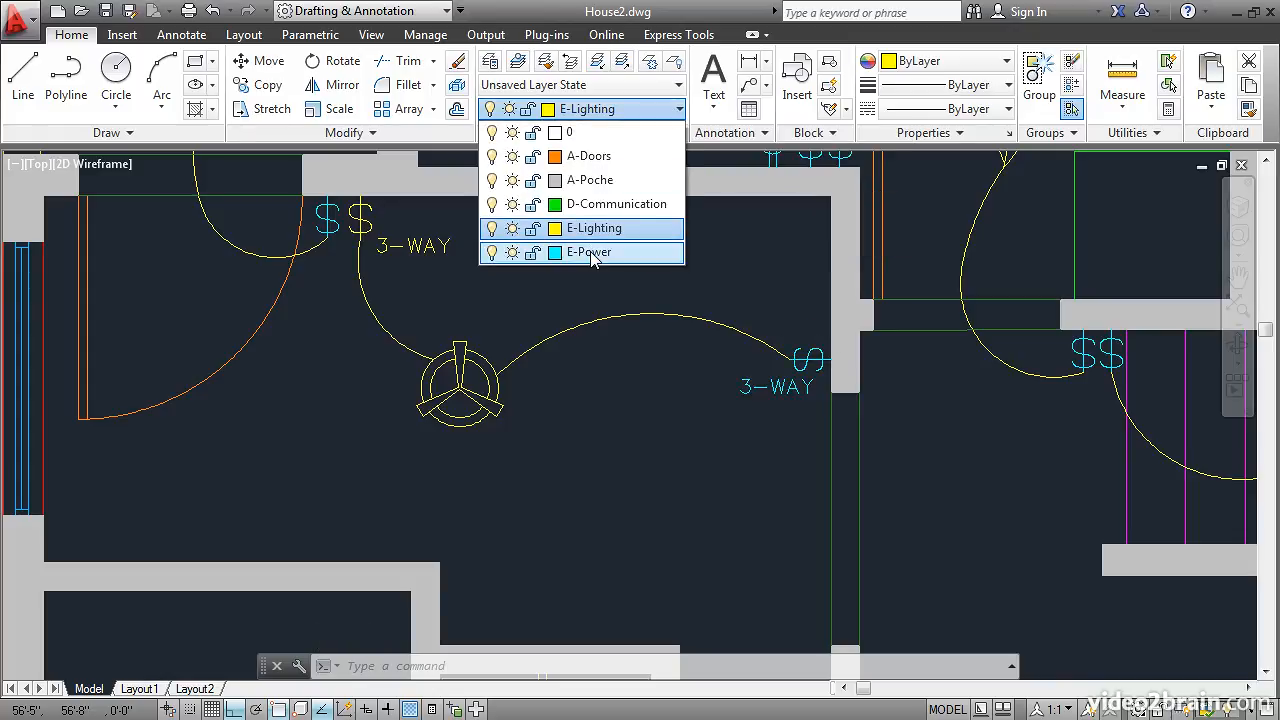
click(588, 252)
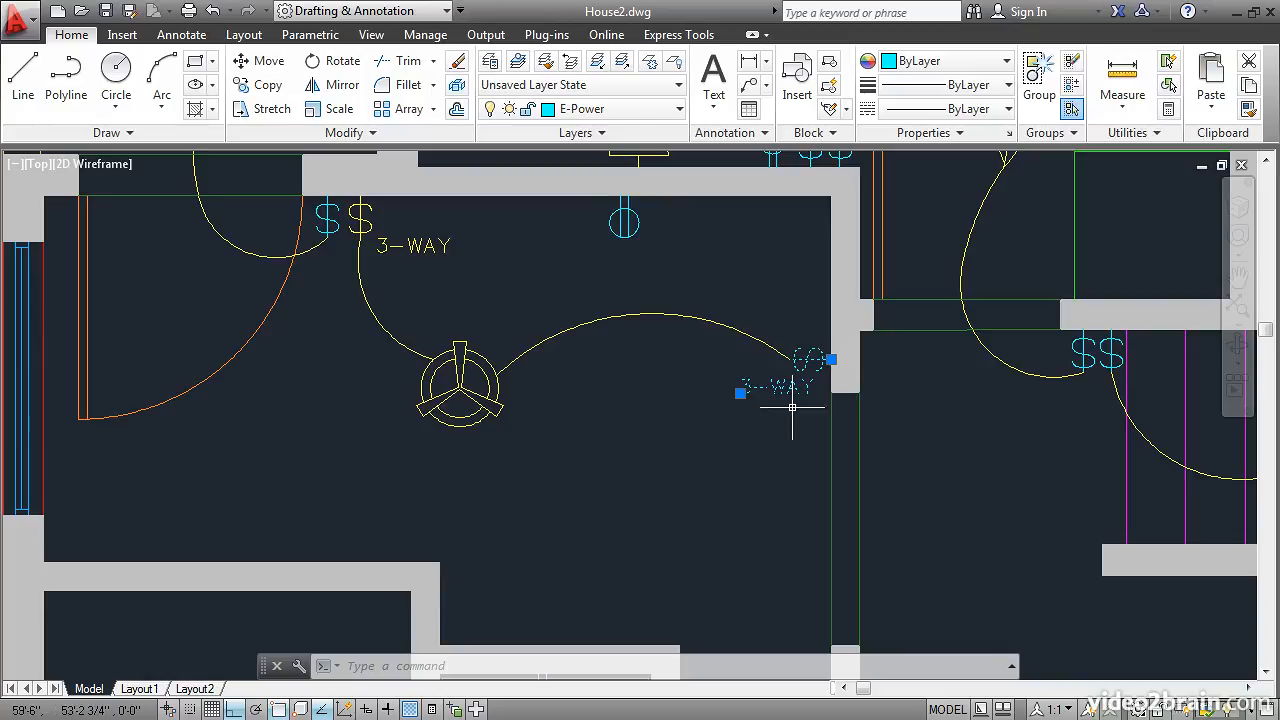
mouse_move(713, 455)
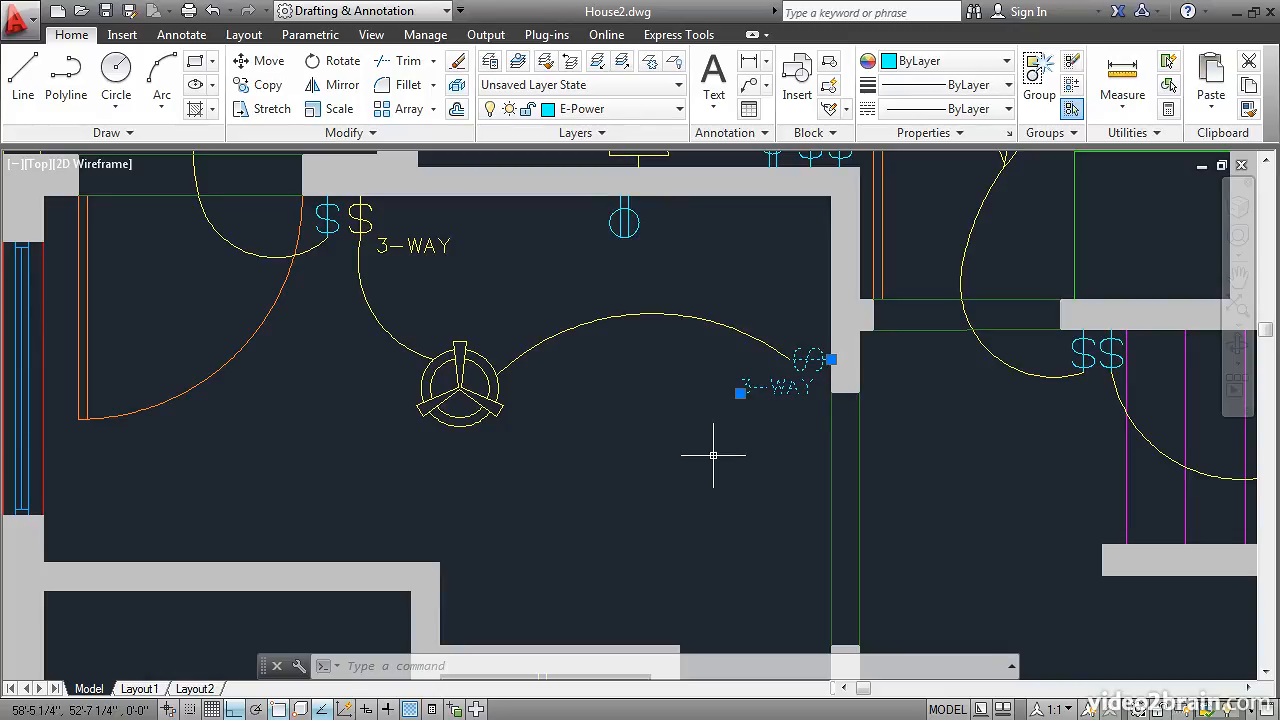
mouse_move(683, 458)
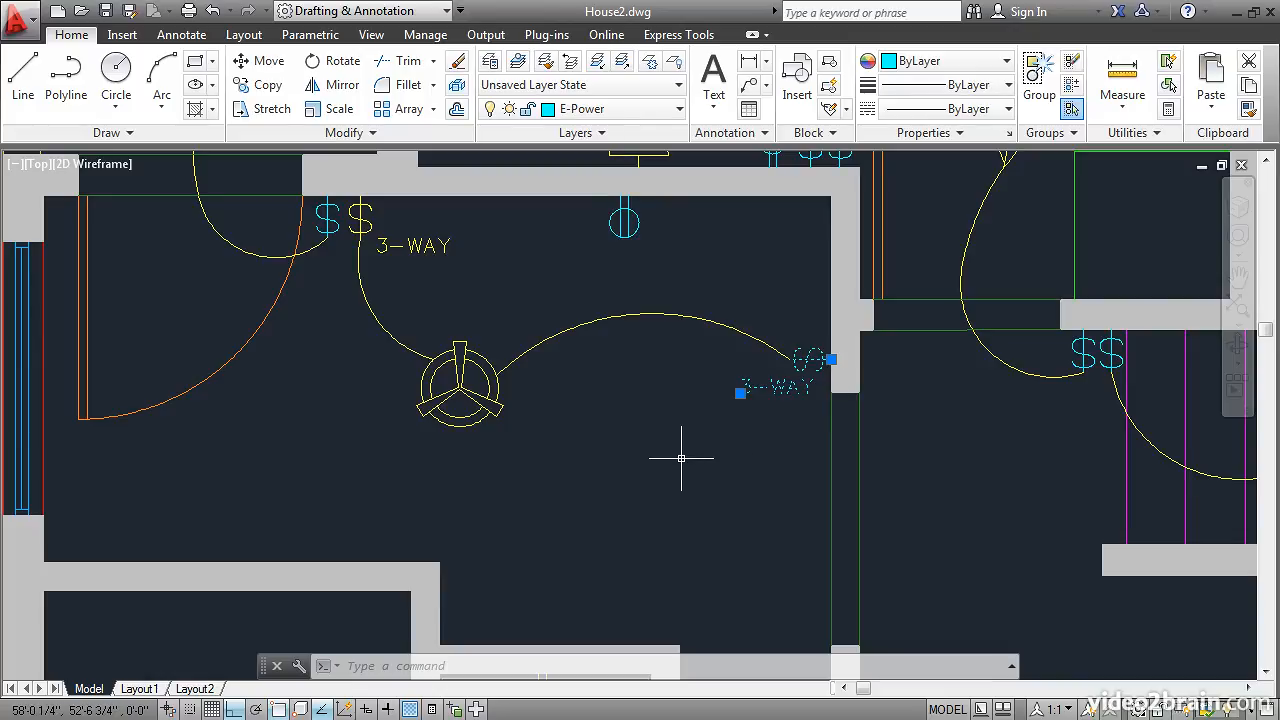
key(Escape)
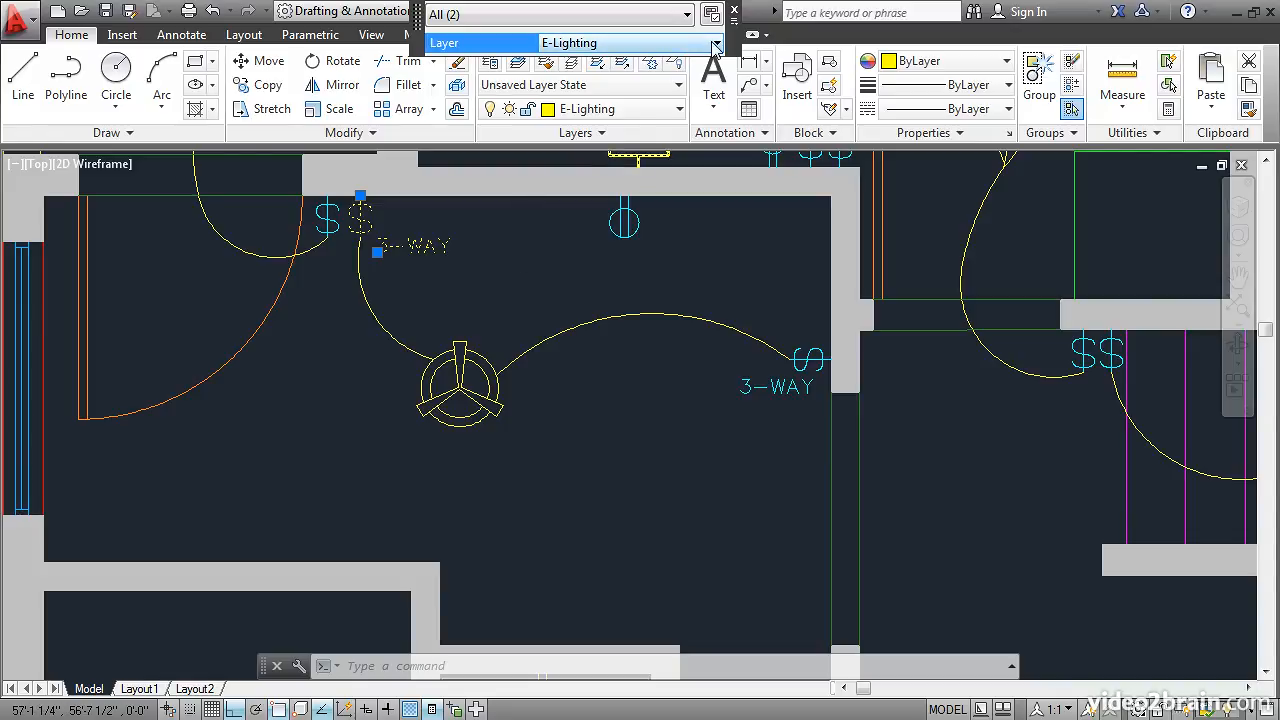
Step: Set the upper-left 3-WAY switch and its label to E-Power via Quick Properties
click(715, 45)
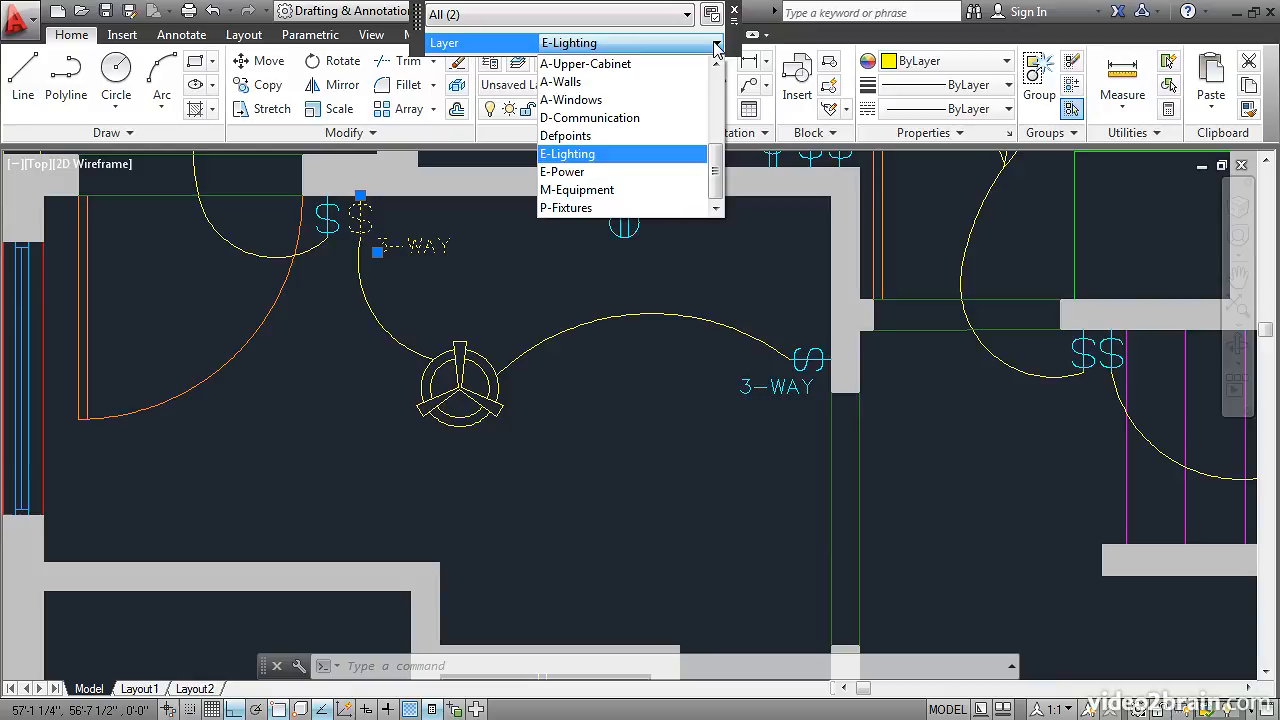
mouse_move(563, 171)
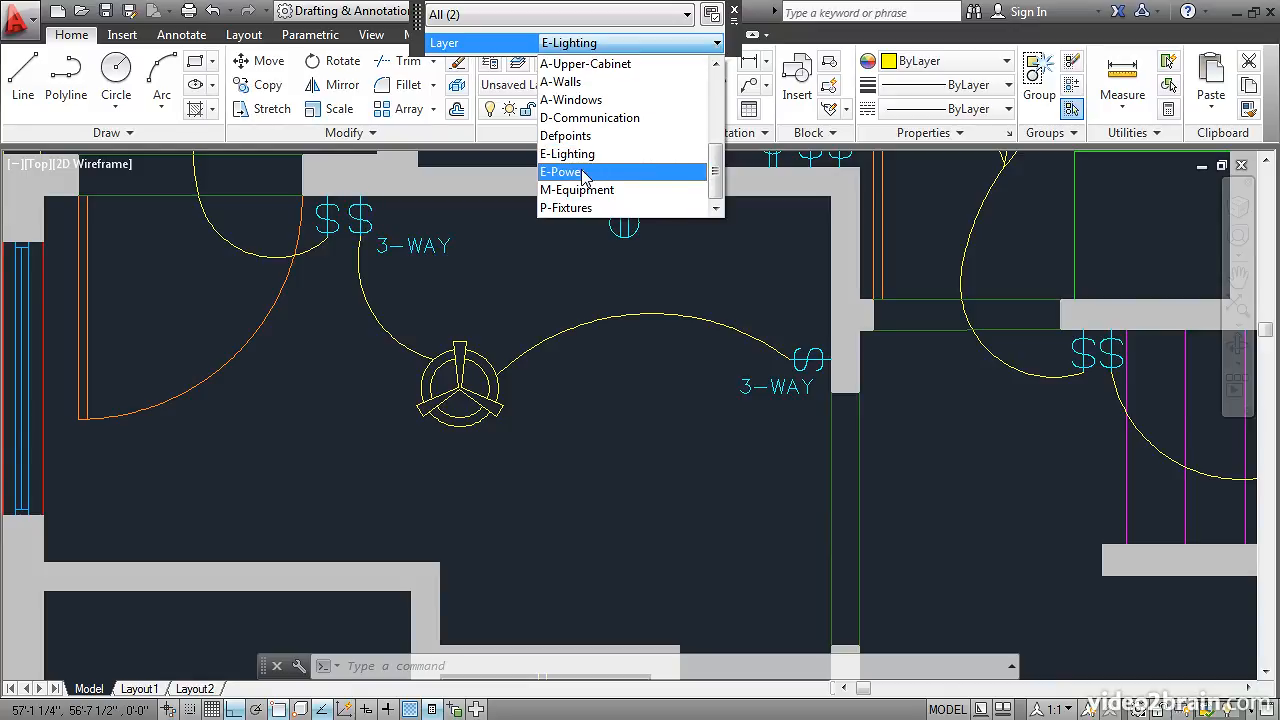
click(561, 171)
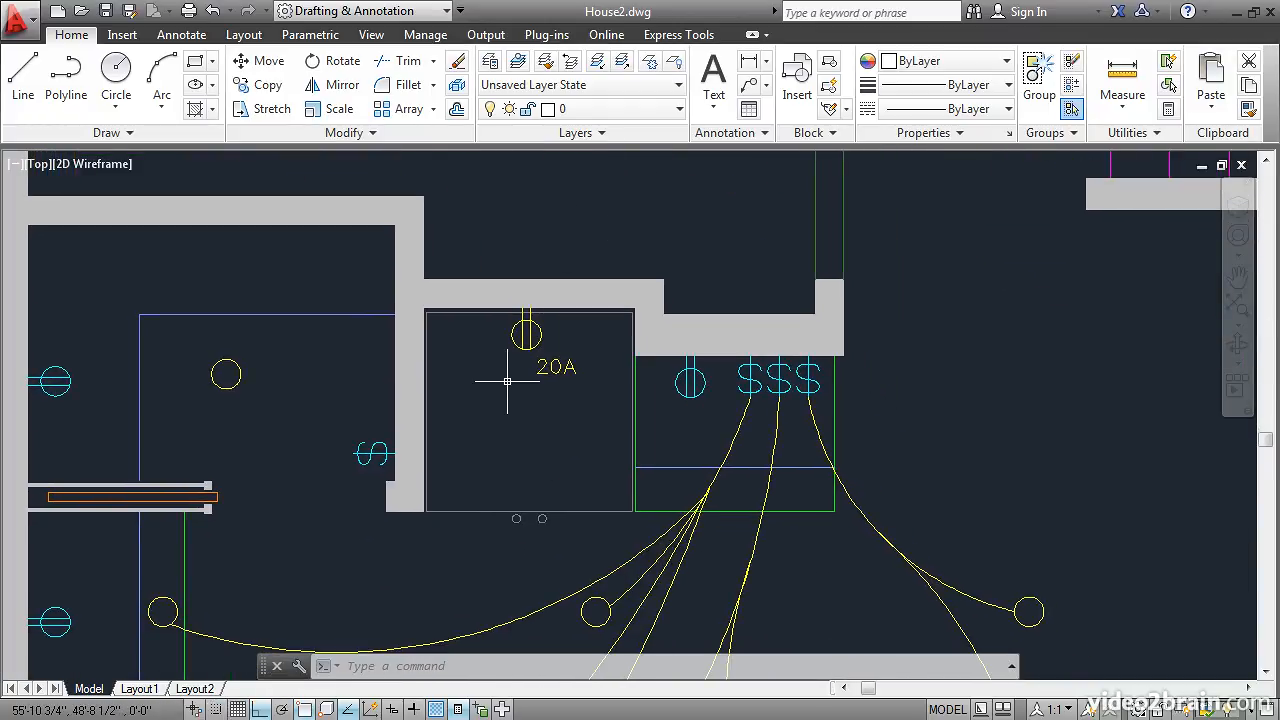
mouse_move(555, 347)
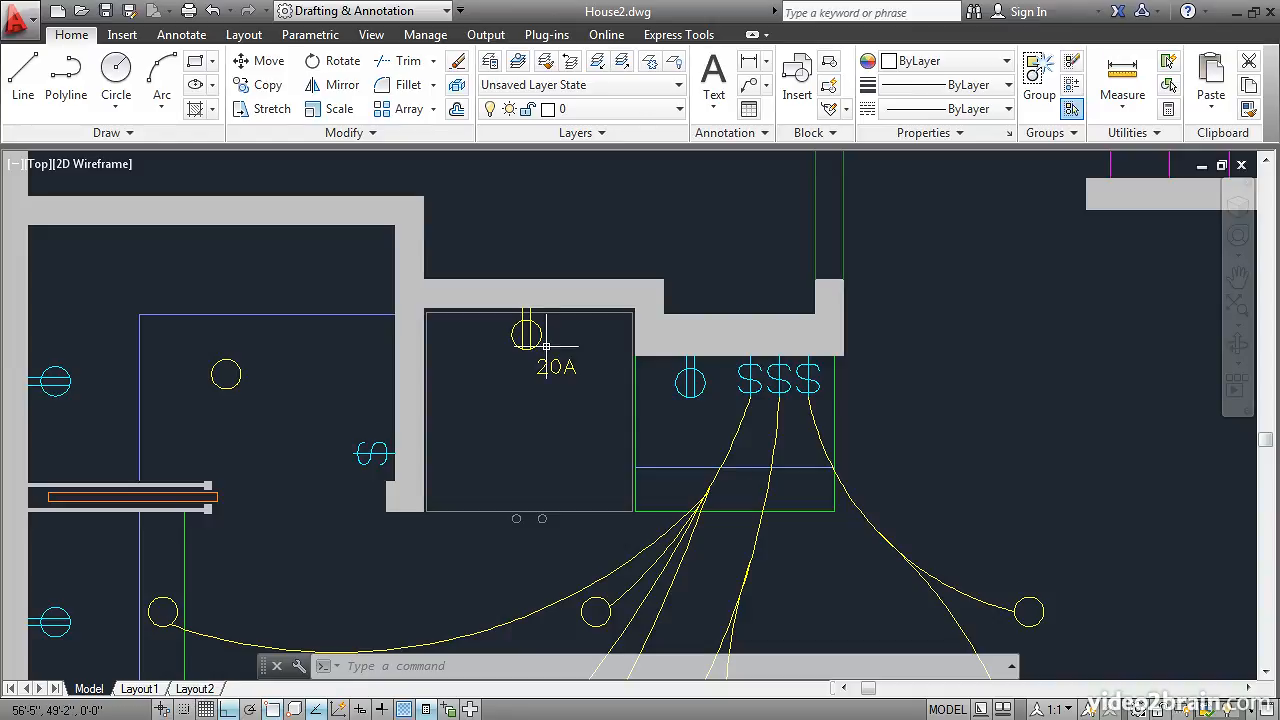
Step: Change the 20A receptacle and its label from E-Lighting to E-Power in the Properties palette
click(527, 335)
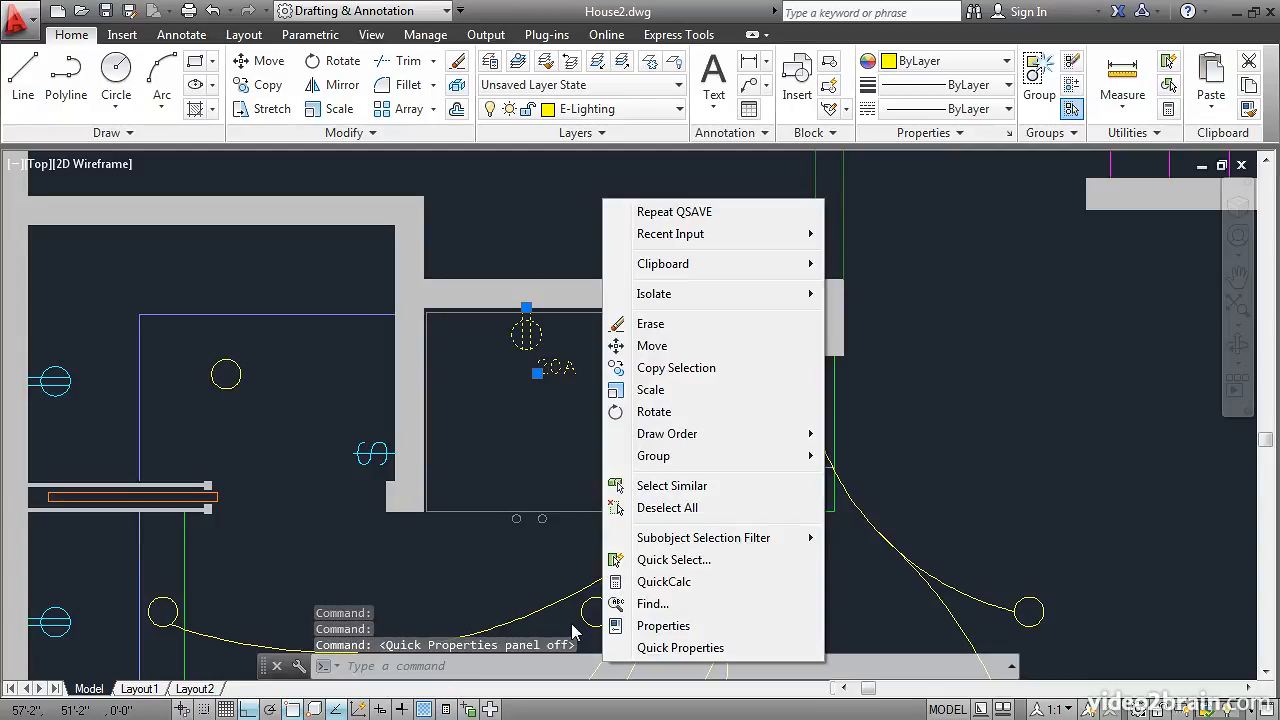
click(663, 625)
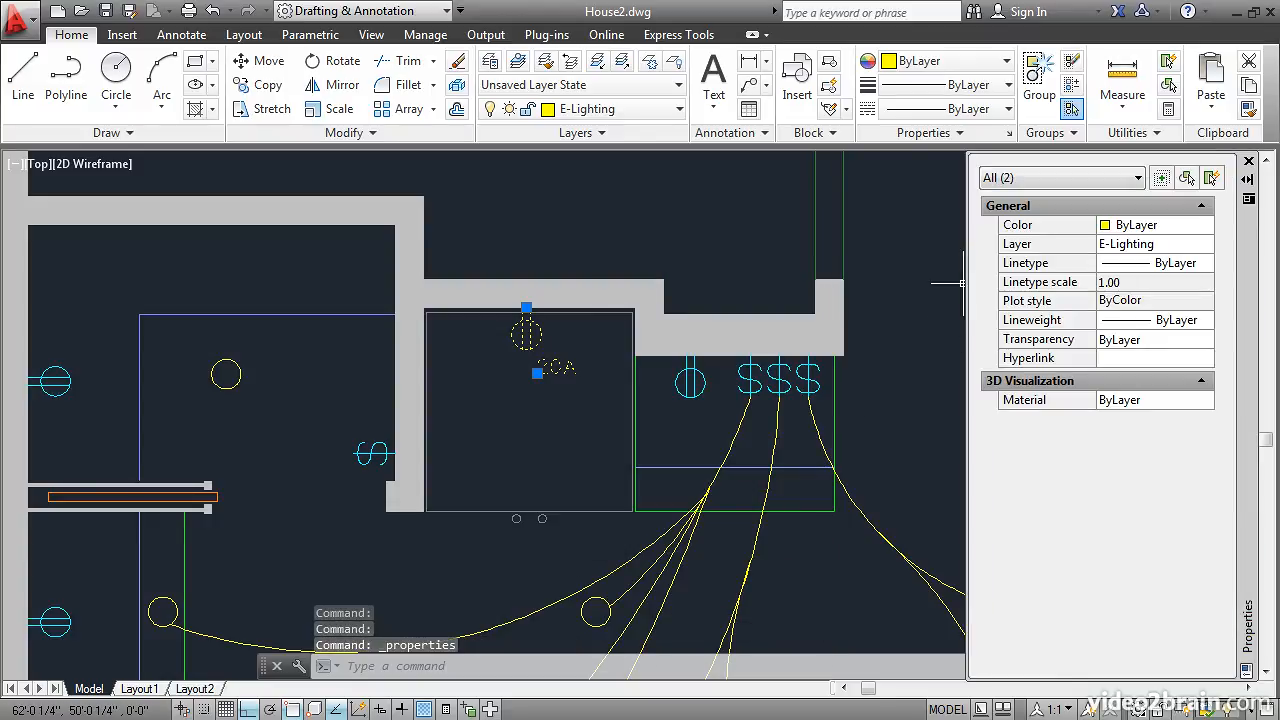
mouse_move(985, 342)
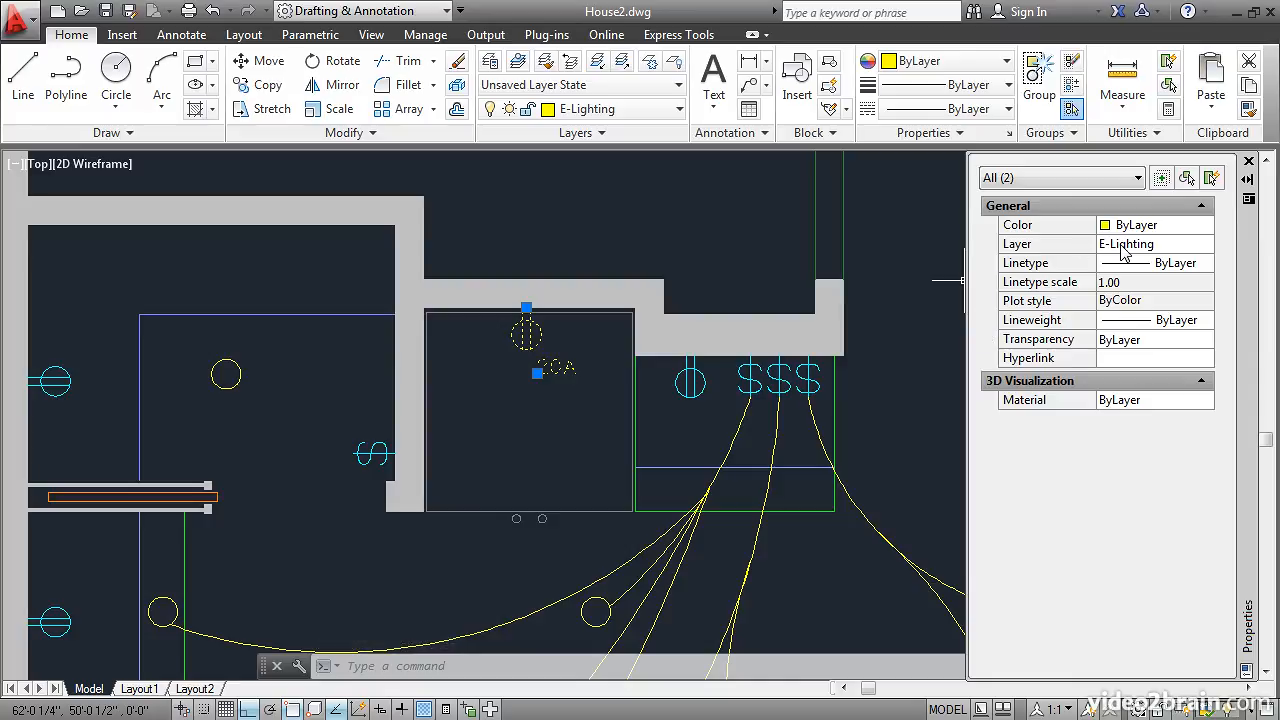
click(1207, 243)
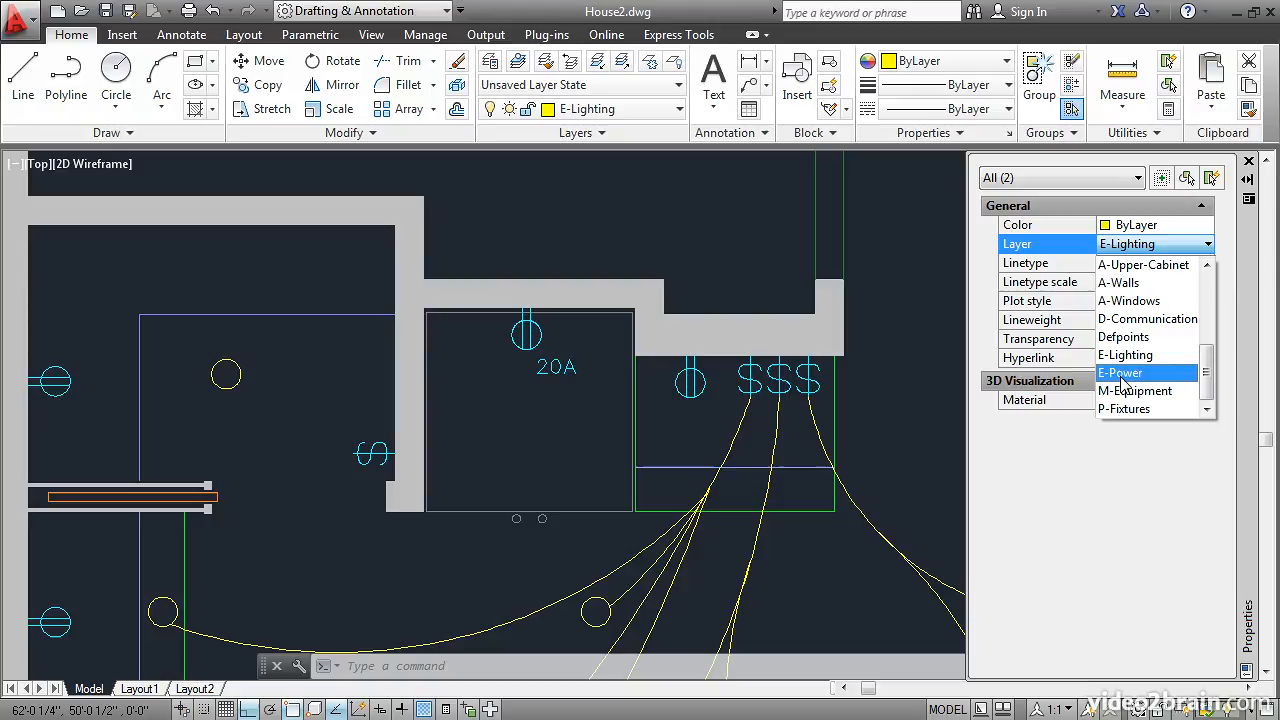
click(1120, 372)
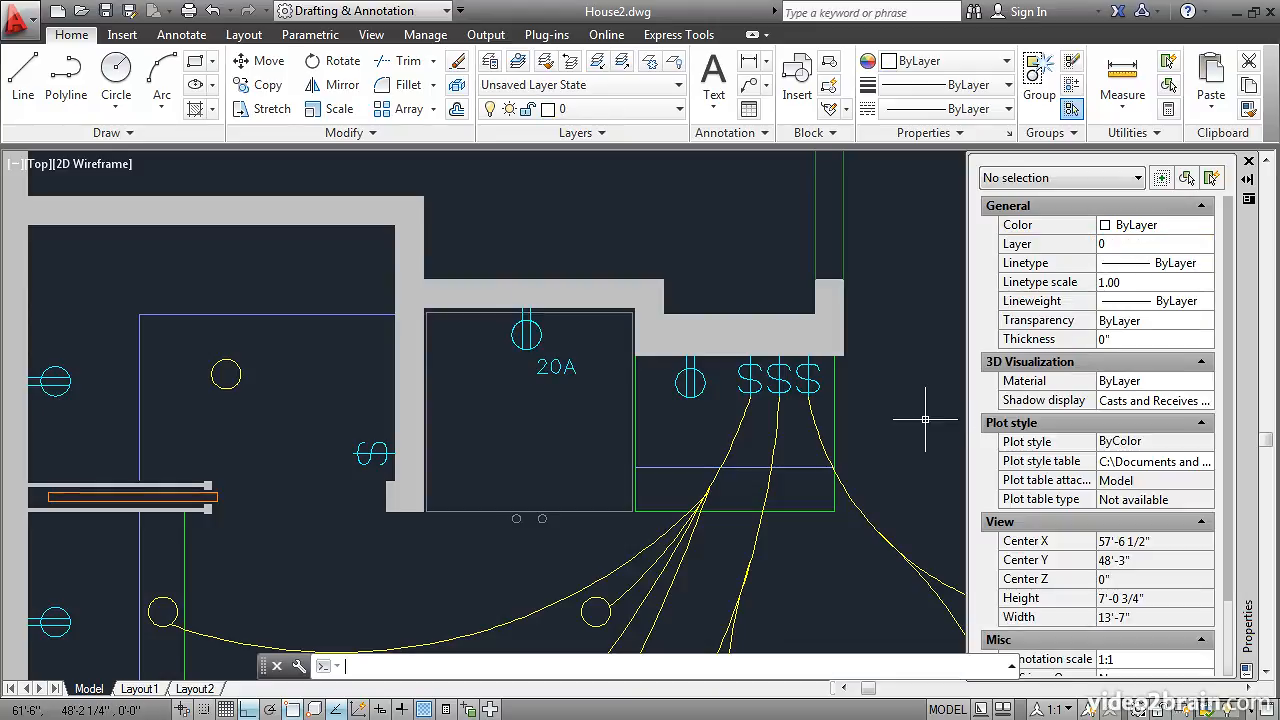
scroll(down, 3)
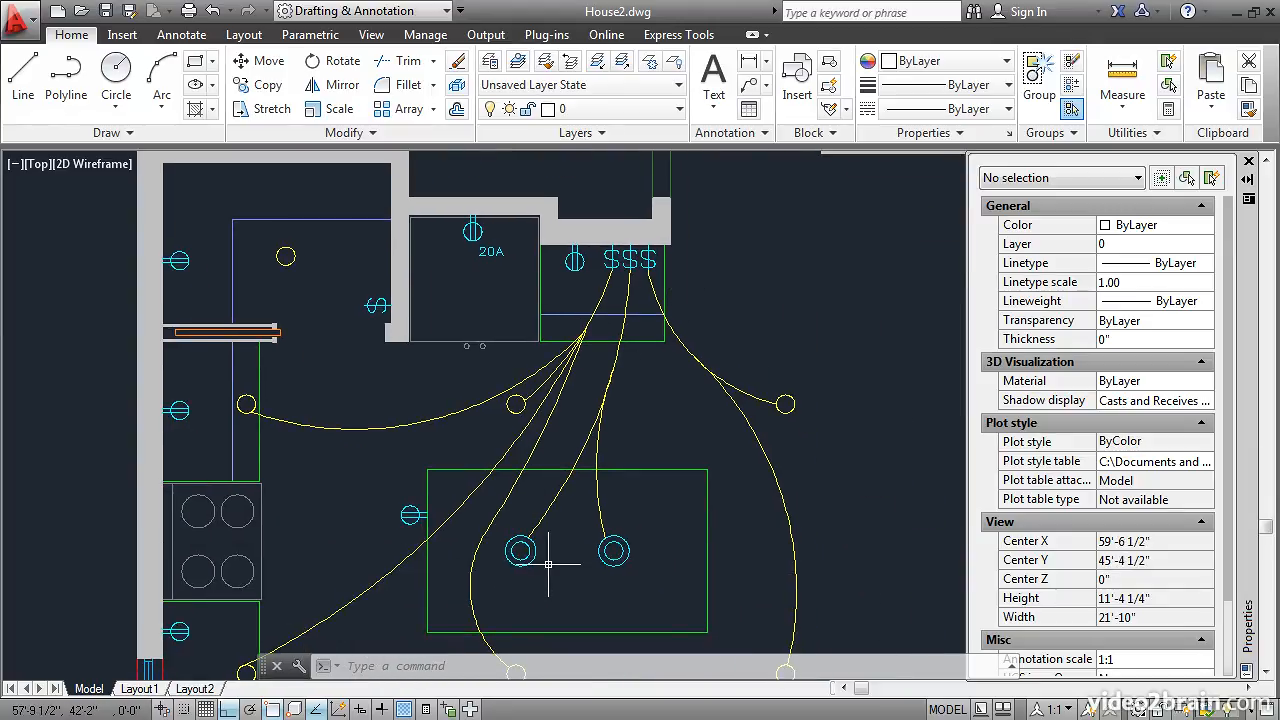
mouse_move(512, 588)
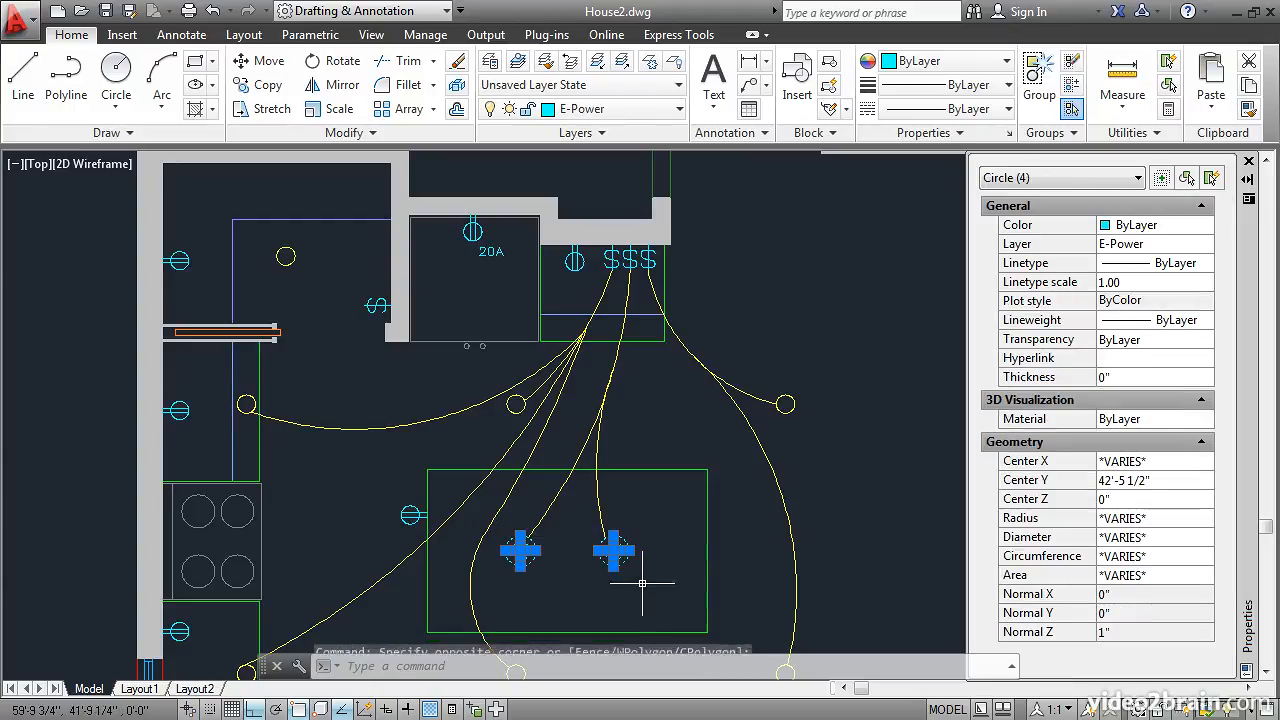
mouse_move(645, 322)
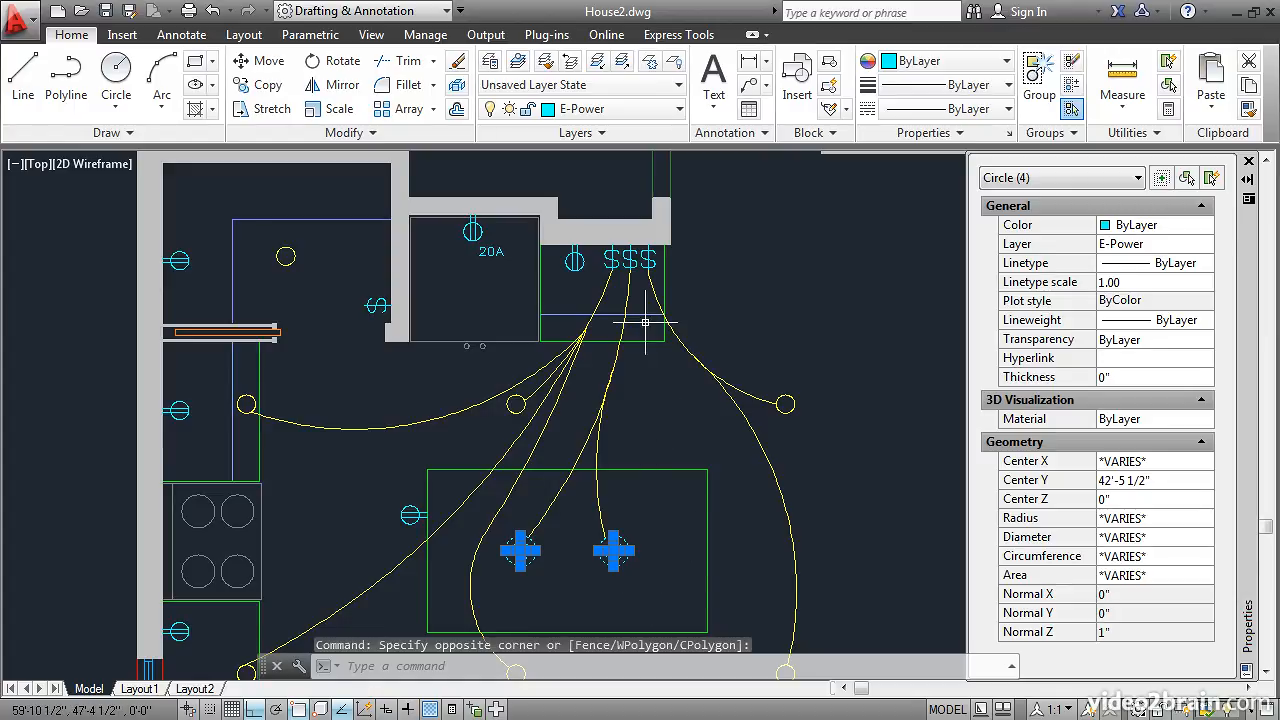
Step: Move the selected light fixture circles from E-Power onto the E-Lighting layer
click(676, 108)
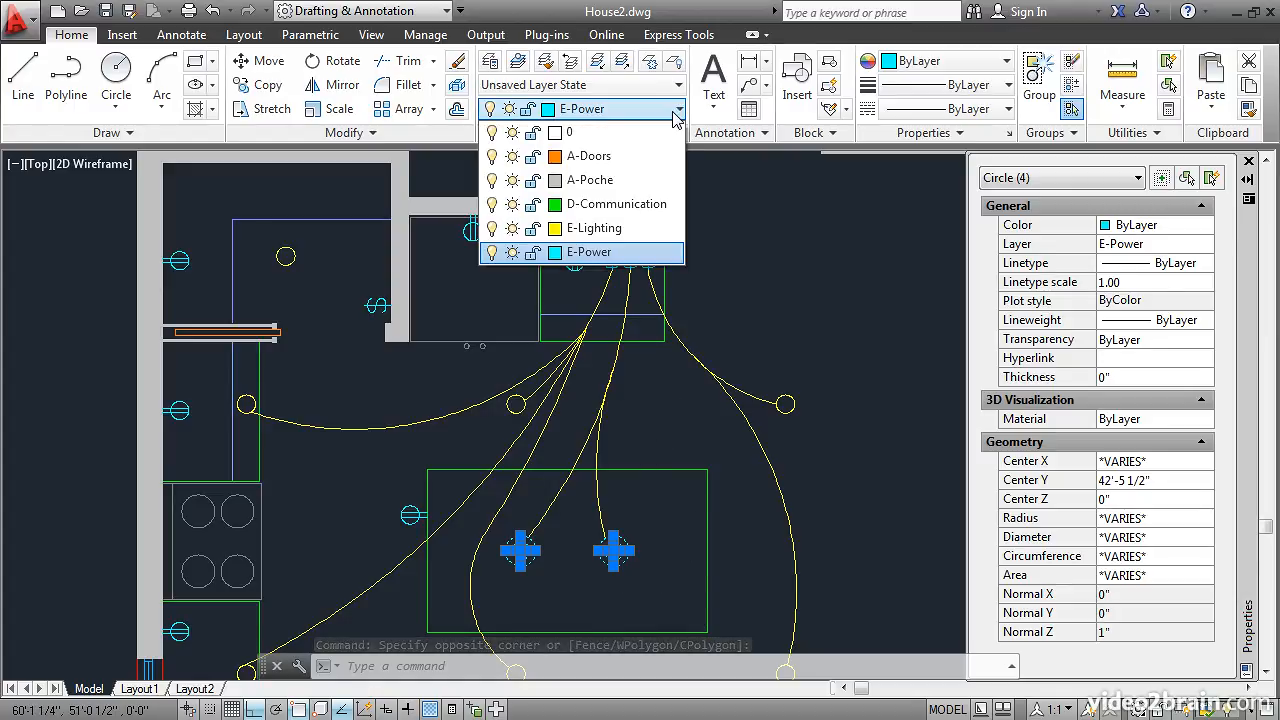
click(594, 228)
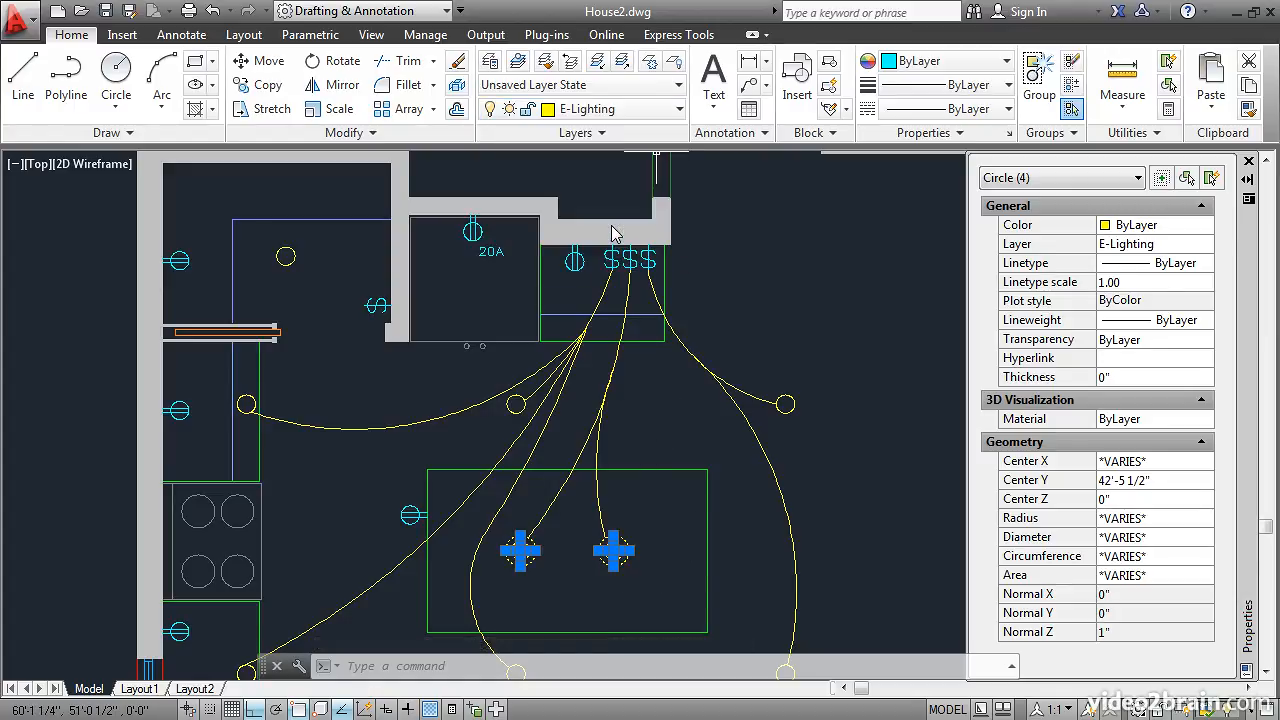
mouse_move(805, 452)
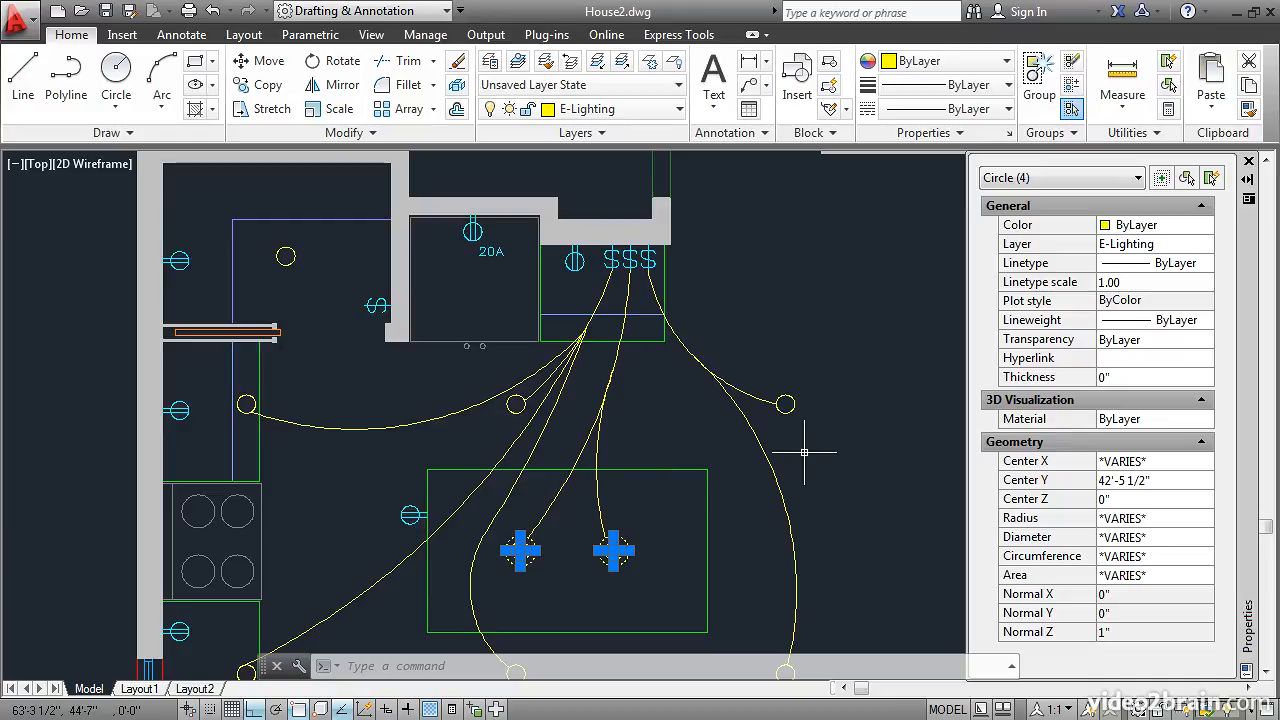
key(Escape)
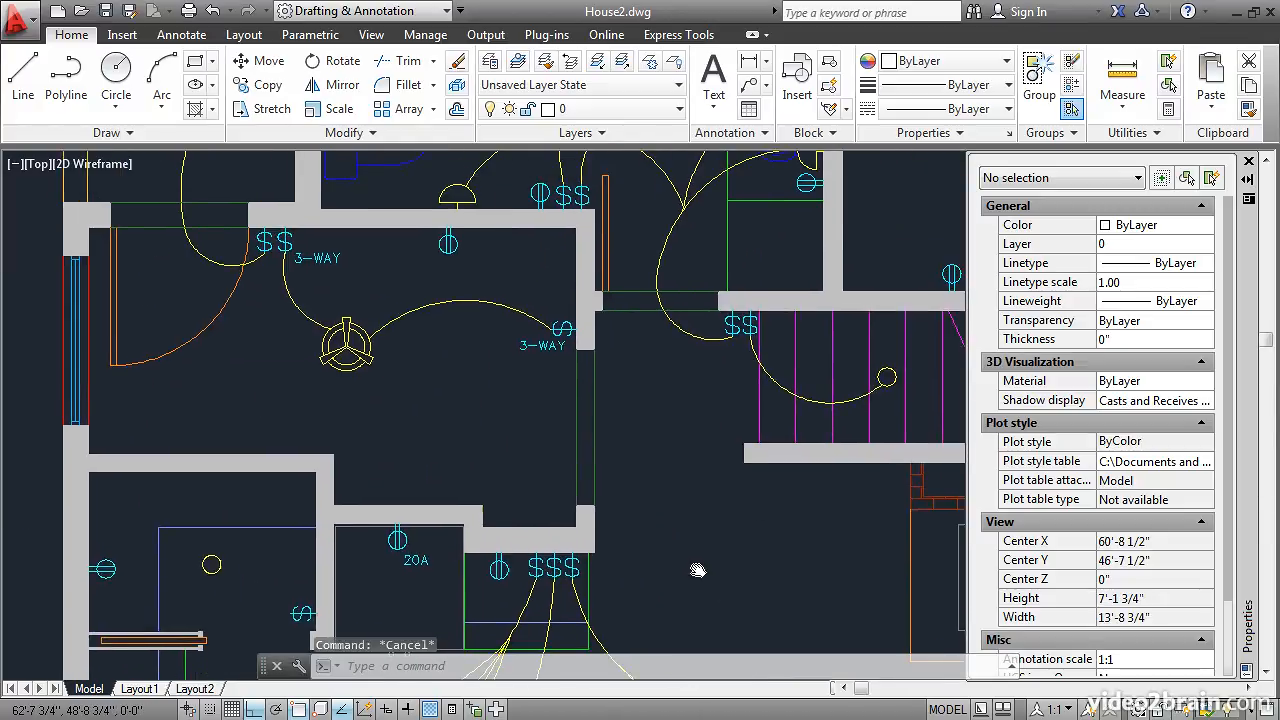
Step: Apply the PHANTOM2 linetype to the two vertical A-Header doorway lines
scroll(down, 3)
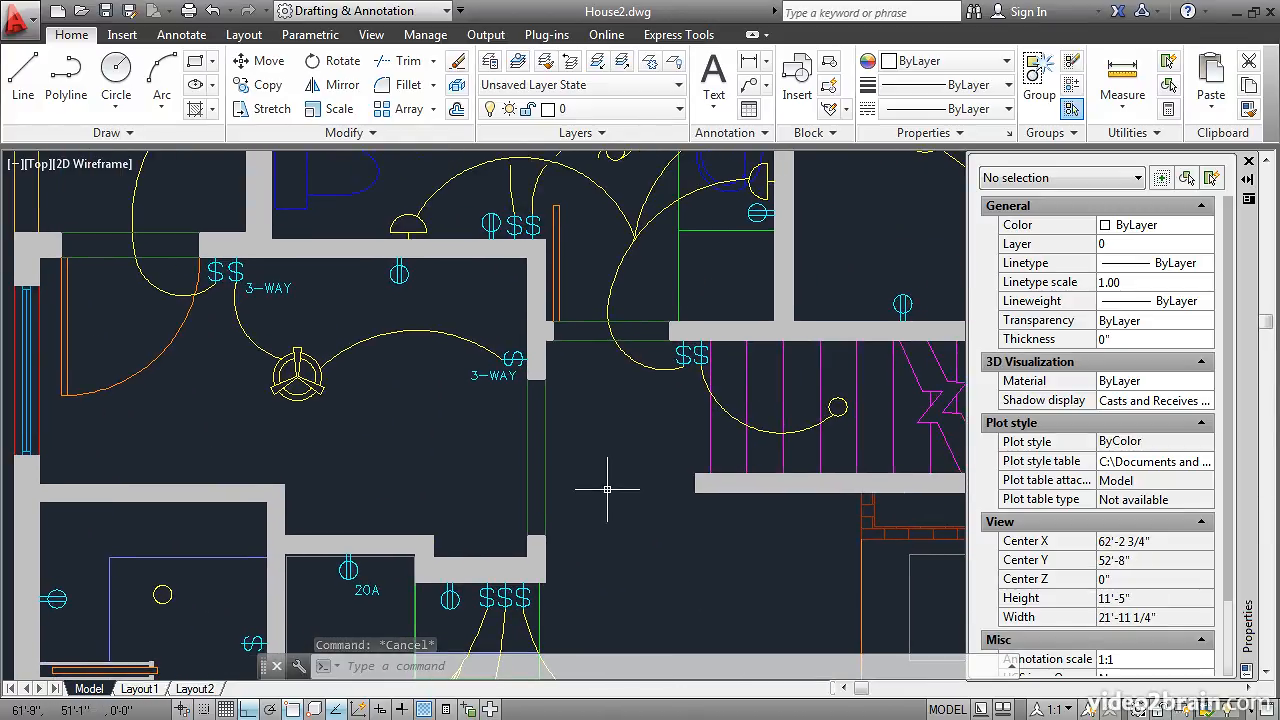
mouse_move(585, 447)
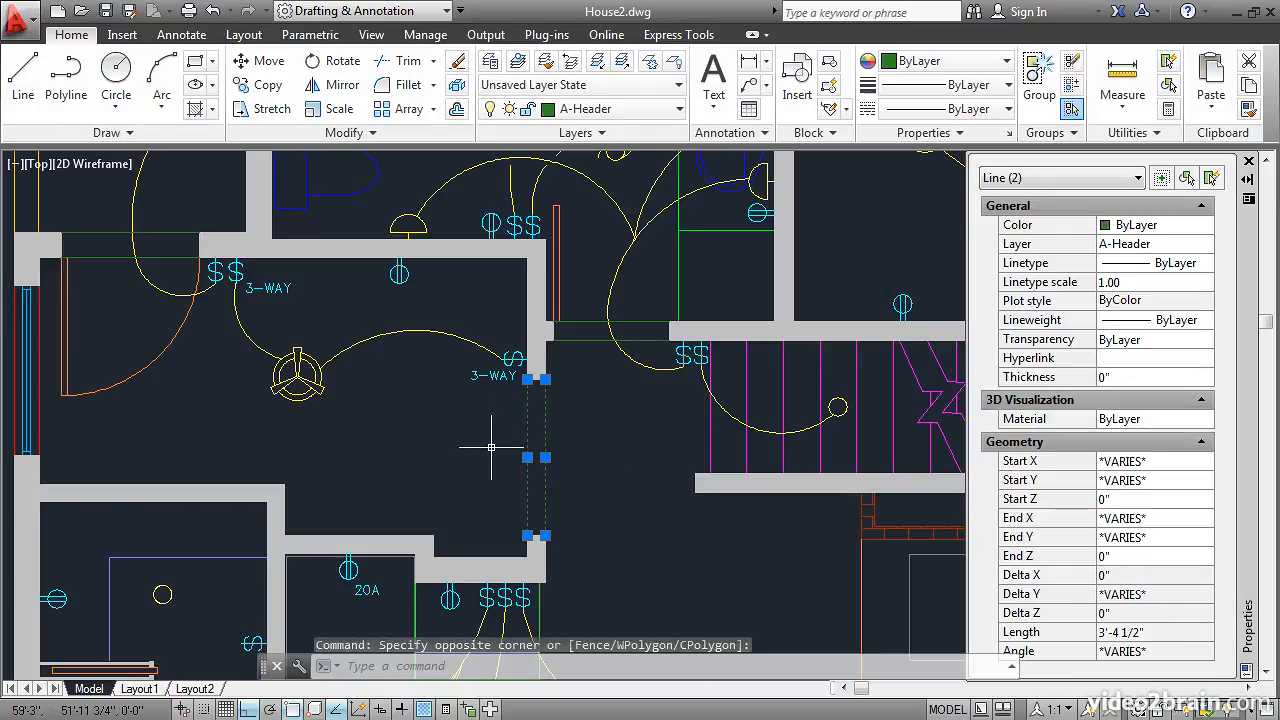
mouse_move(870, 162)
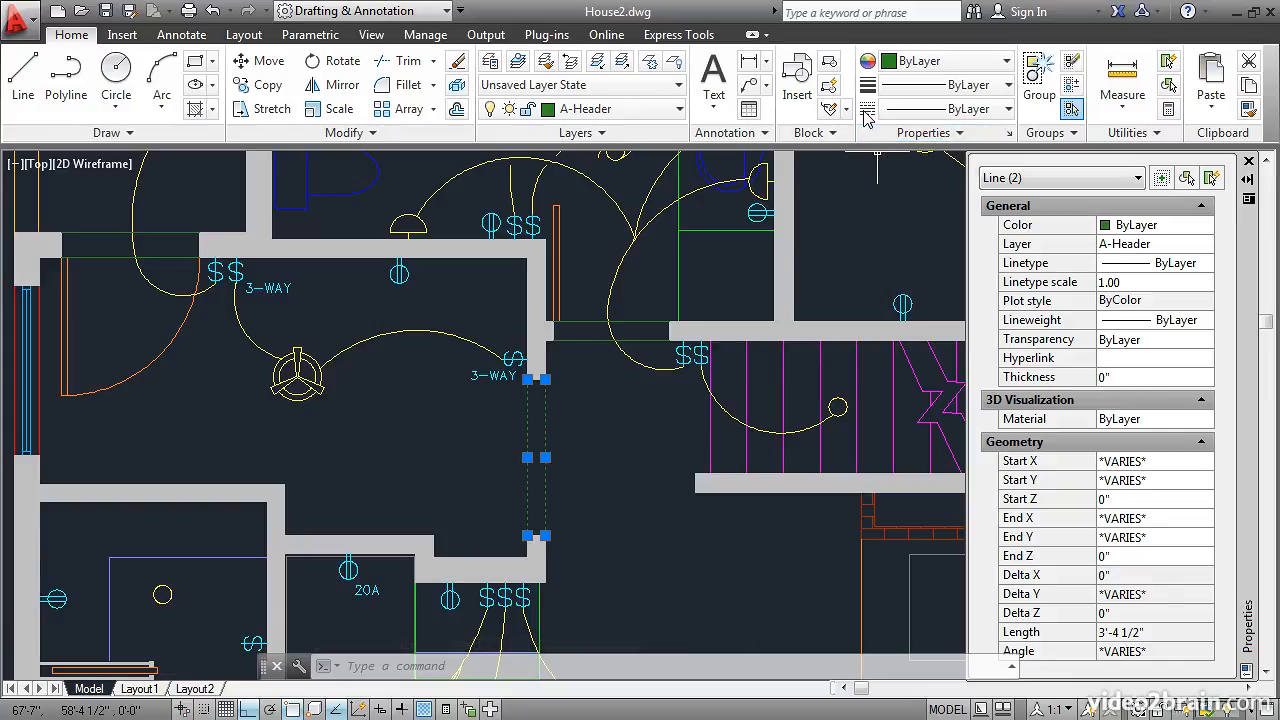
mouse_move(940, 109)
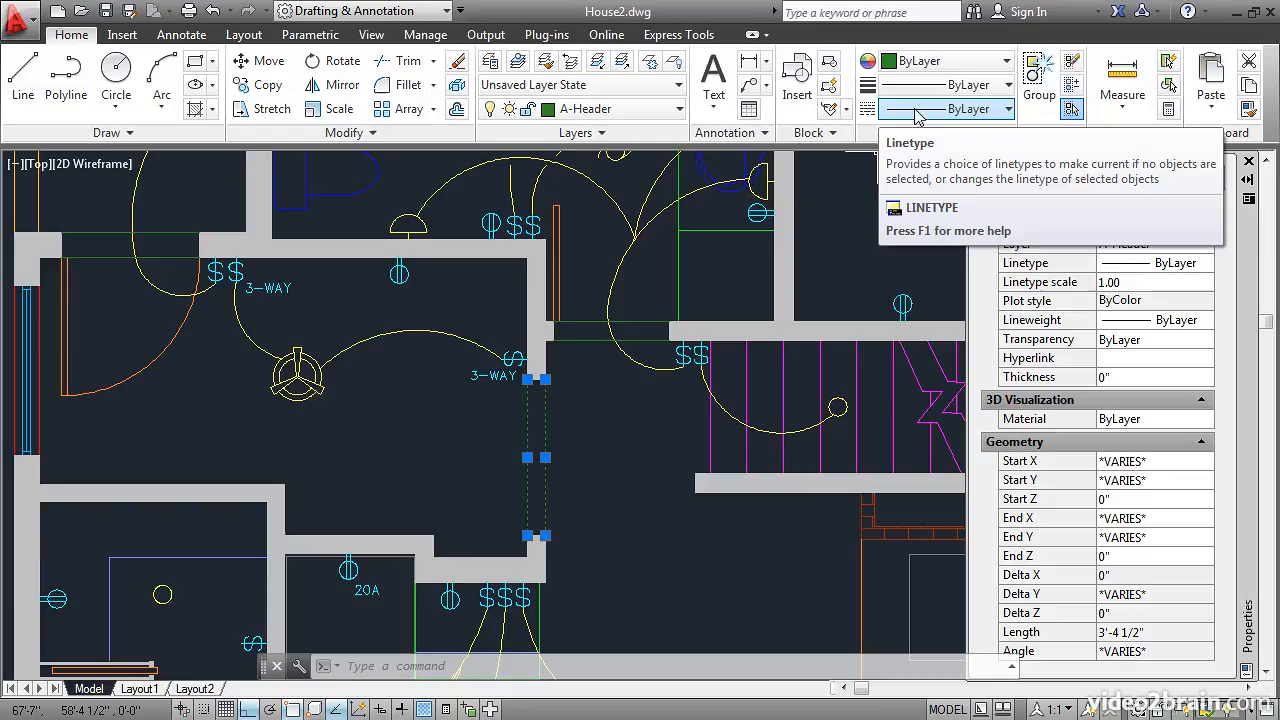
click(1007, 108)
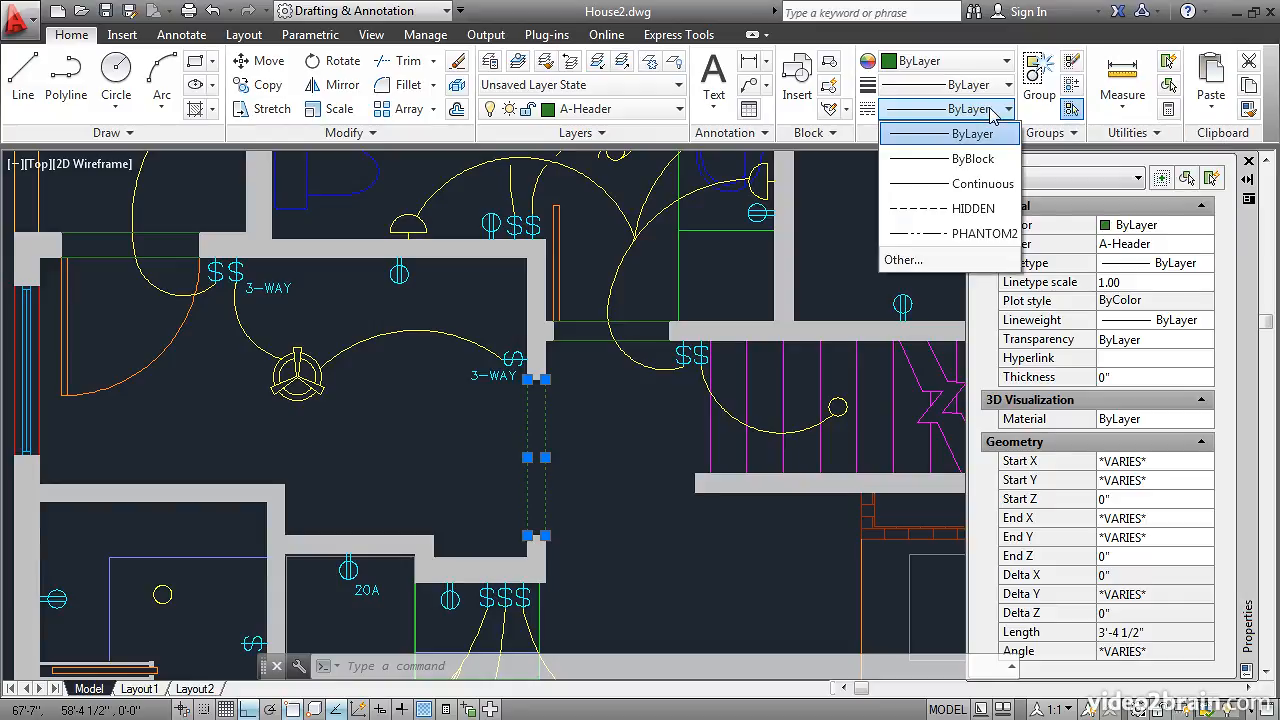
mouse_move(975, 233)
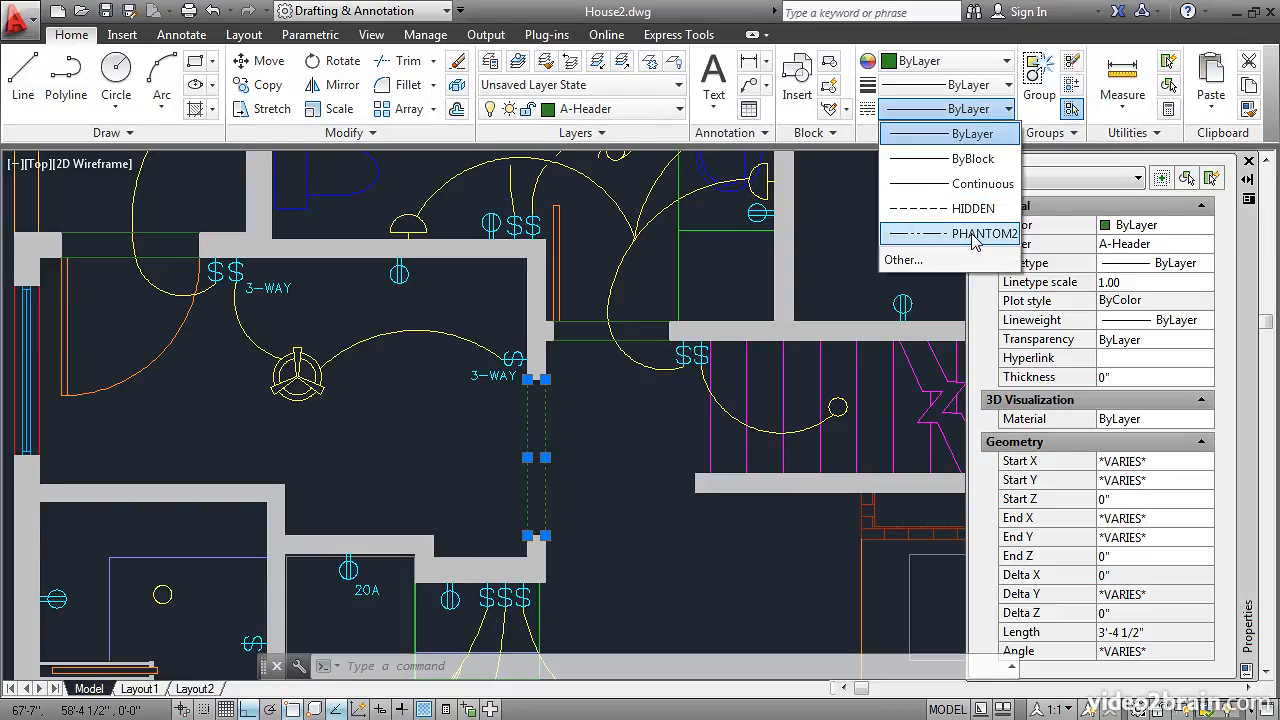
click(985, 233)
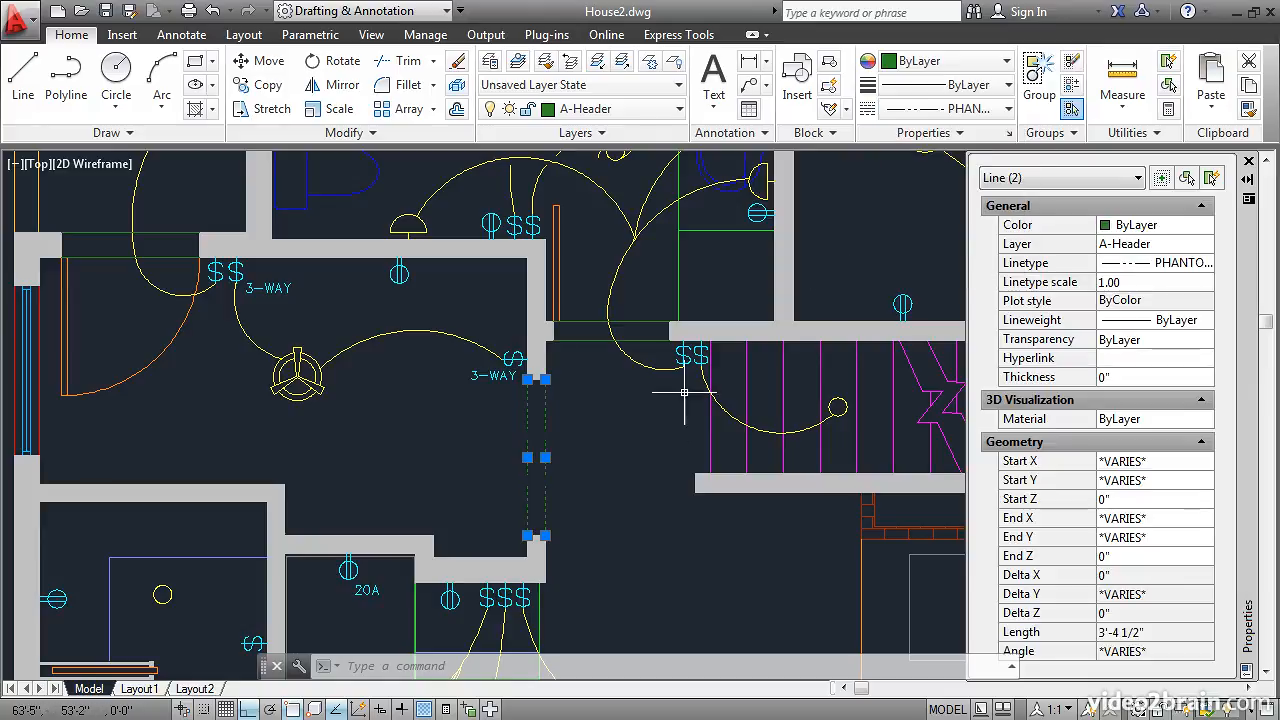
key(Escape)
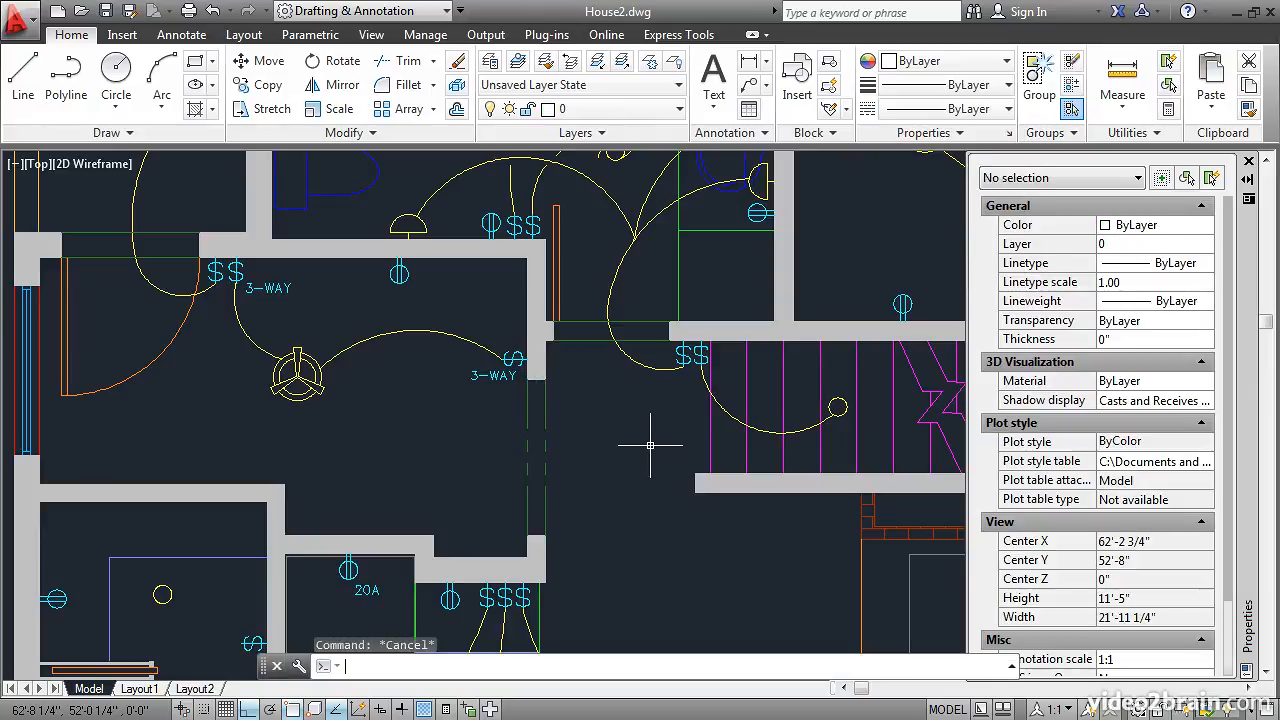
mouse_move(586, 462)
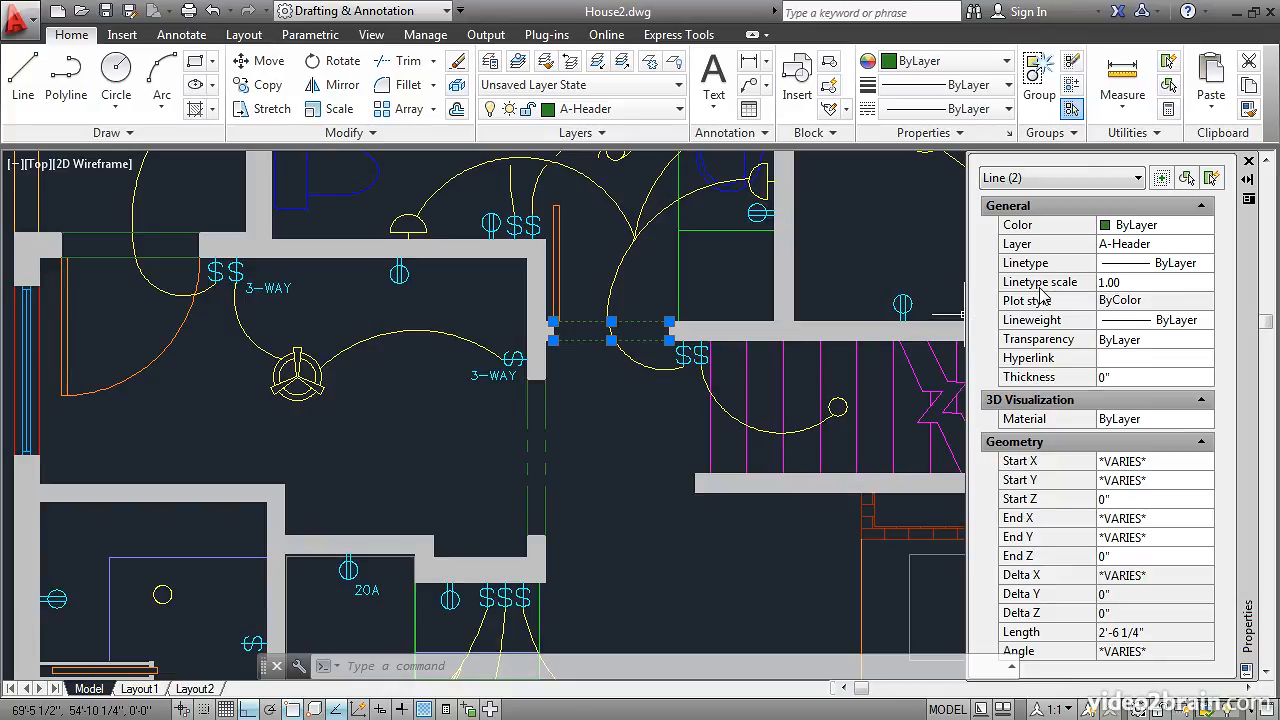
mouse_move(1075, 263)
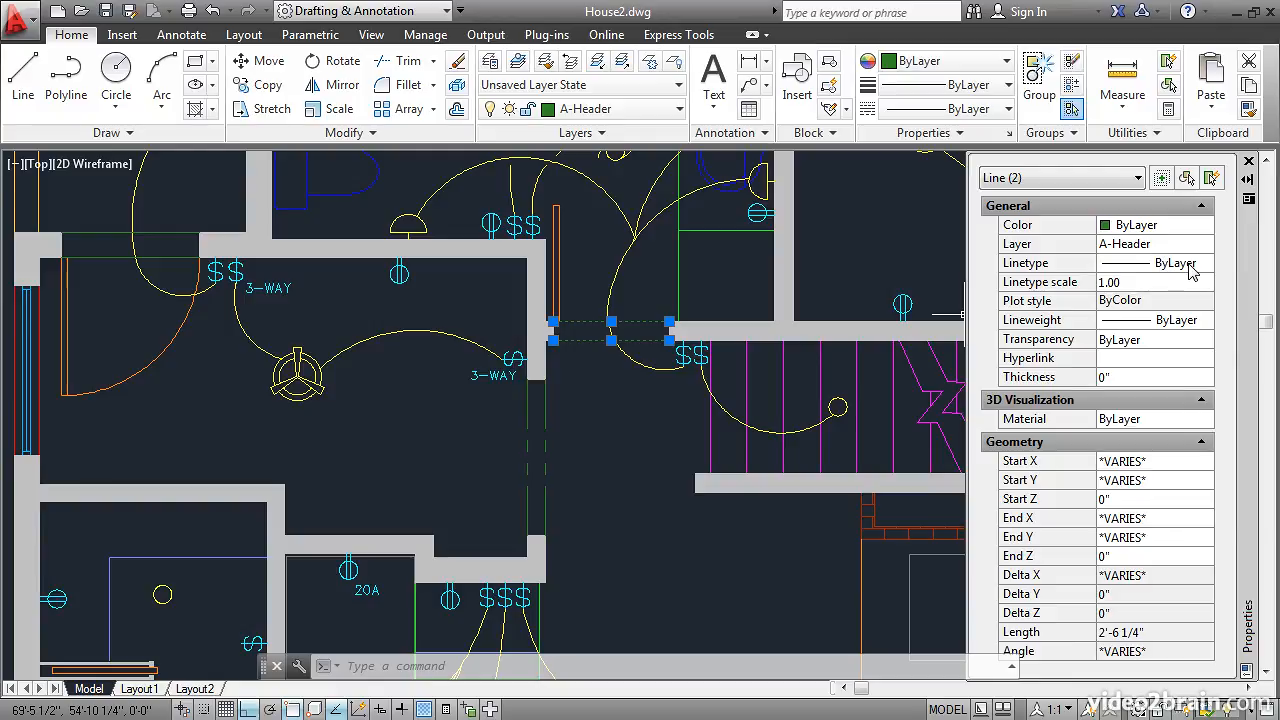
Step: Set the horizontal upper-wall header lines to PHANTOM2 in the Properties palette
click(1209, 262)
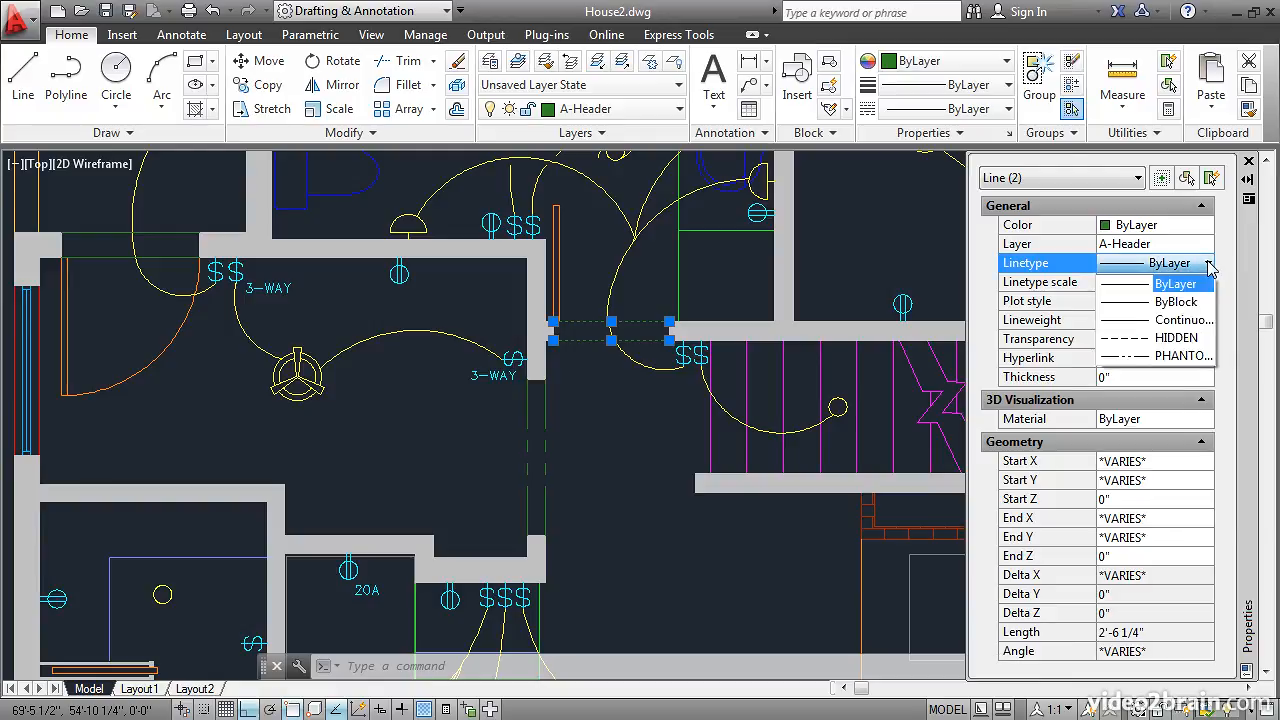
click(1180, 355)
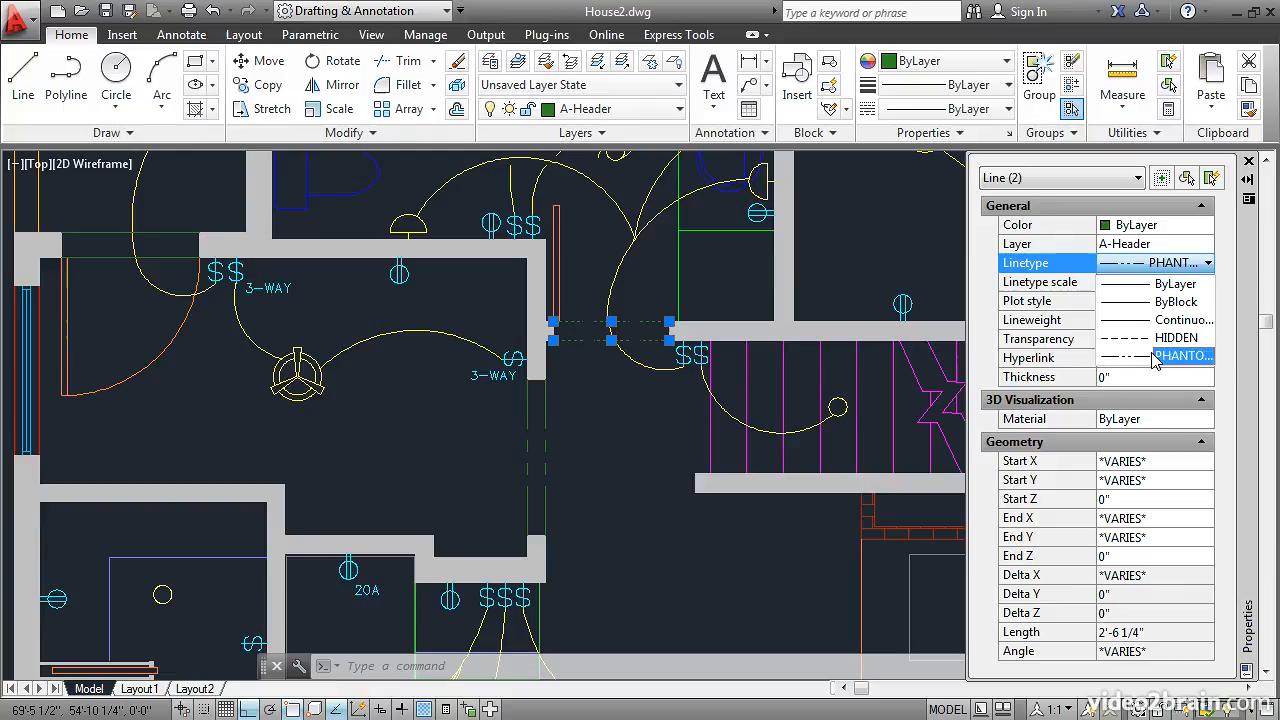
click(1181, 355)
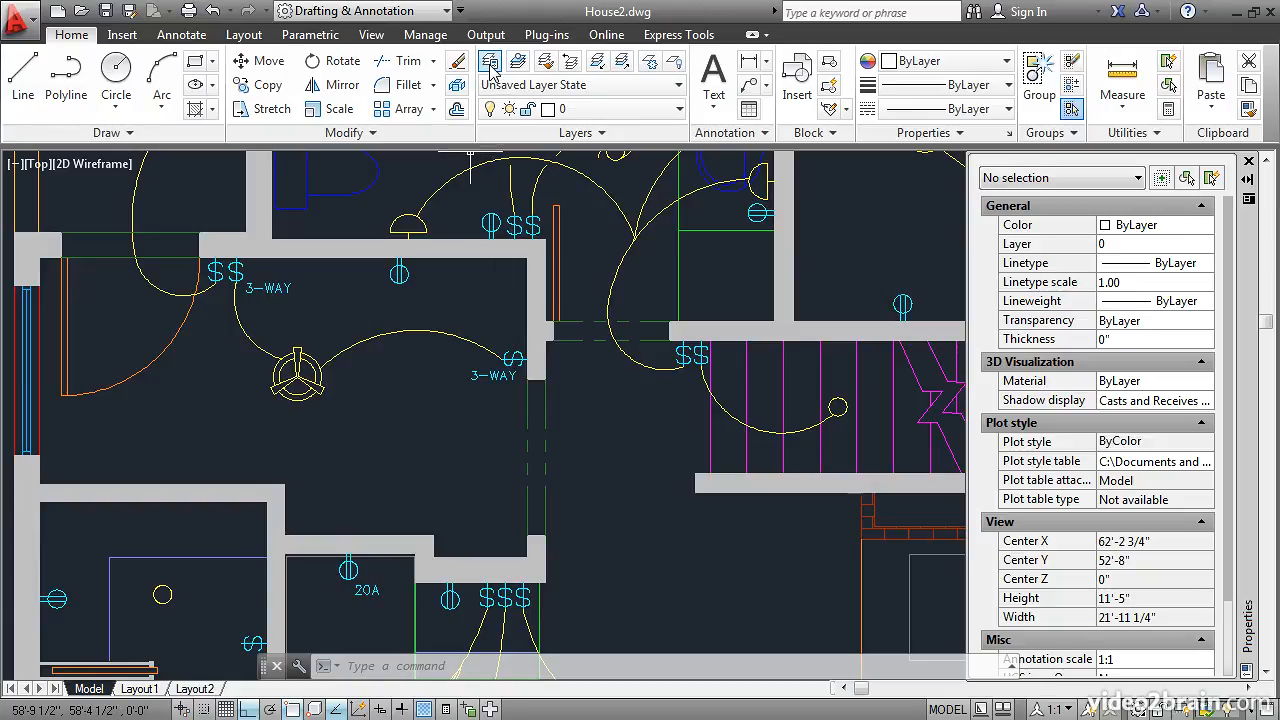
click(490, 61)
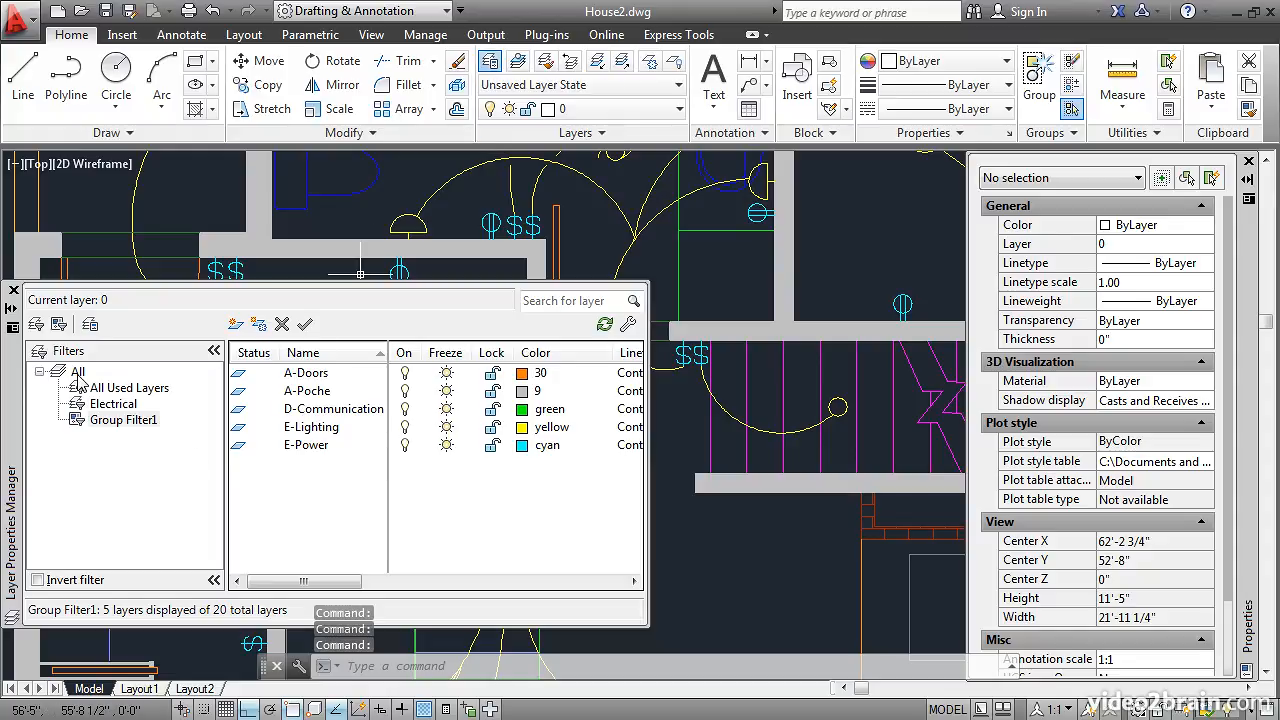
Step: In Layer Properties Manager, change the A-Header layer linetype from Continuous to HIDDEN
click(77, 371)
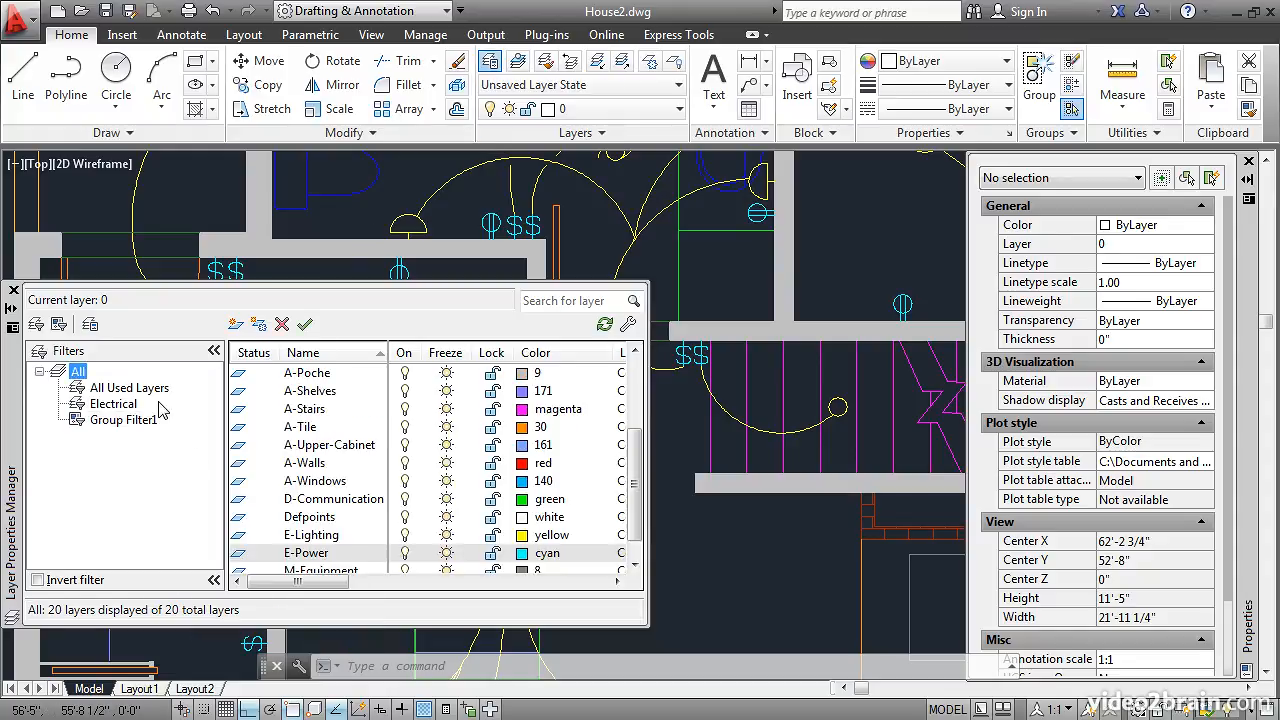
scroll(up, 3)
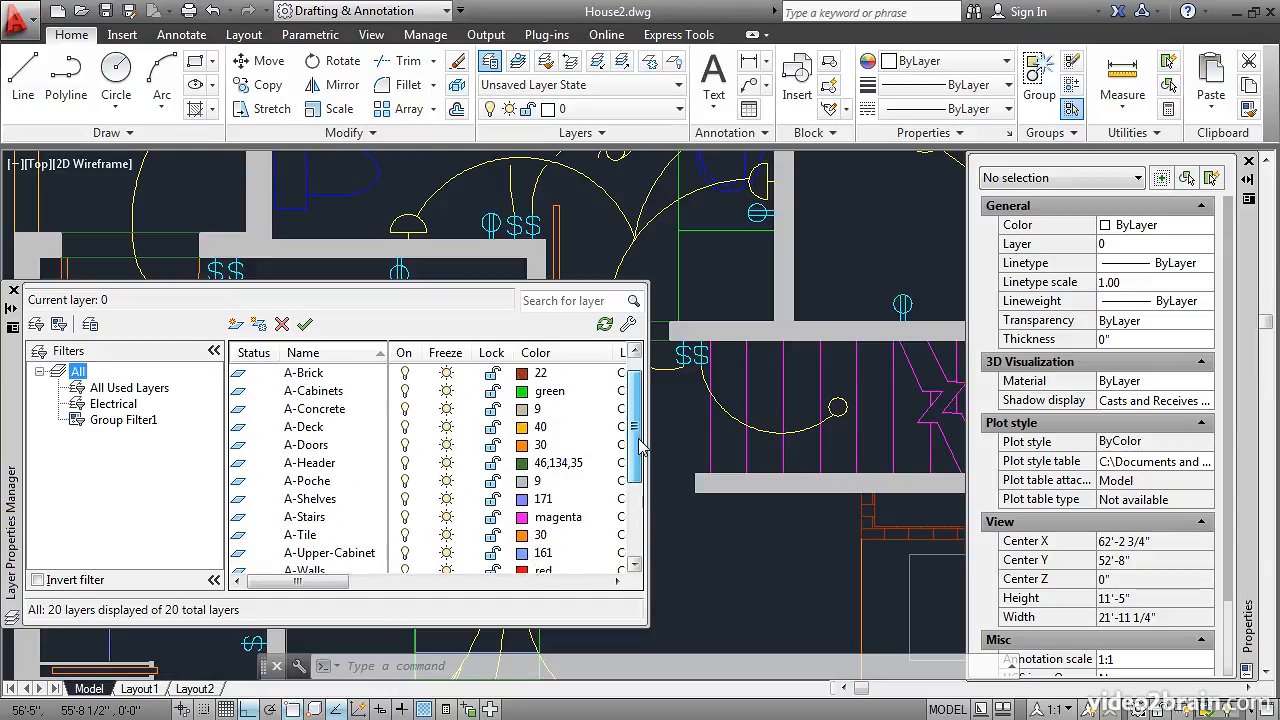
scroll(up, 3)
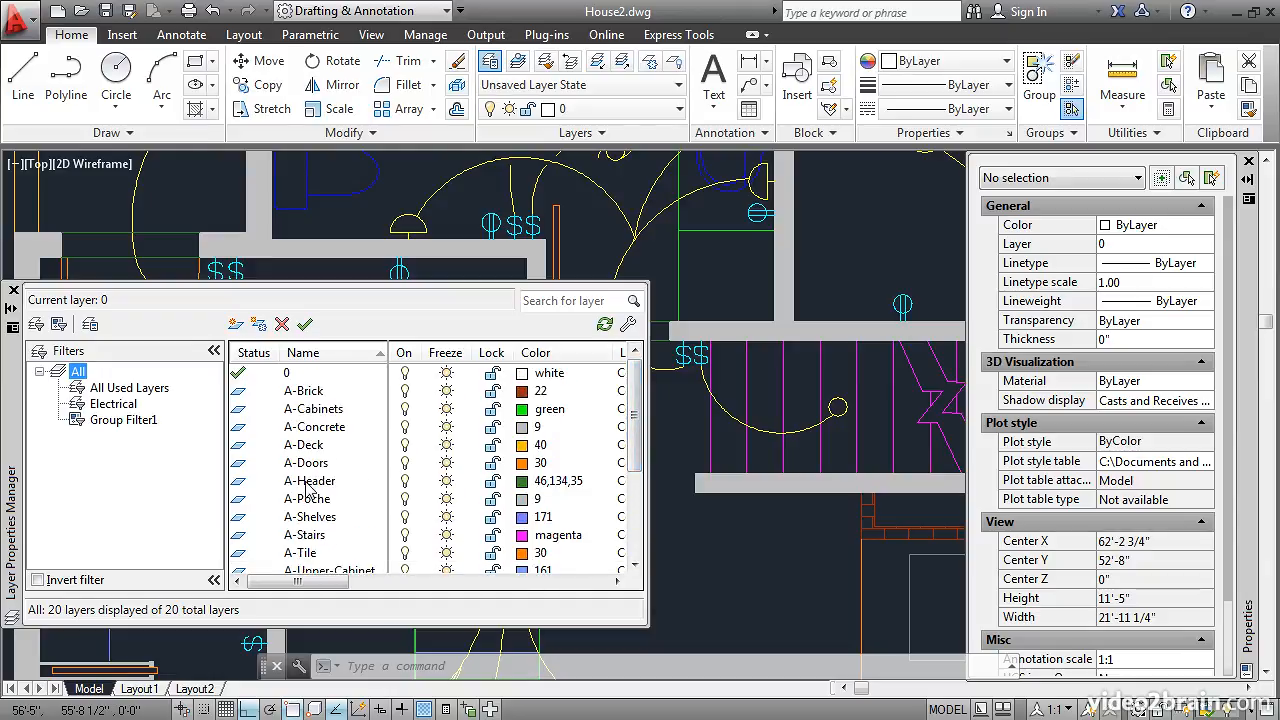
click(310, 481)
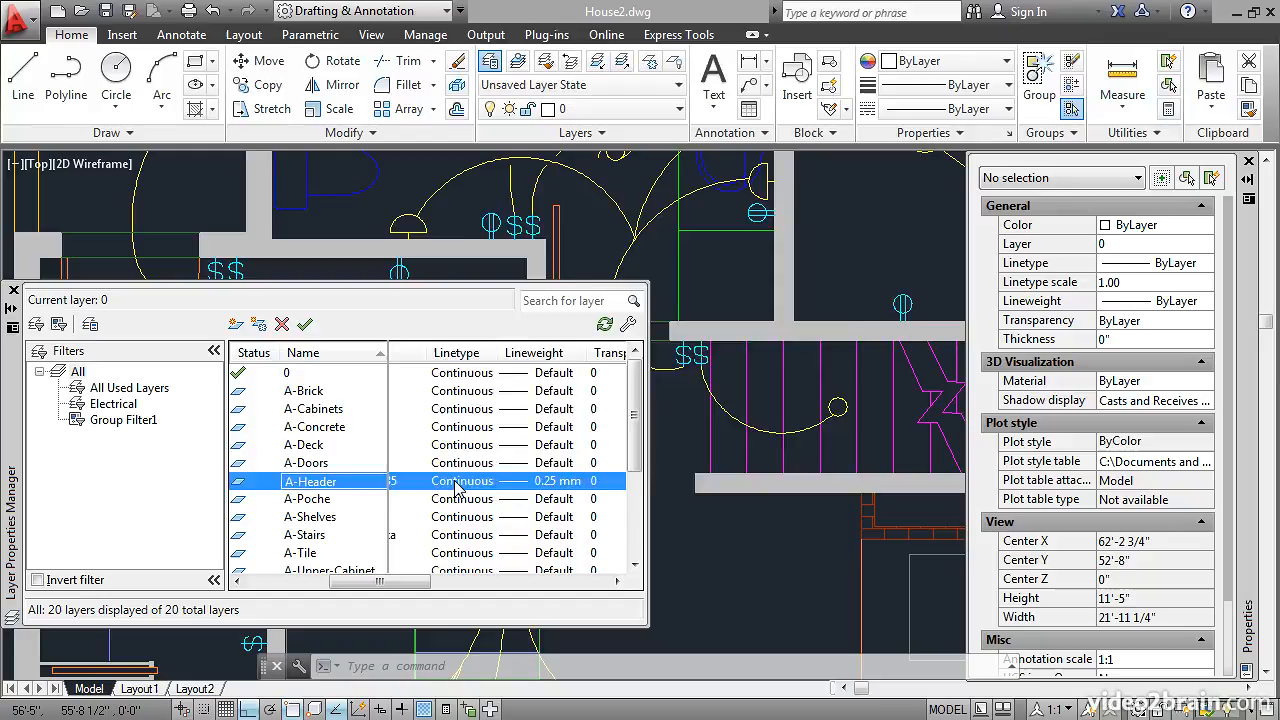
click(462, 480)
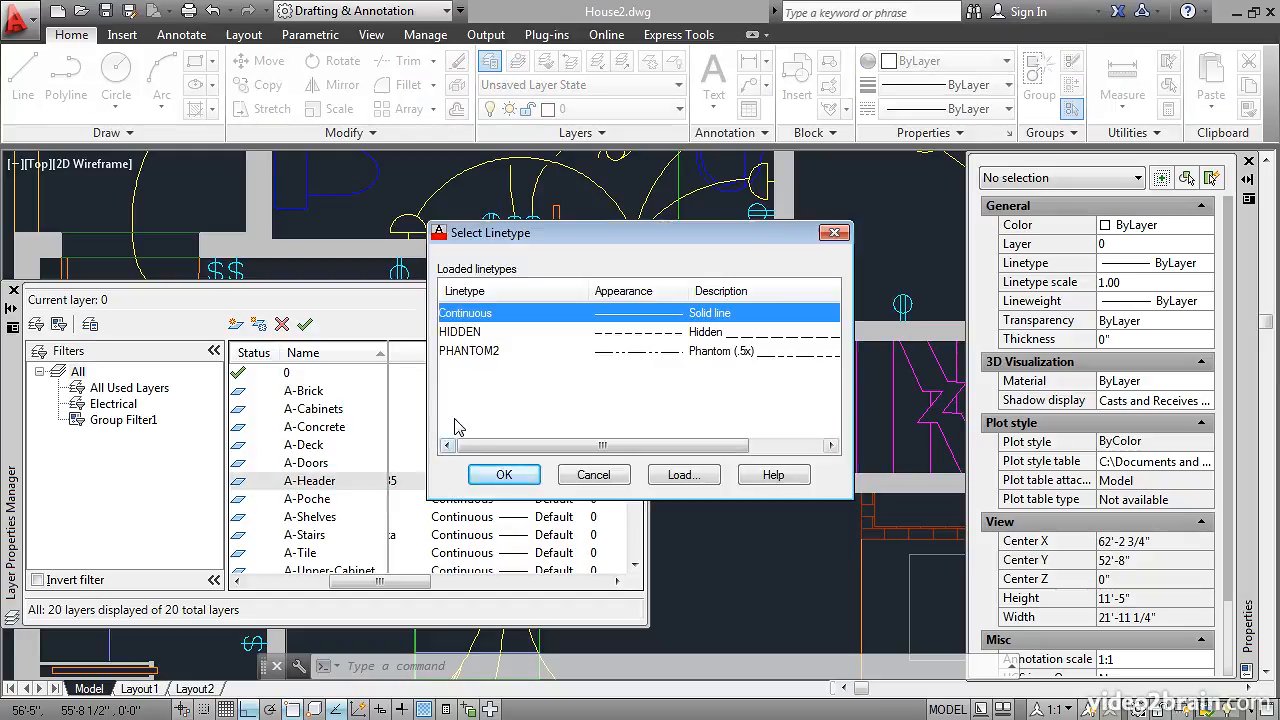
click(460, 331)
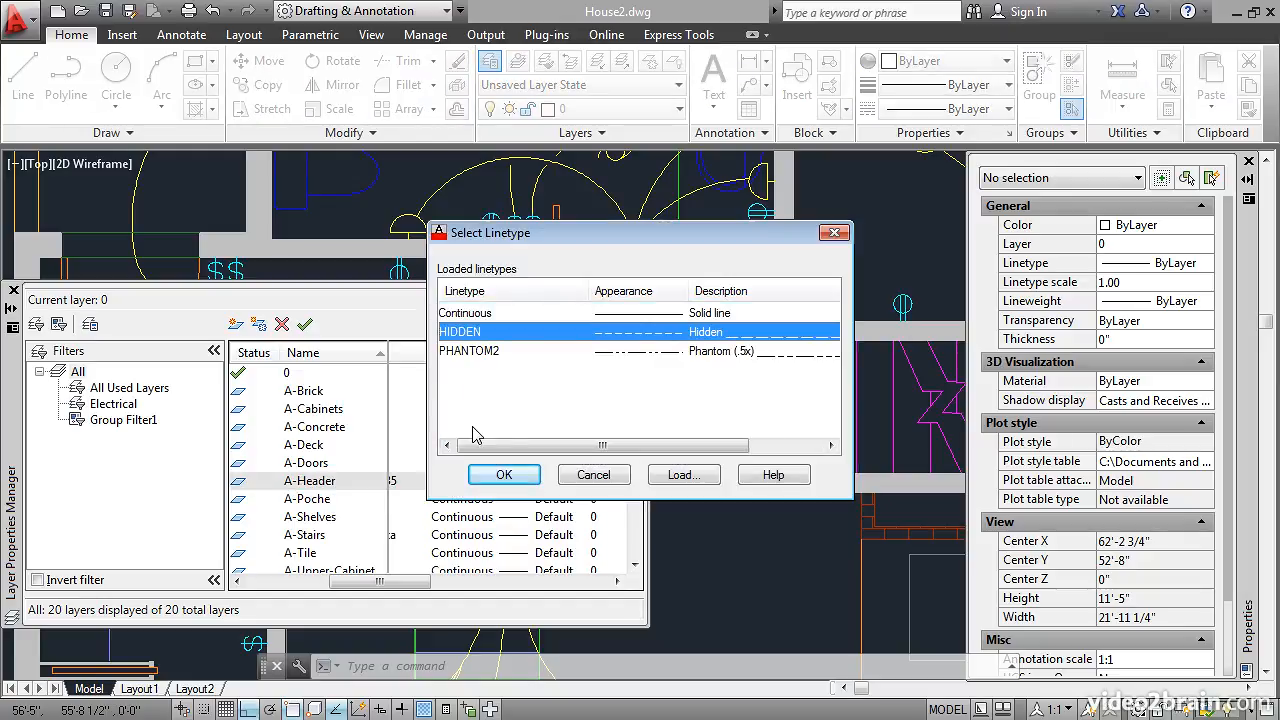
click(503, 474)
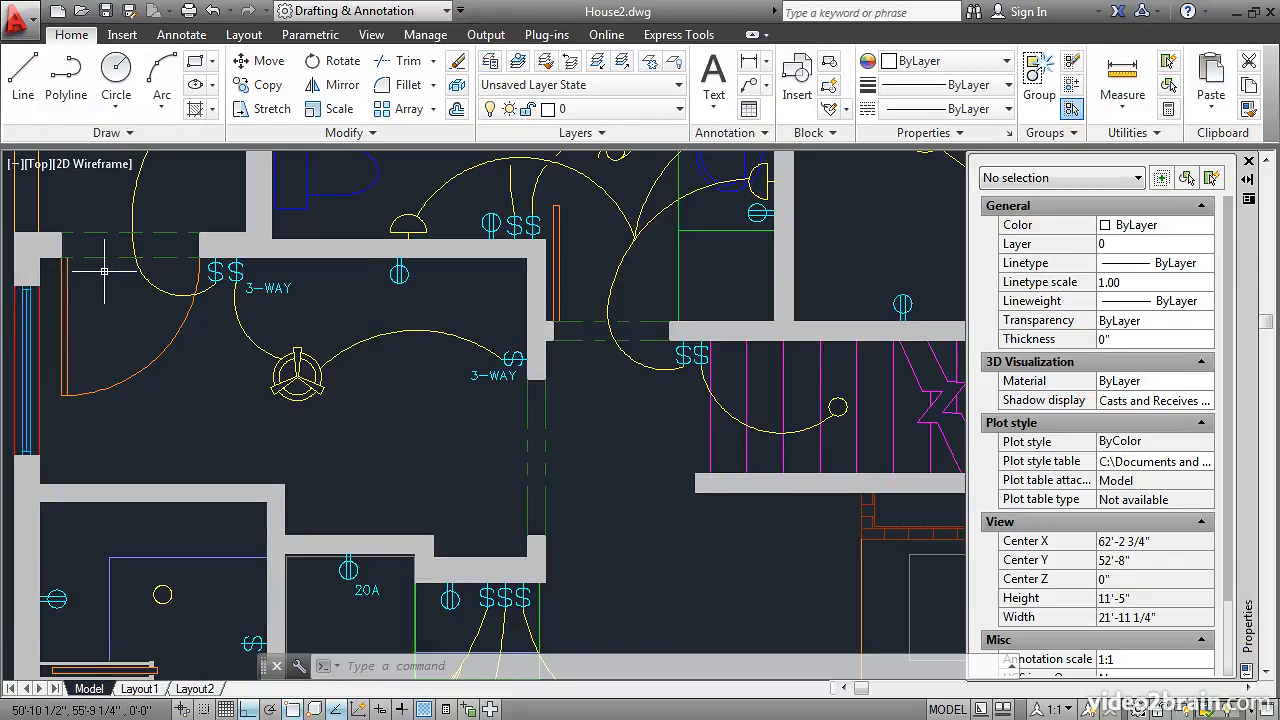
mouse_move(90, 275)
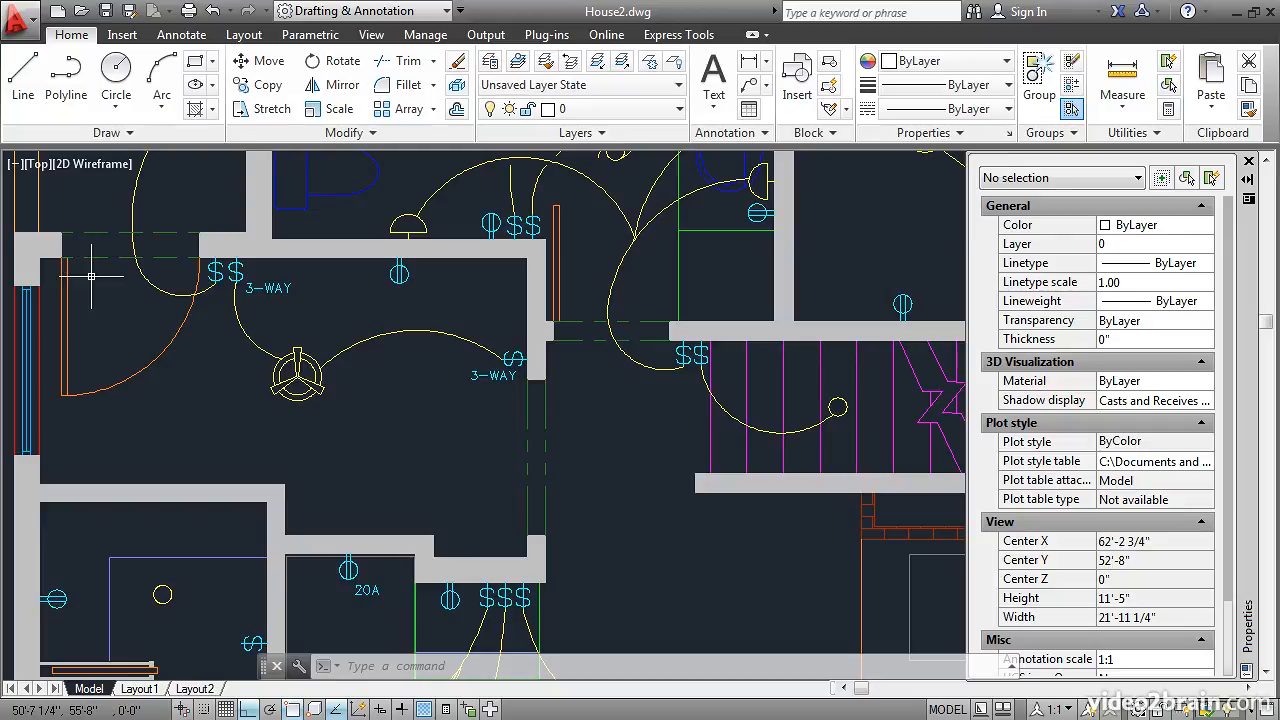
mouse_move(130, 306)
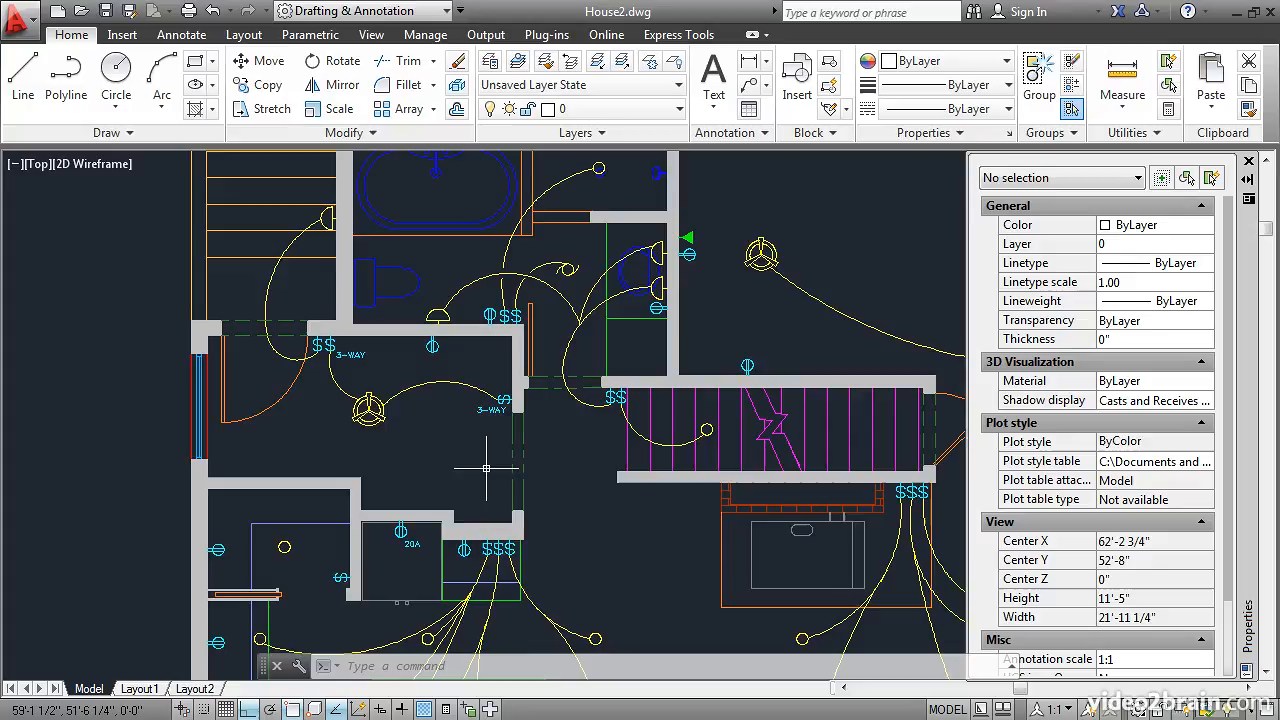
scroll(down, 3)
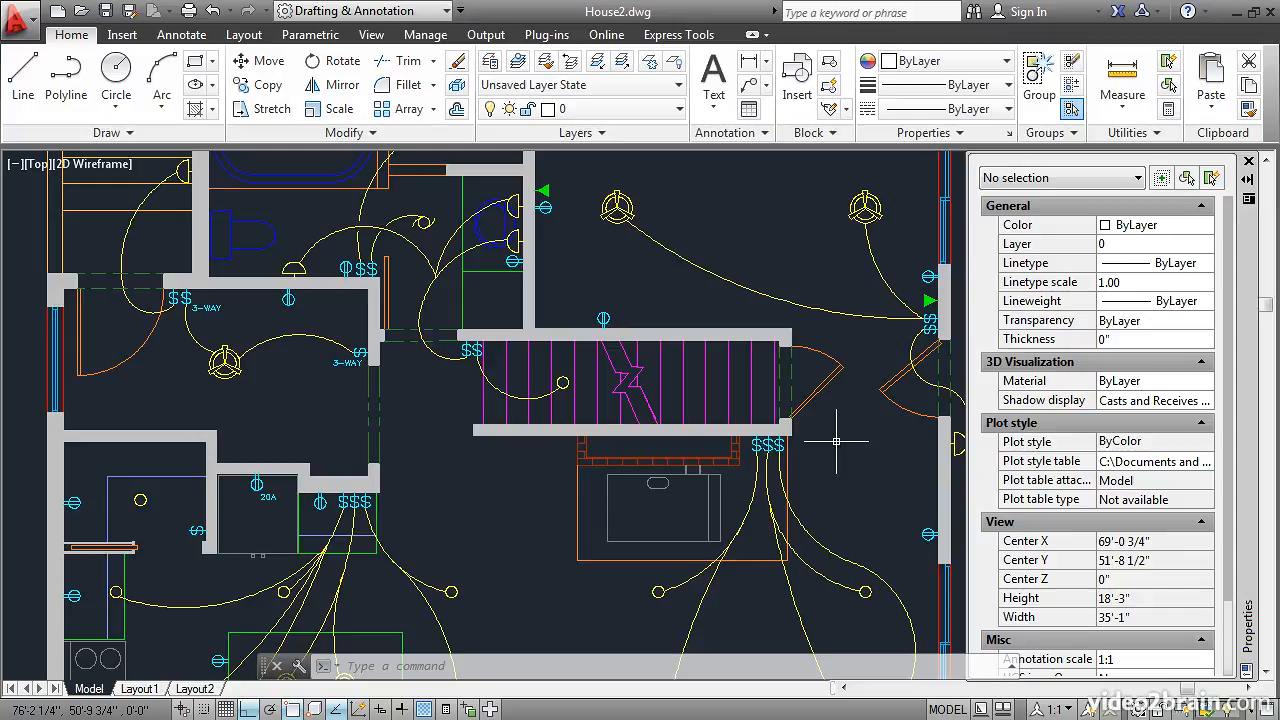
mouse_move(790, 370)
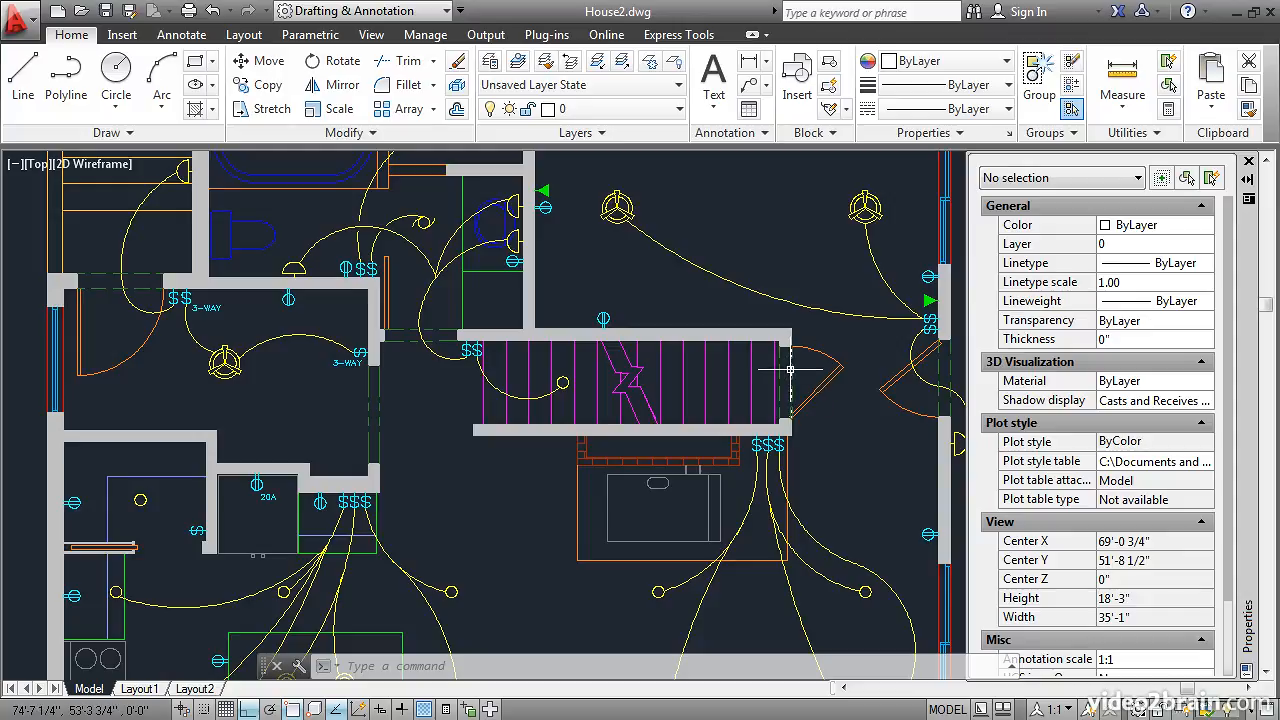
click(785, 370)
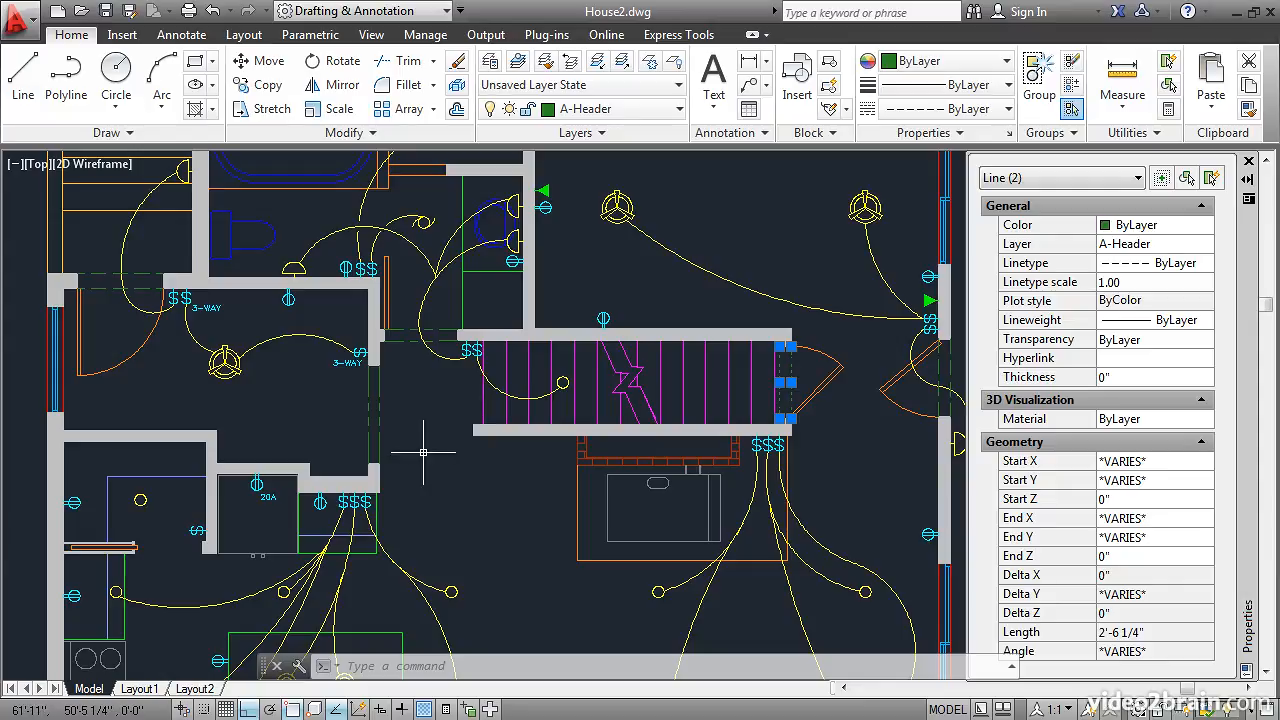
key(Escape)
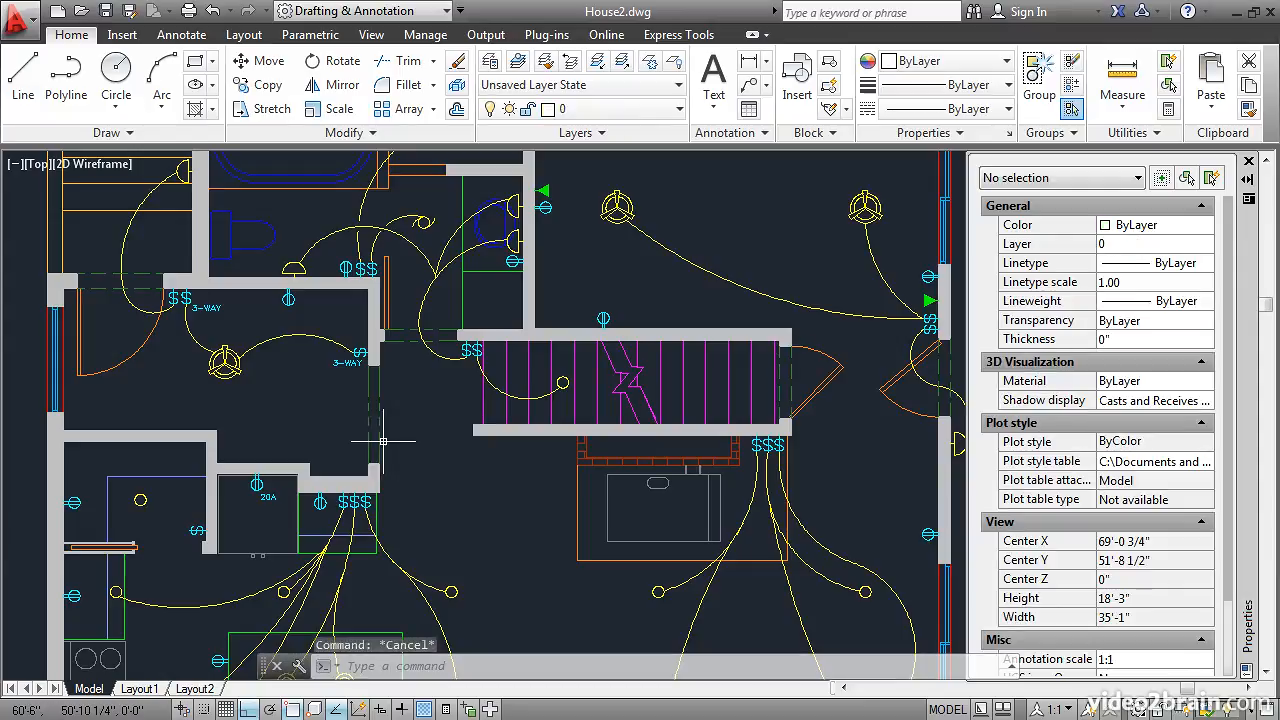
mouse_move(393, 441)
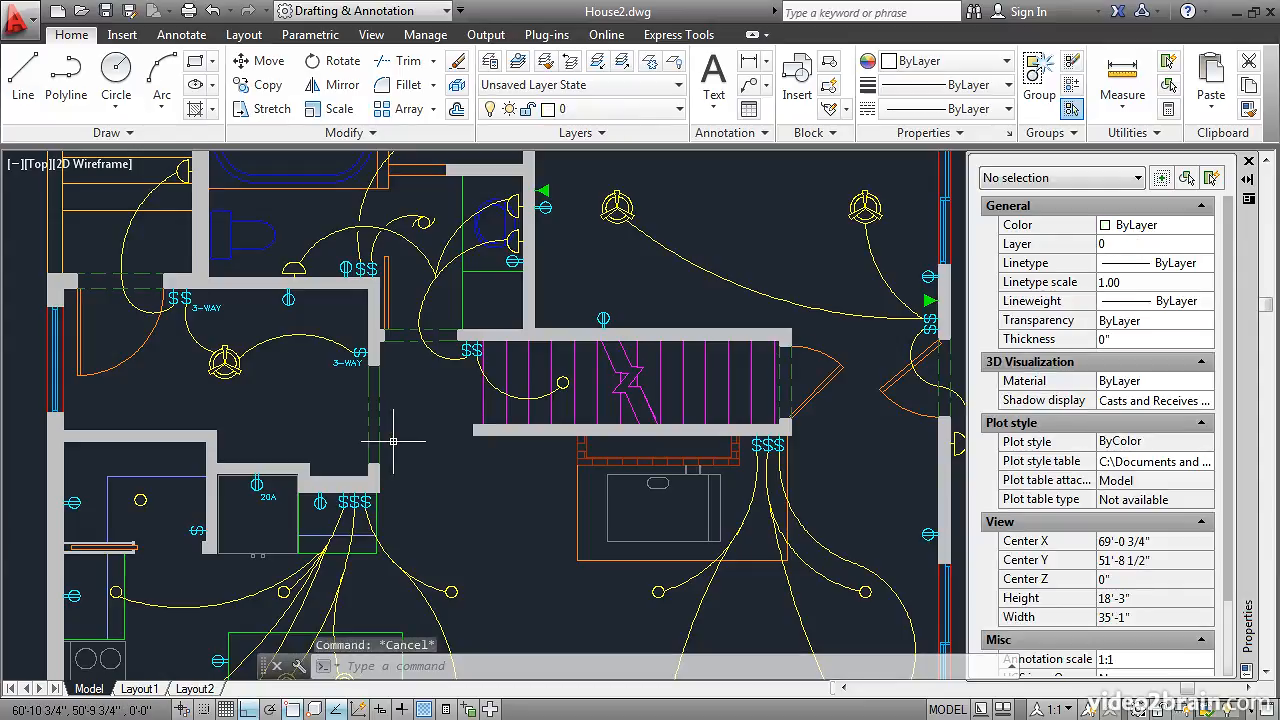
click(380, 414)
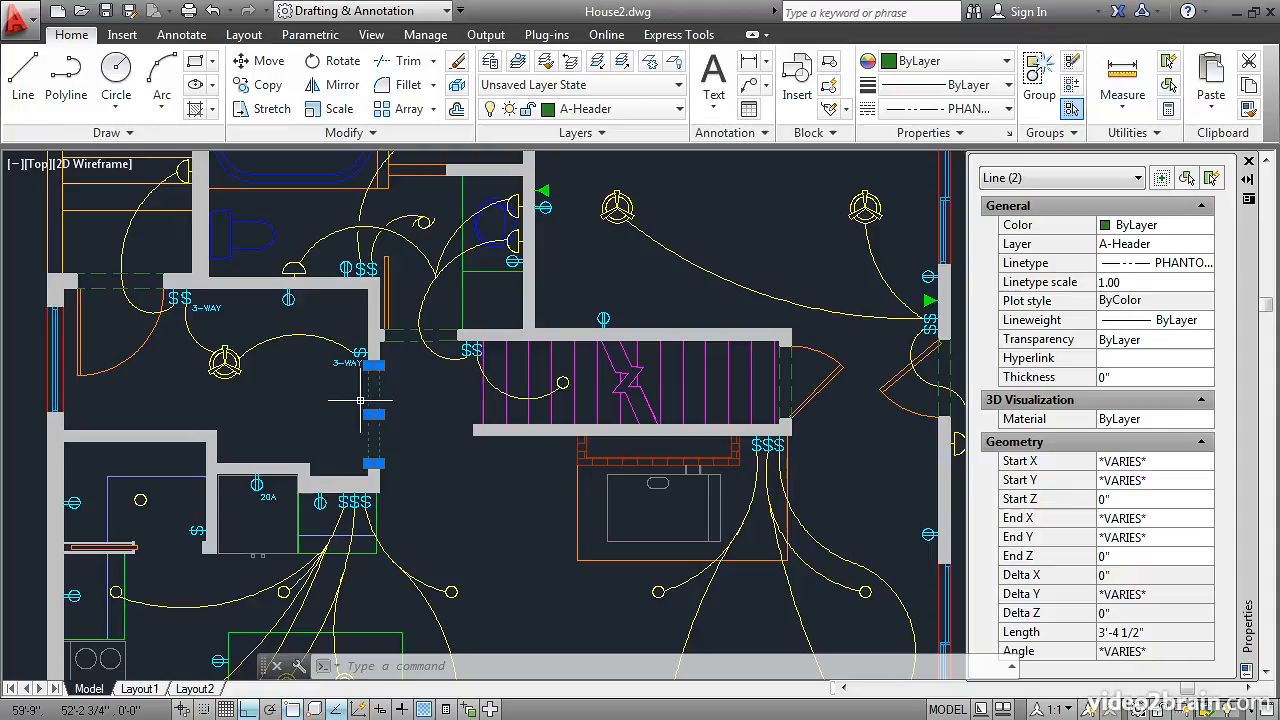
mouse_move(407, 358)
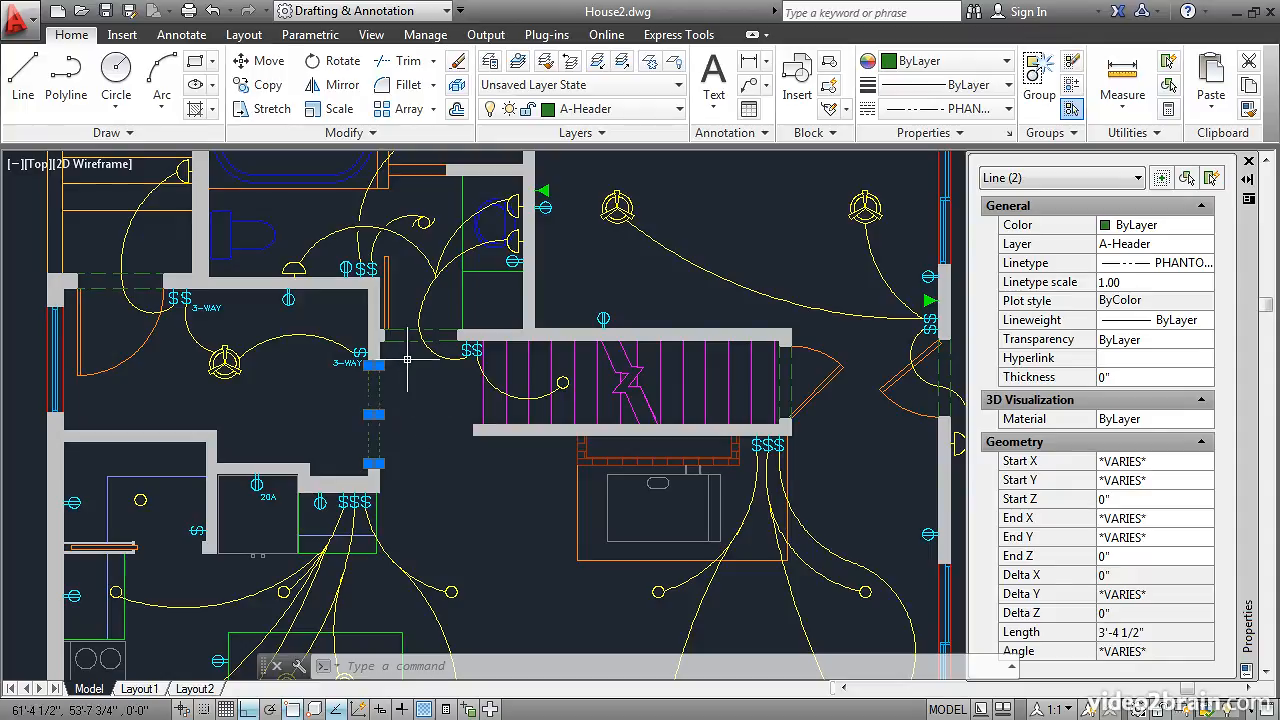
mouse_move(410, 357)
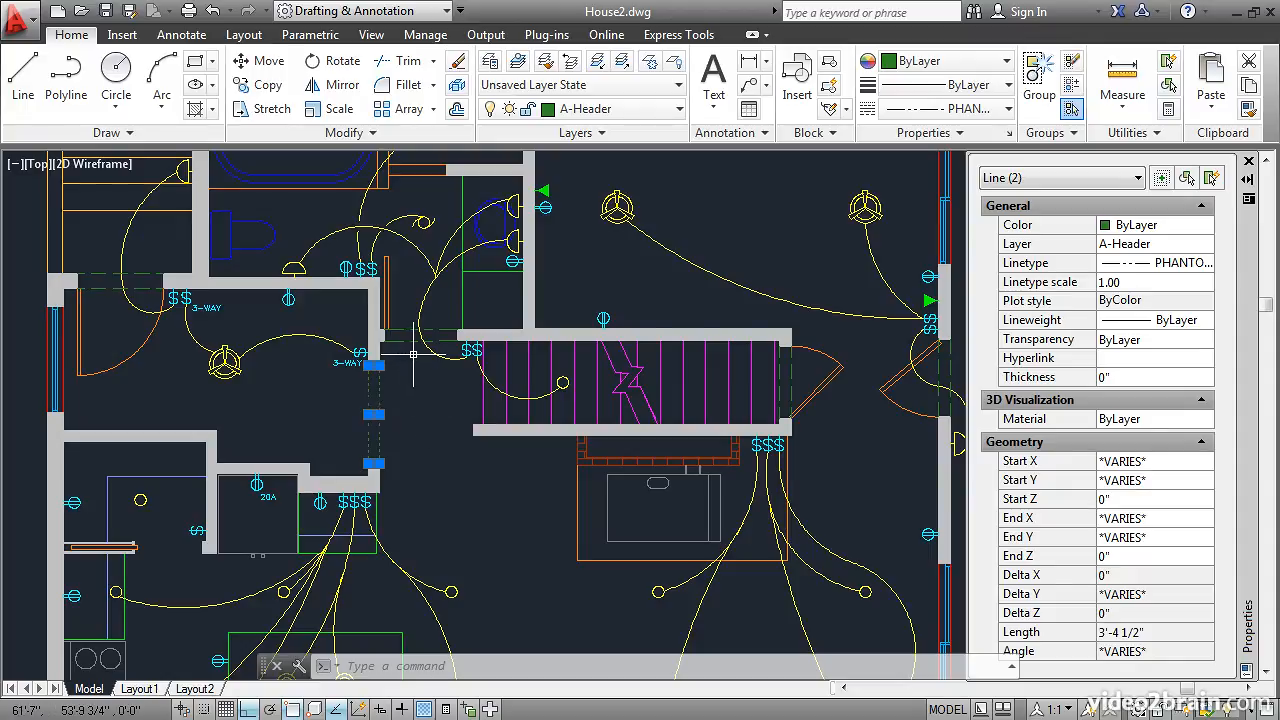
Step: Set all four header lines' linetype to ByLayer in the Properties palette
click(420, 335)
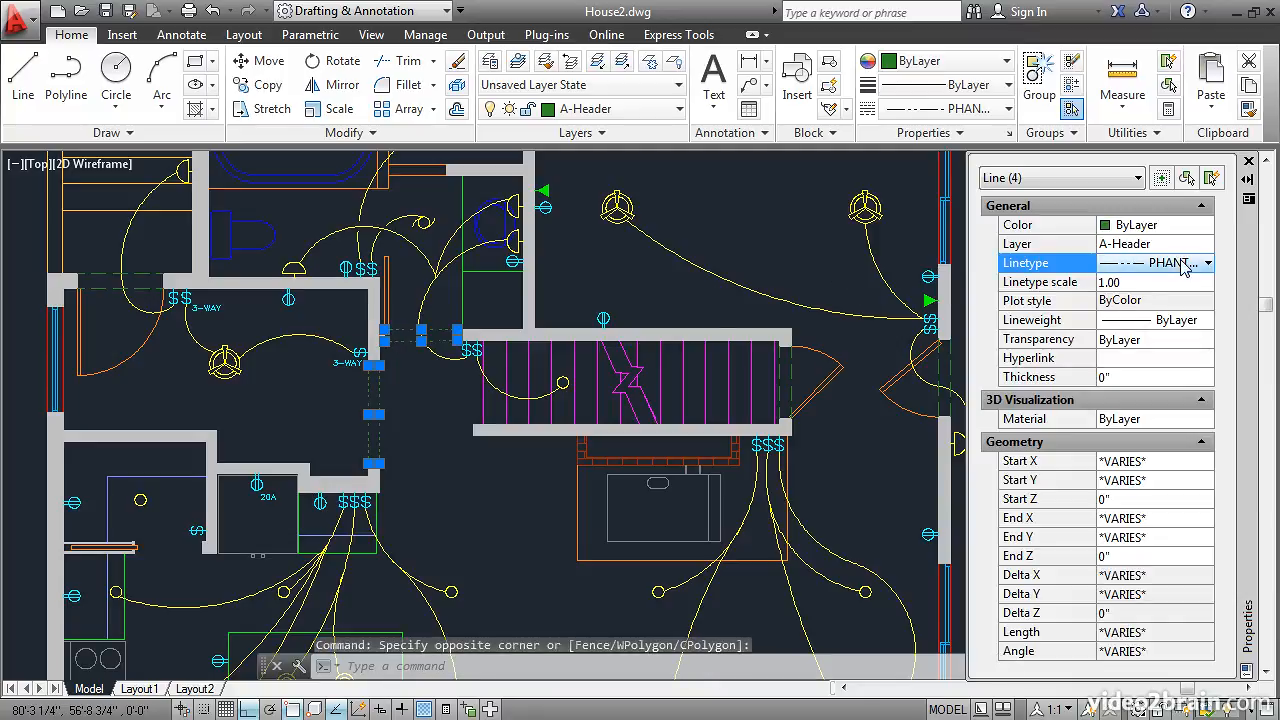
click(1210, 262)
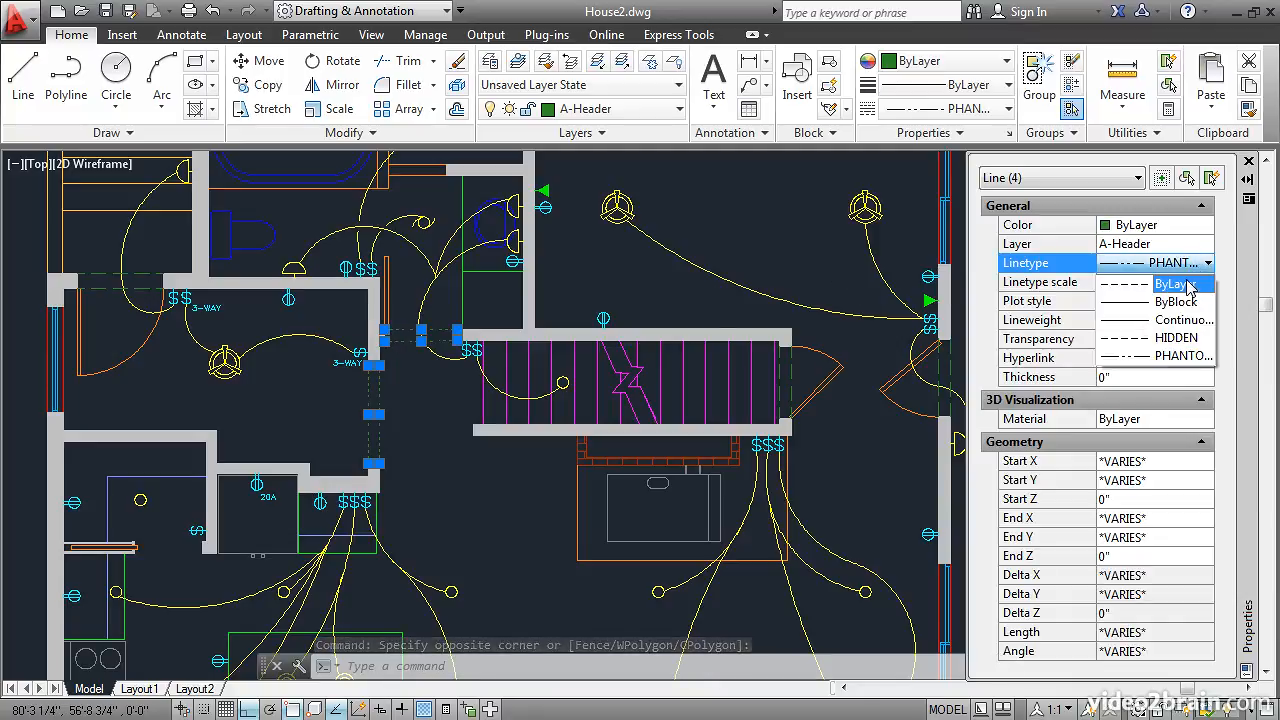
click(1170, 283)
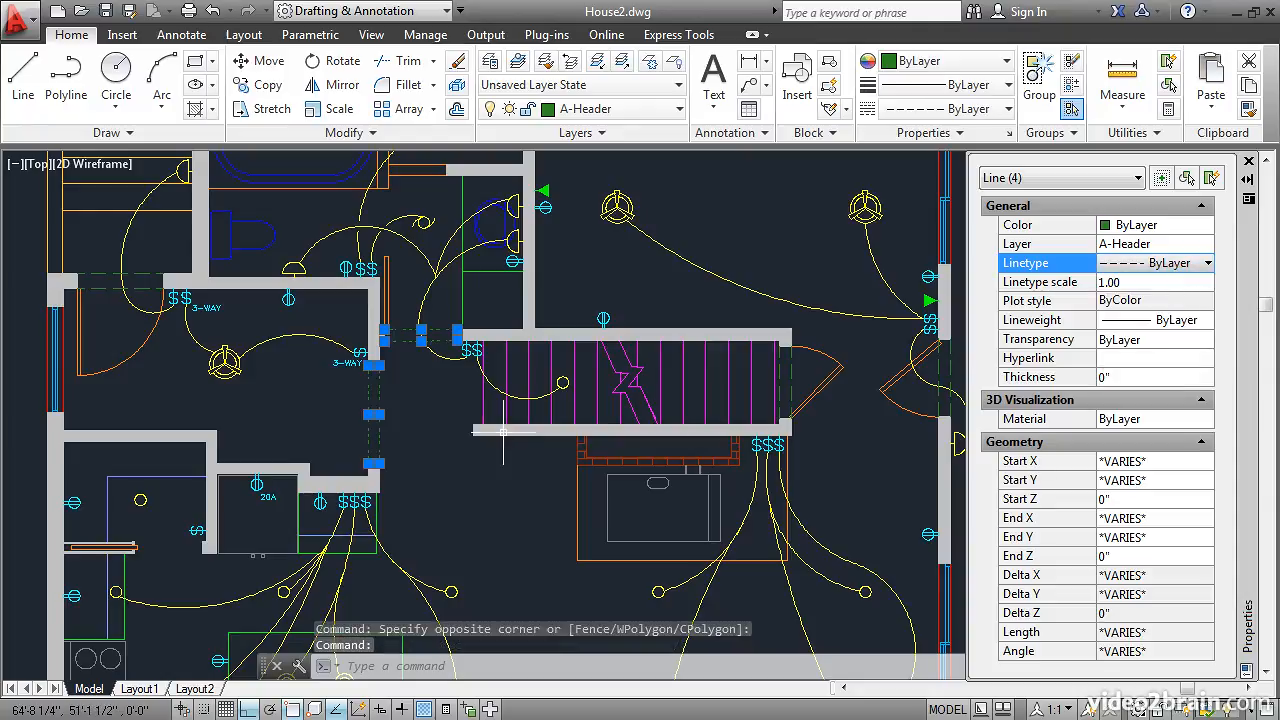
key(escape)
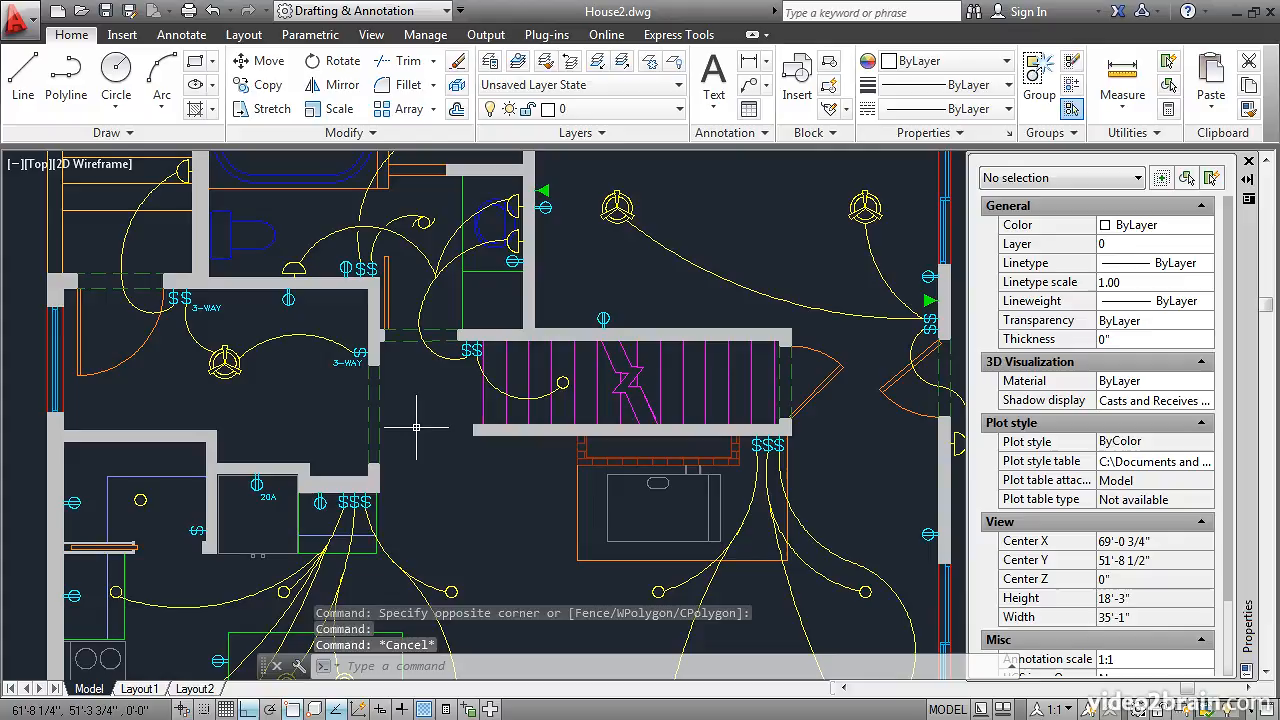
mouse_move(805, 220)
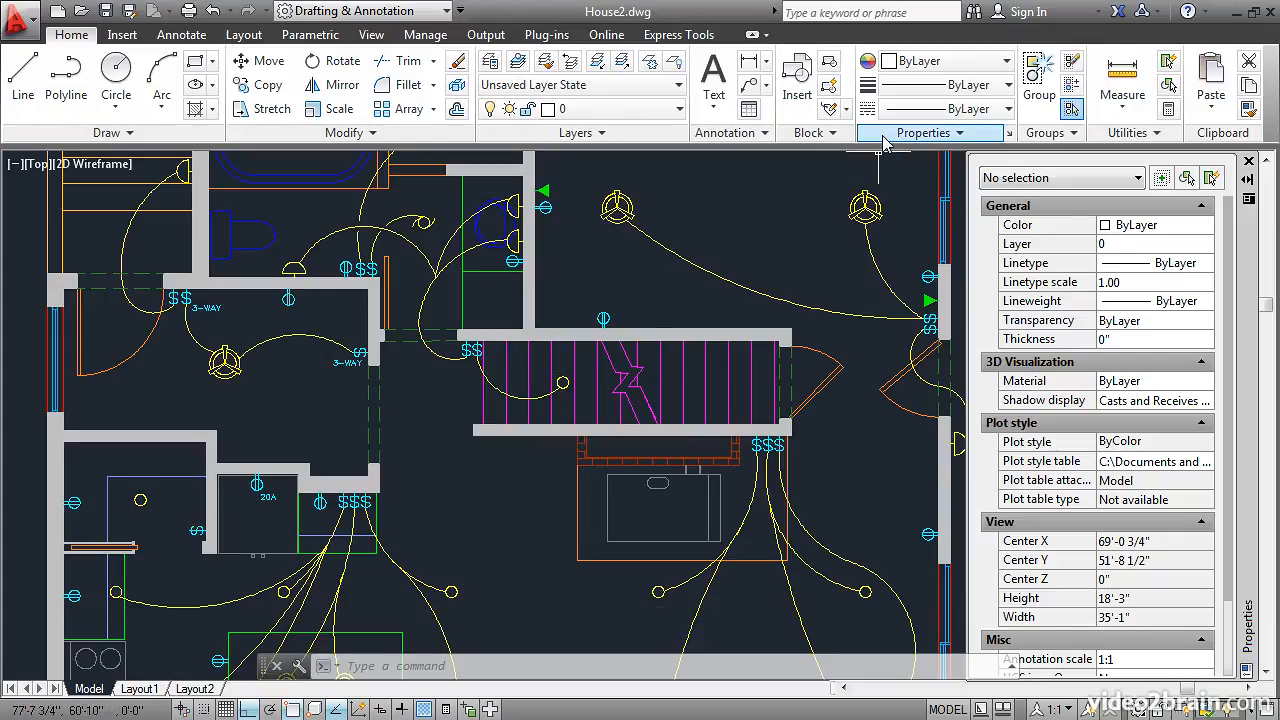
mouse_move(783, 235)
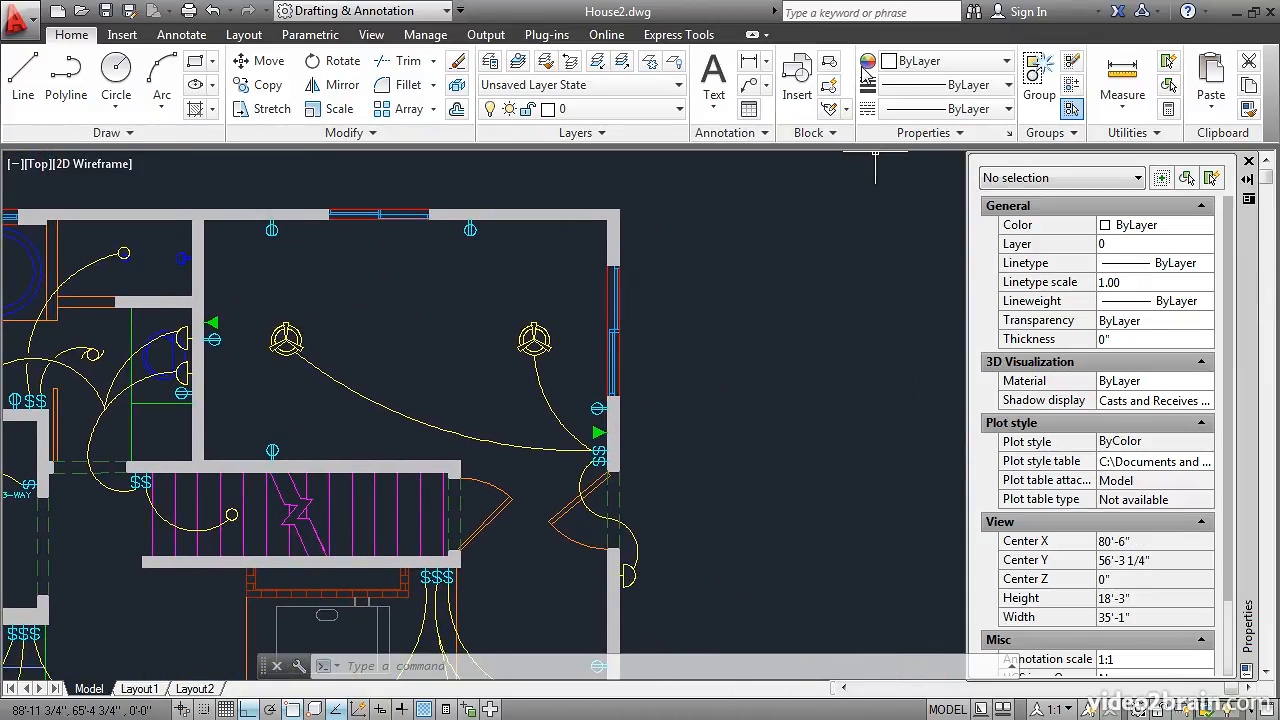
Step: Make Red and A-Header current, then draw and inspect a test line beside the plan
click(1009, 60)
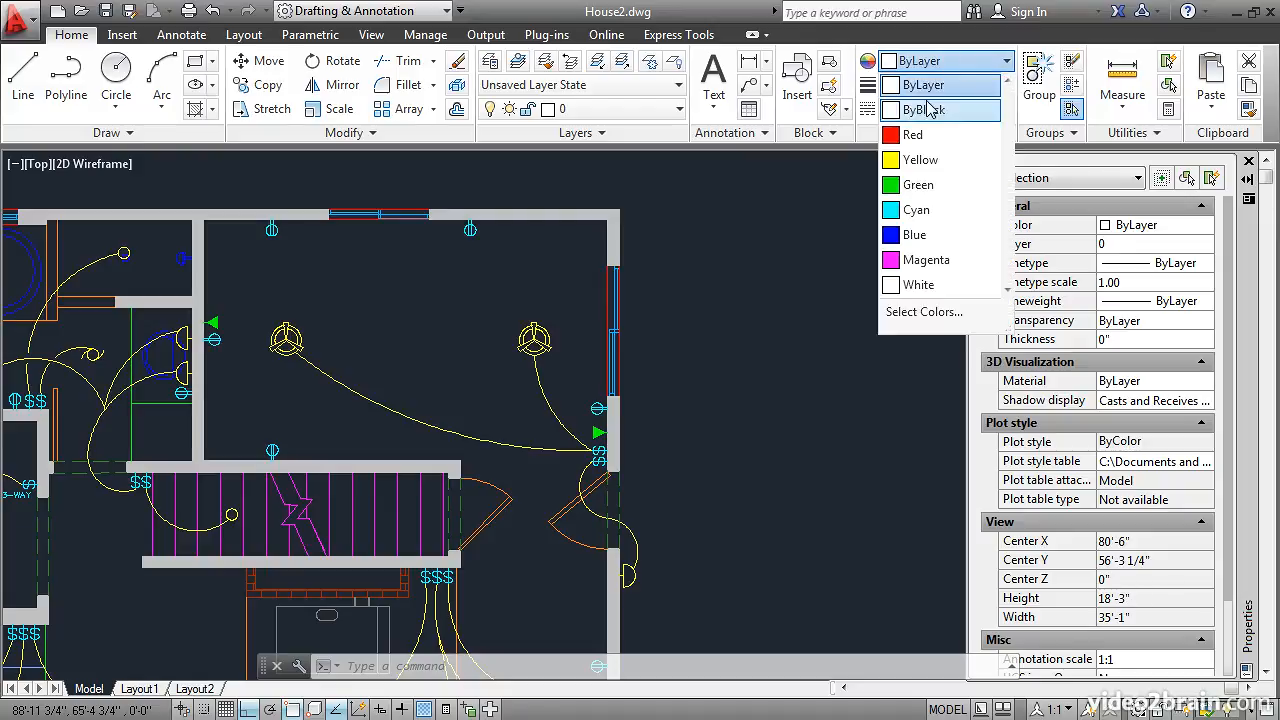
click(911, 134)
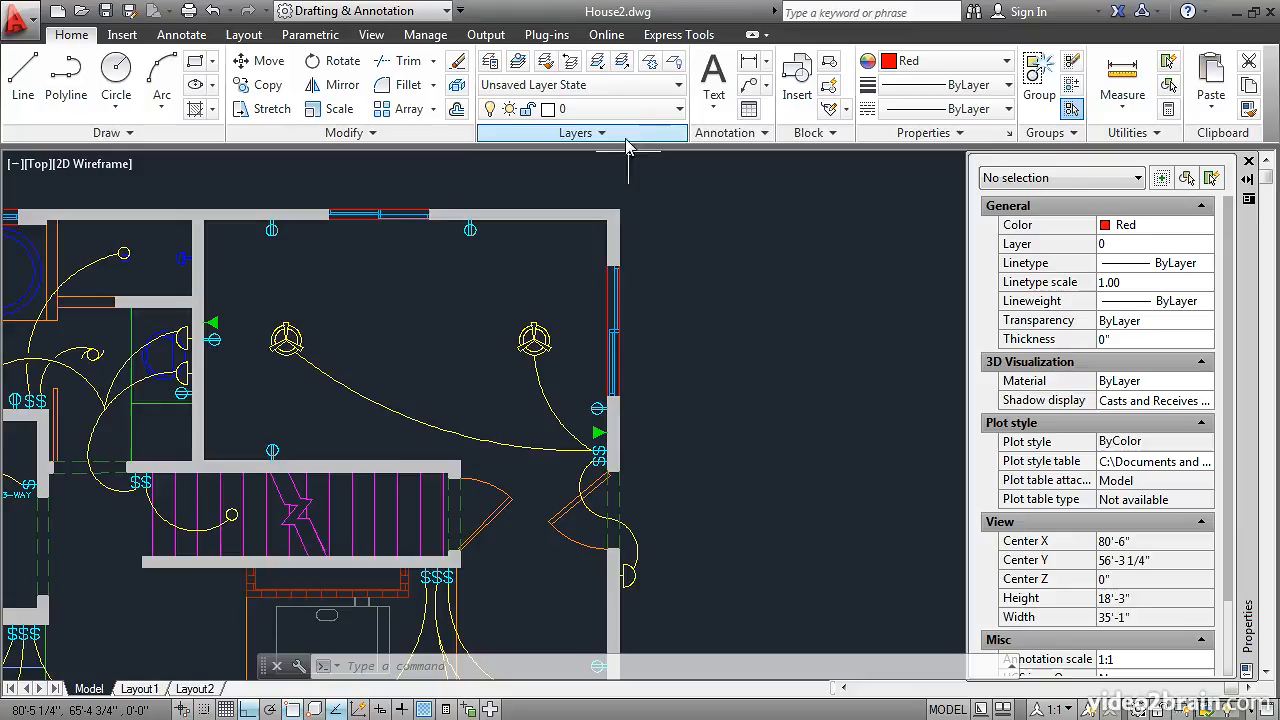
click(676, 108)
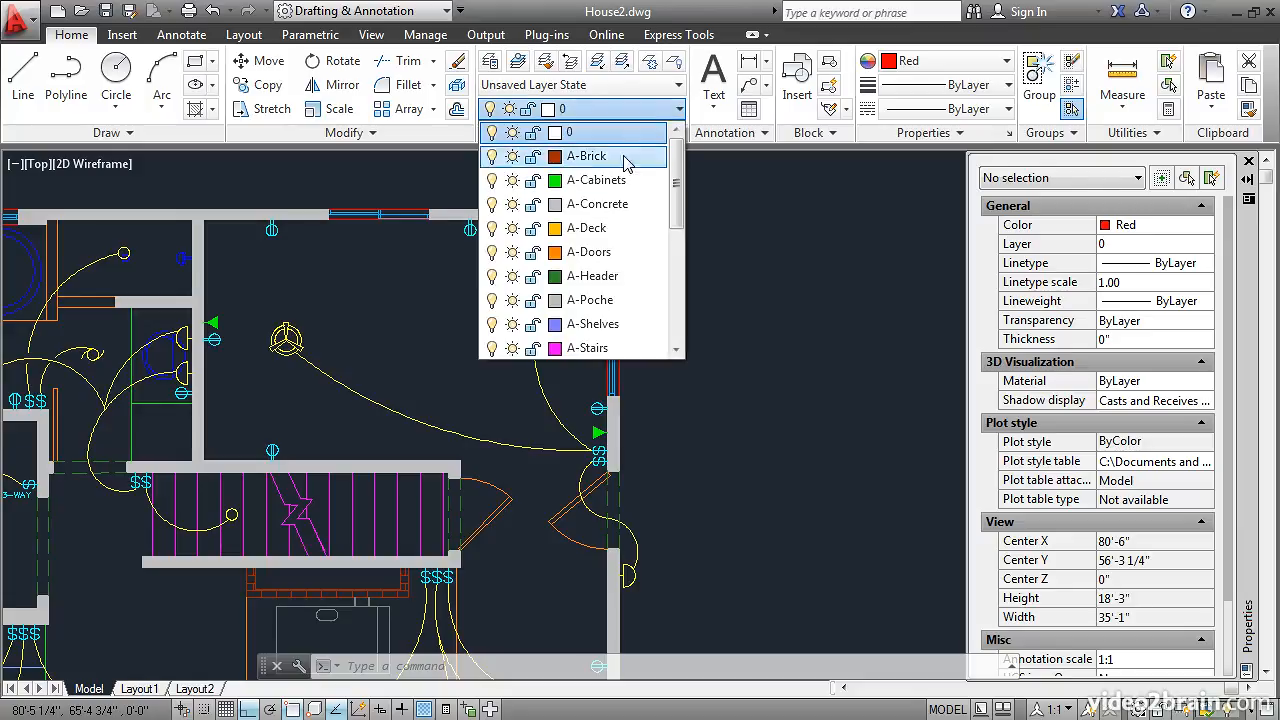
click(590, 276)
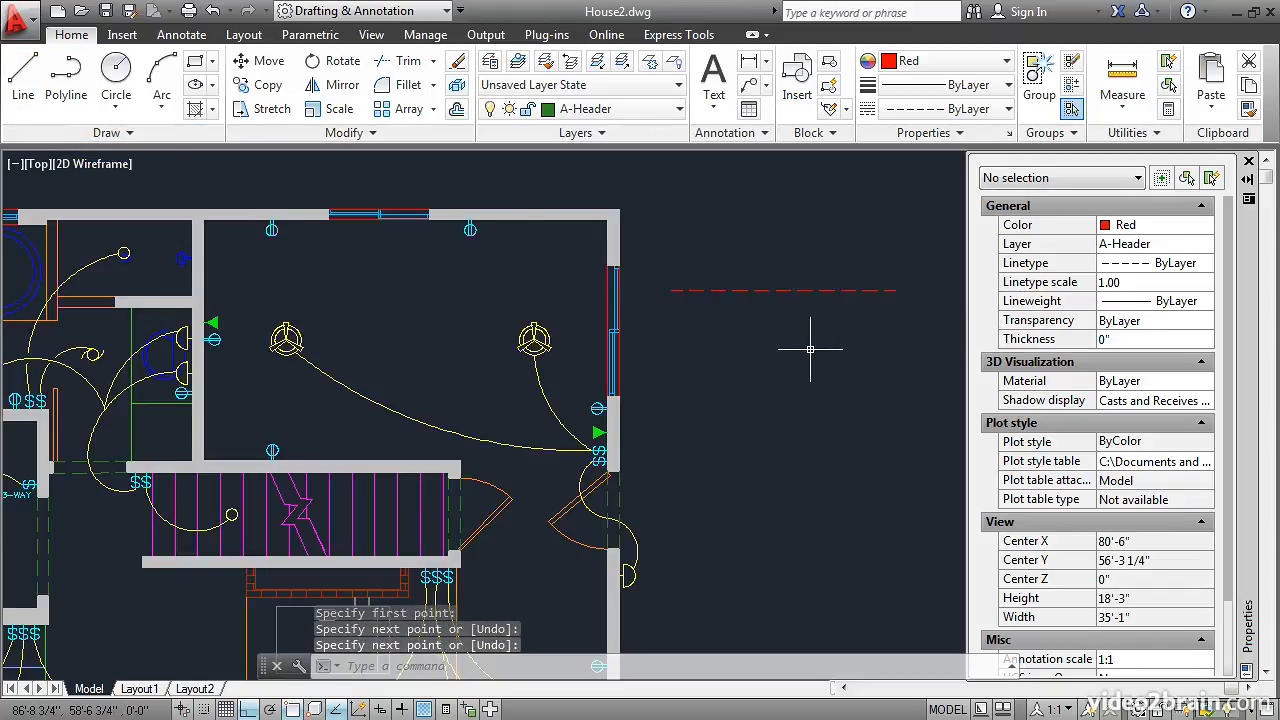
mouse_move(787, 340)
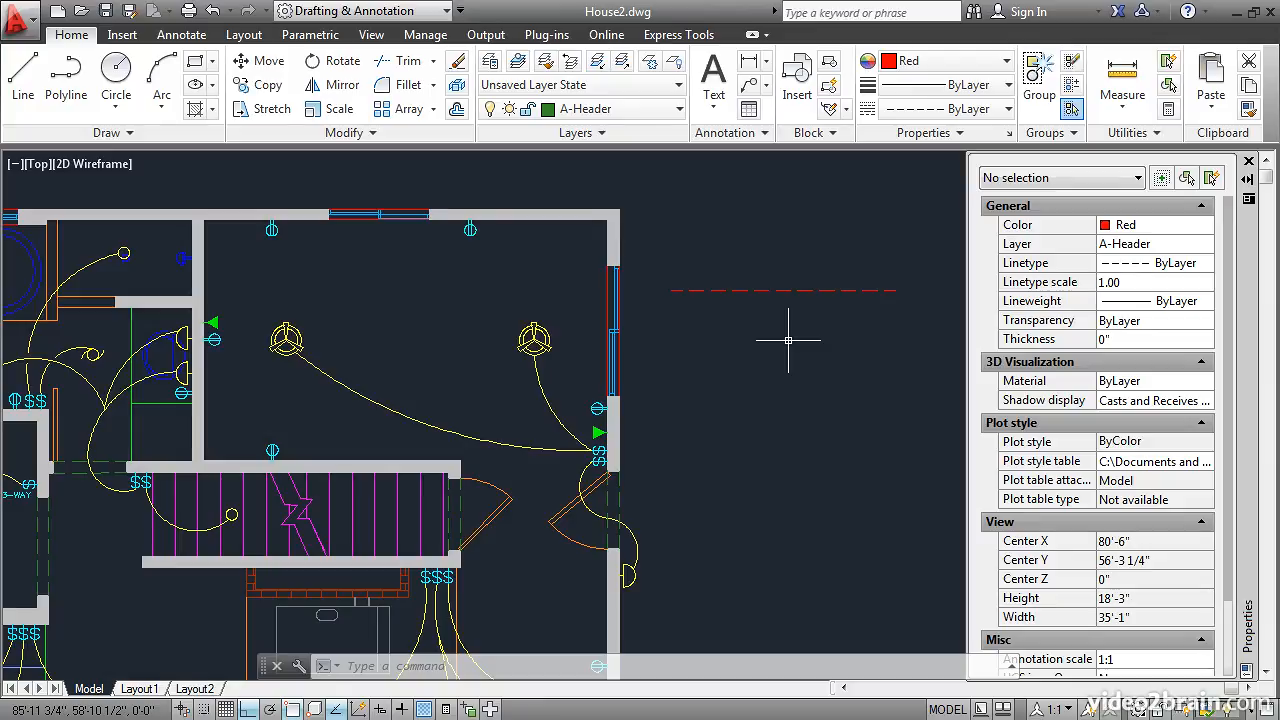
mouse_move(784, 307)
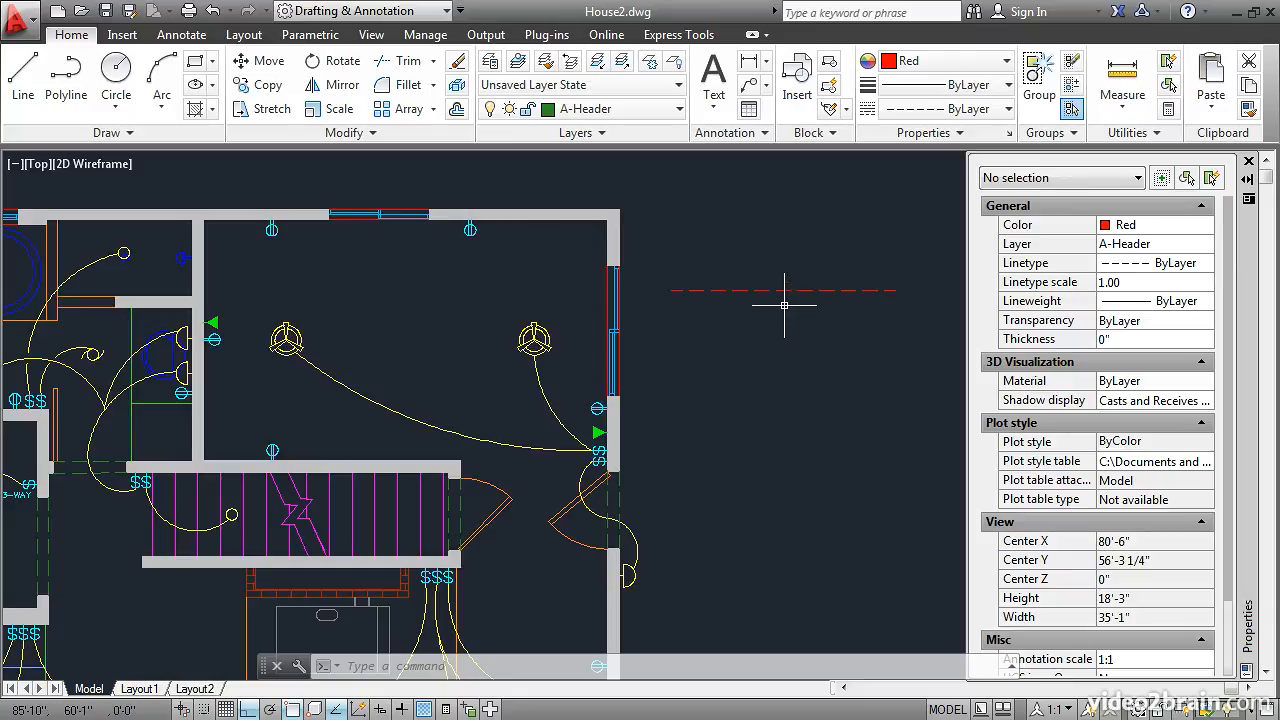
click(783, 291)
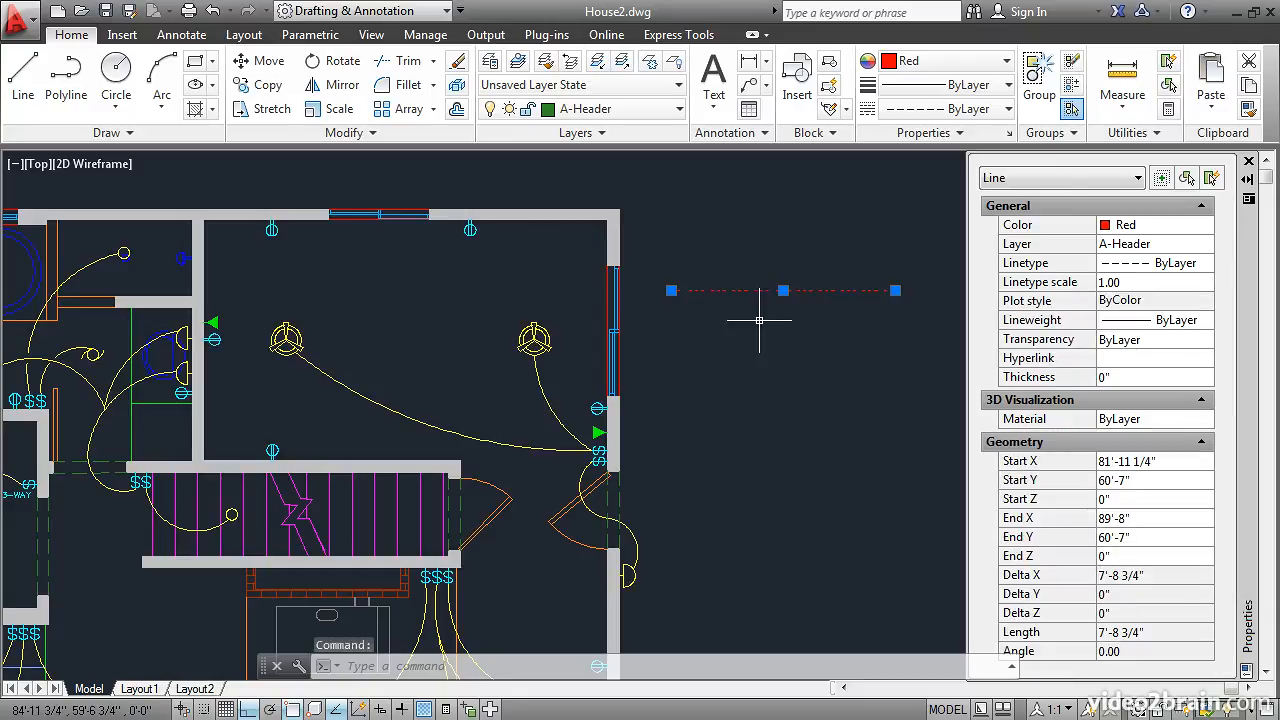
mouse_move(945, 293)
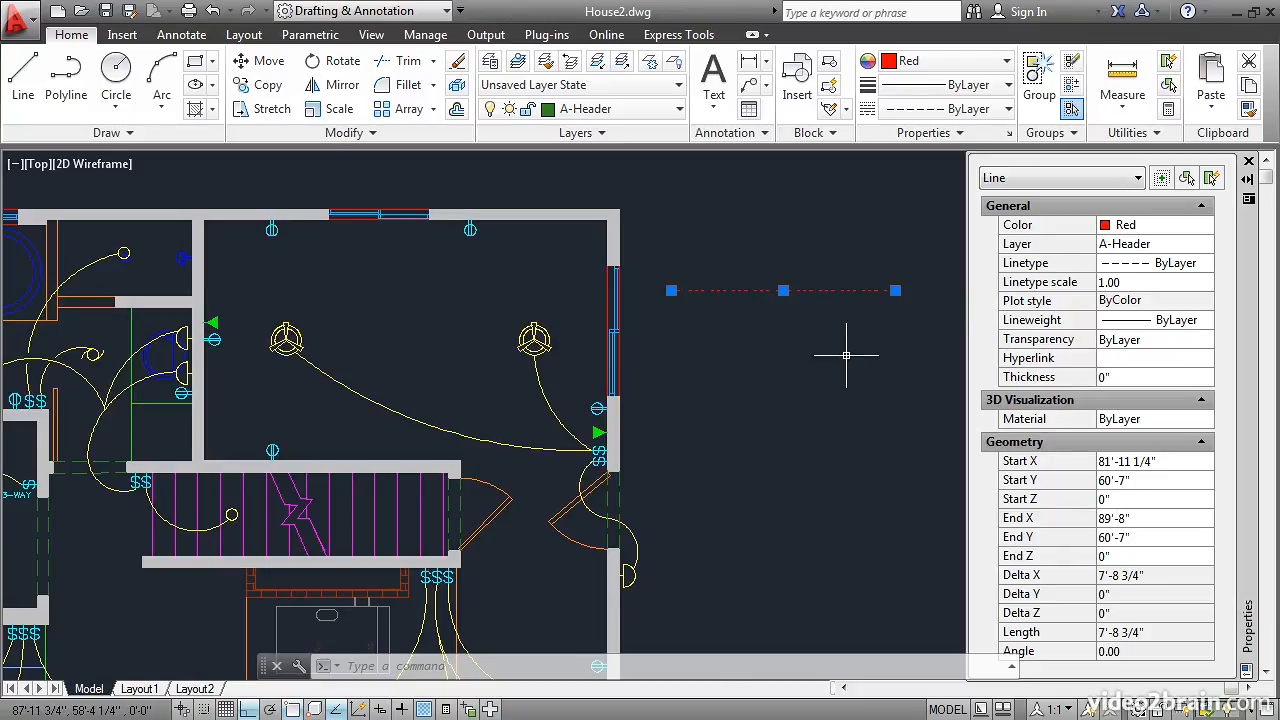
key(Escape)
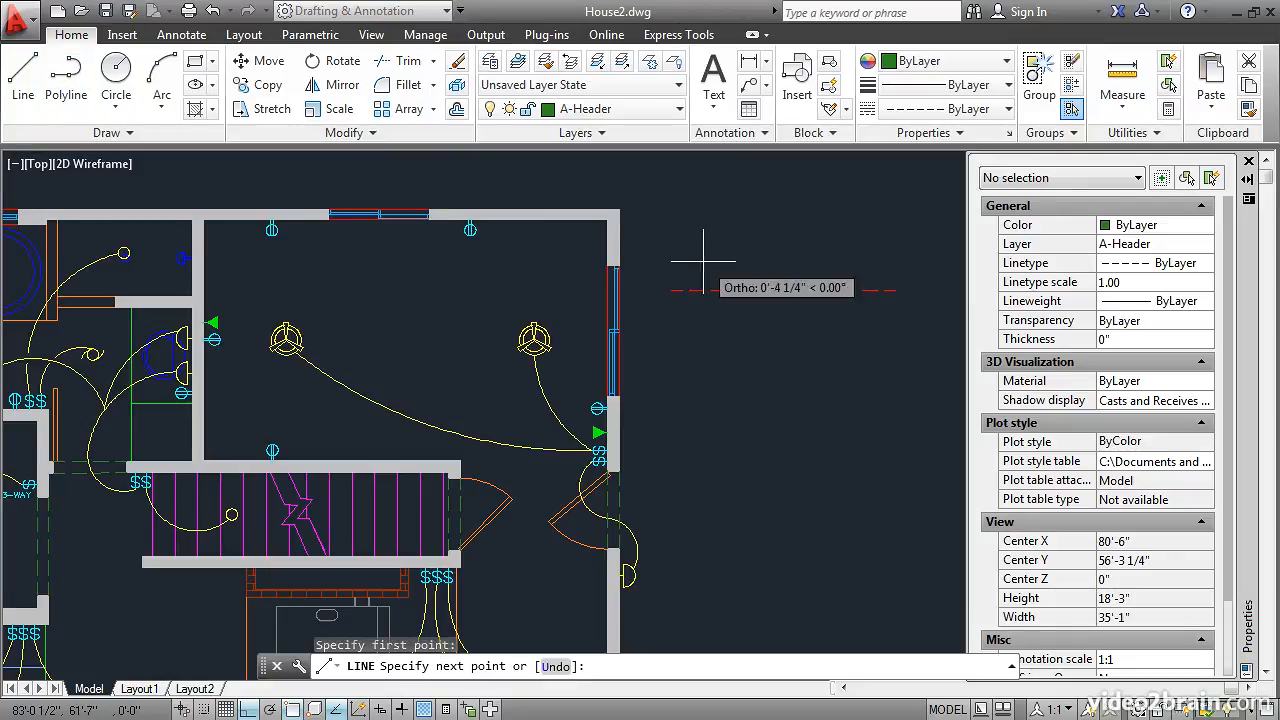
Step: Draw a ByLayer green dashed line above the red test line
click(870, 260)
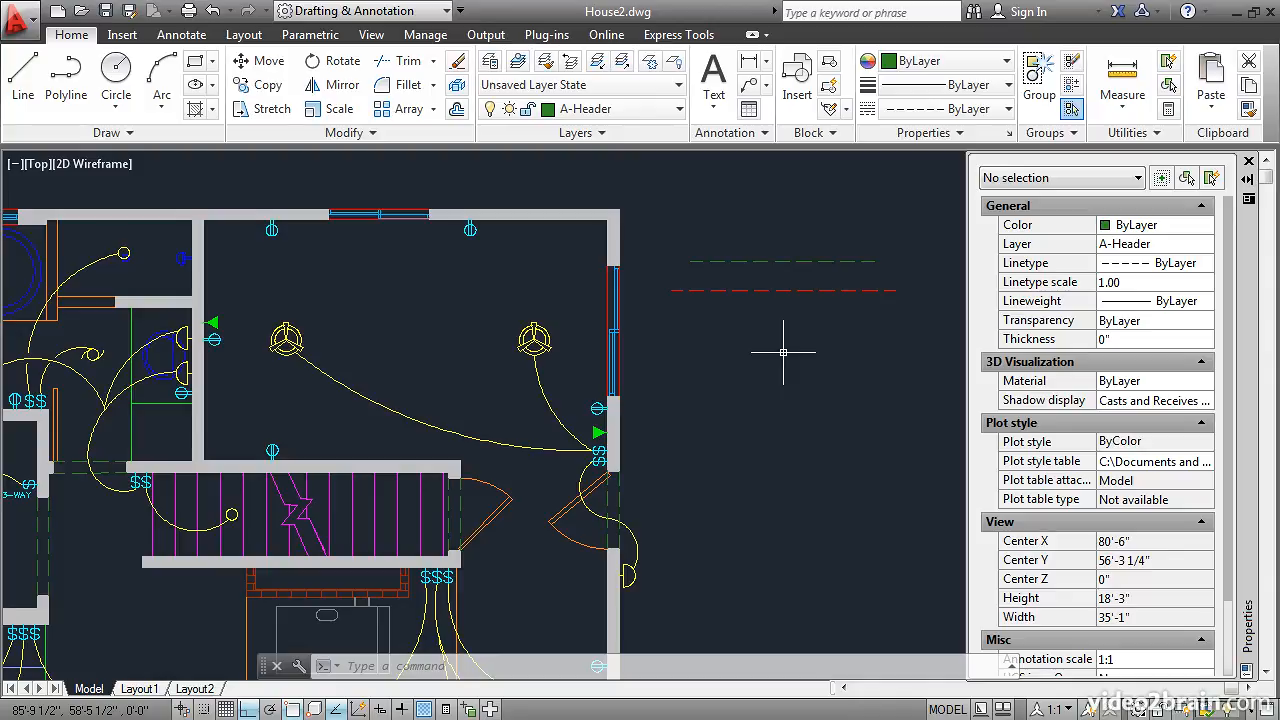
mouse_move(798, 303)
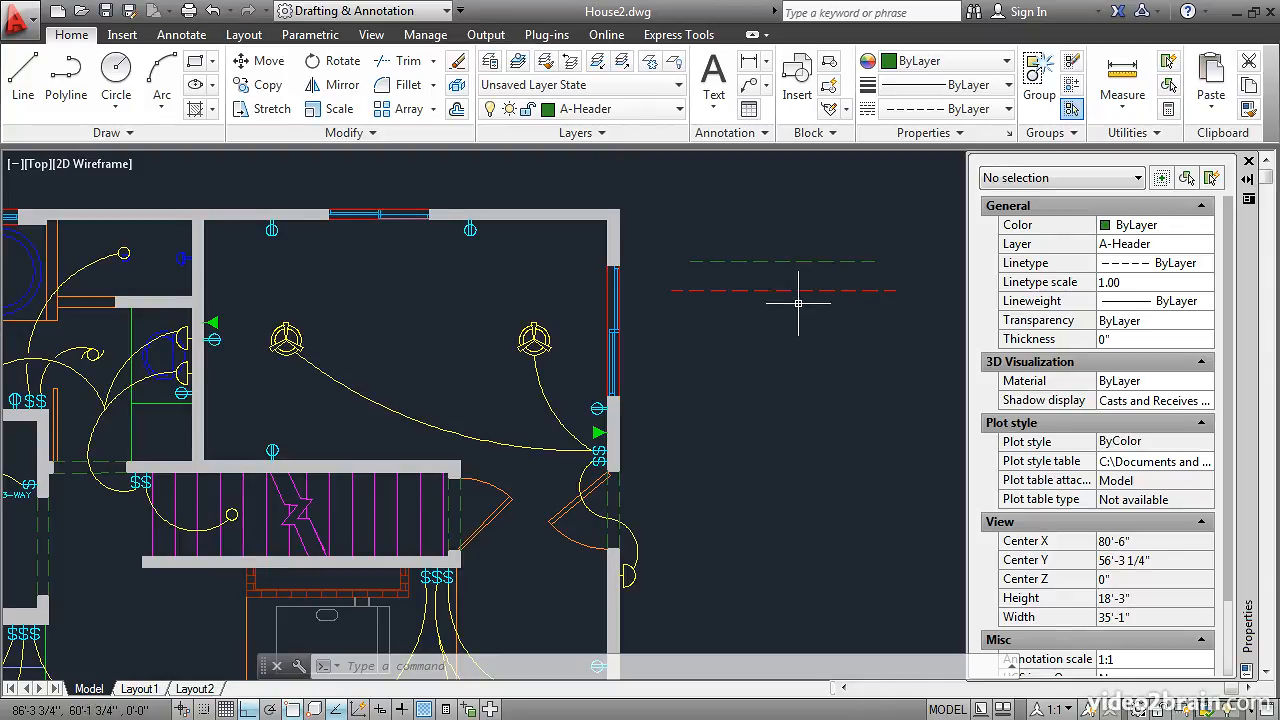
Step: Change both dashed test lines from red and ByLayer green to explicit Cyan
click(783, 291)
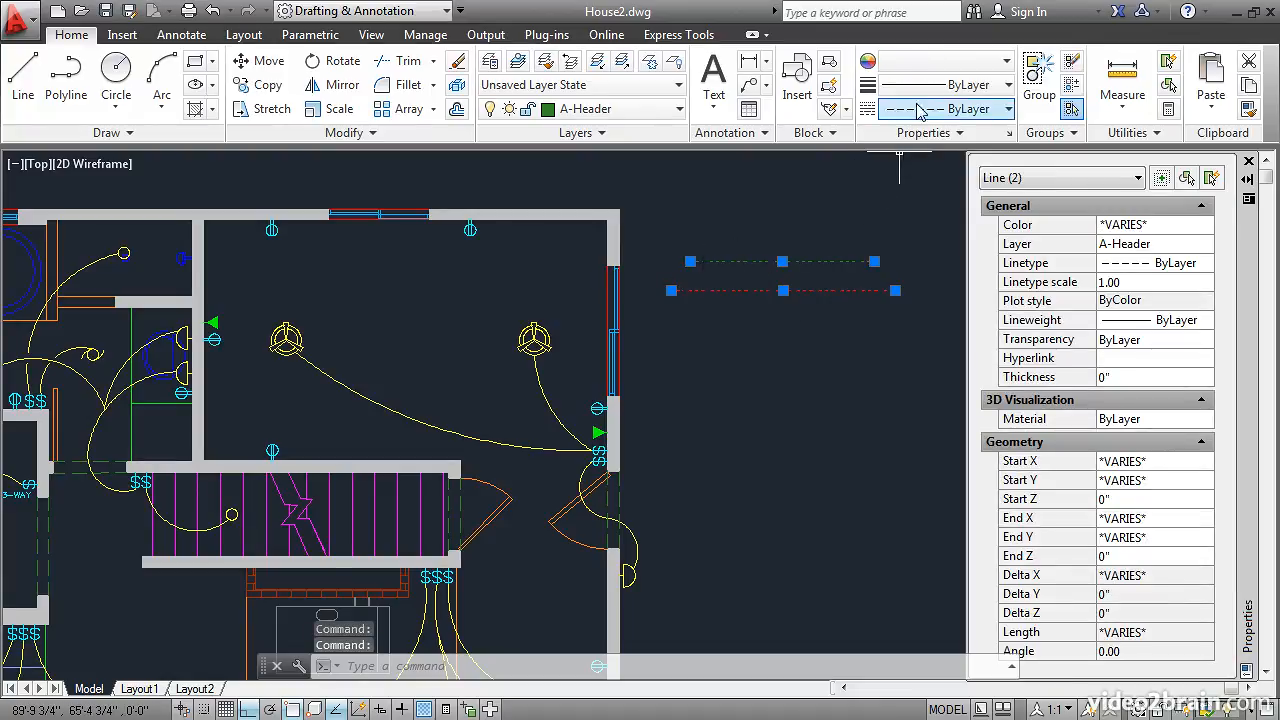
mouse_move(945, 61)
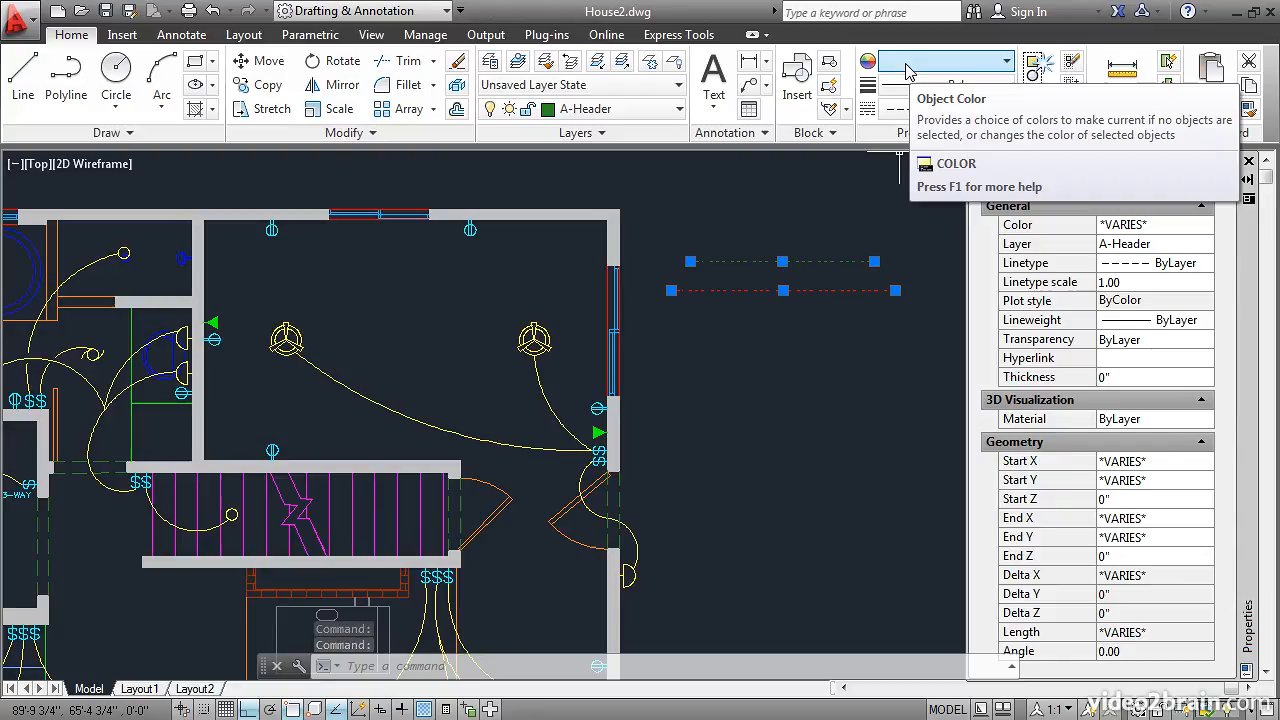
mouse_move(938, 72)
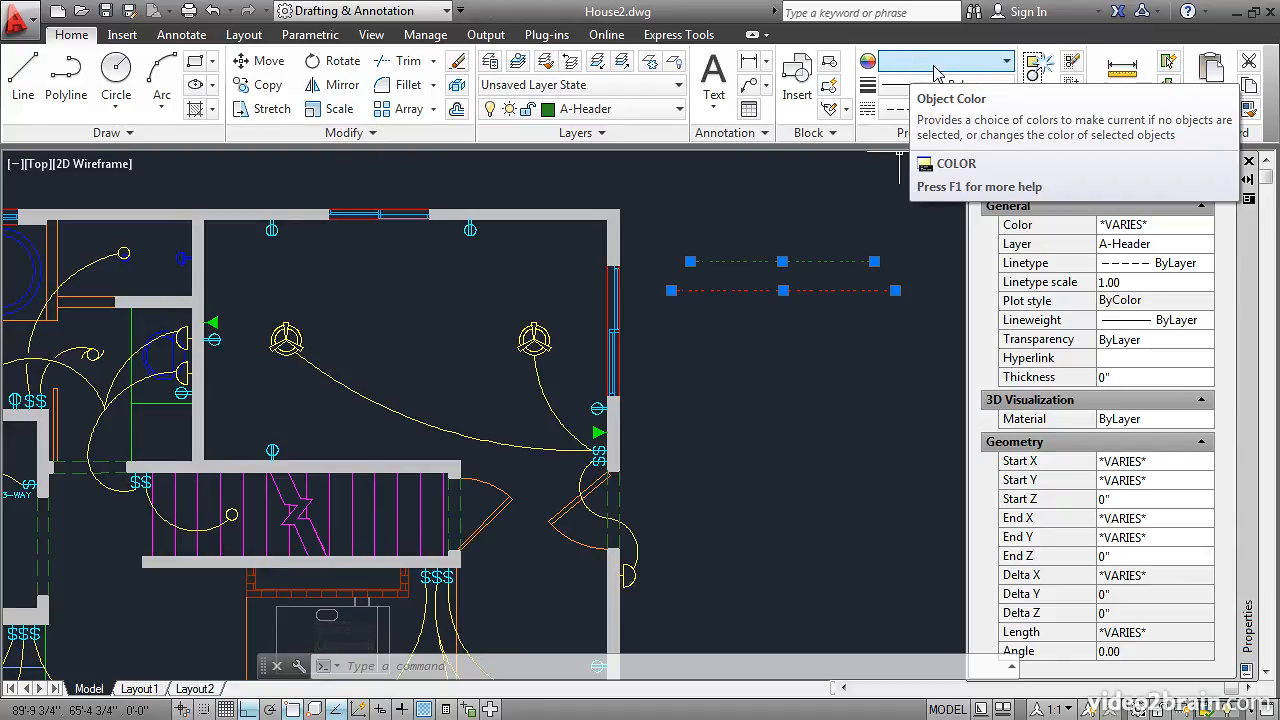
click(1008, 62)
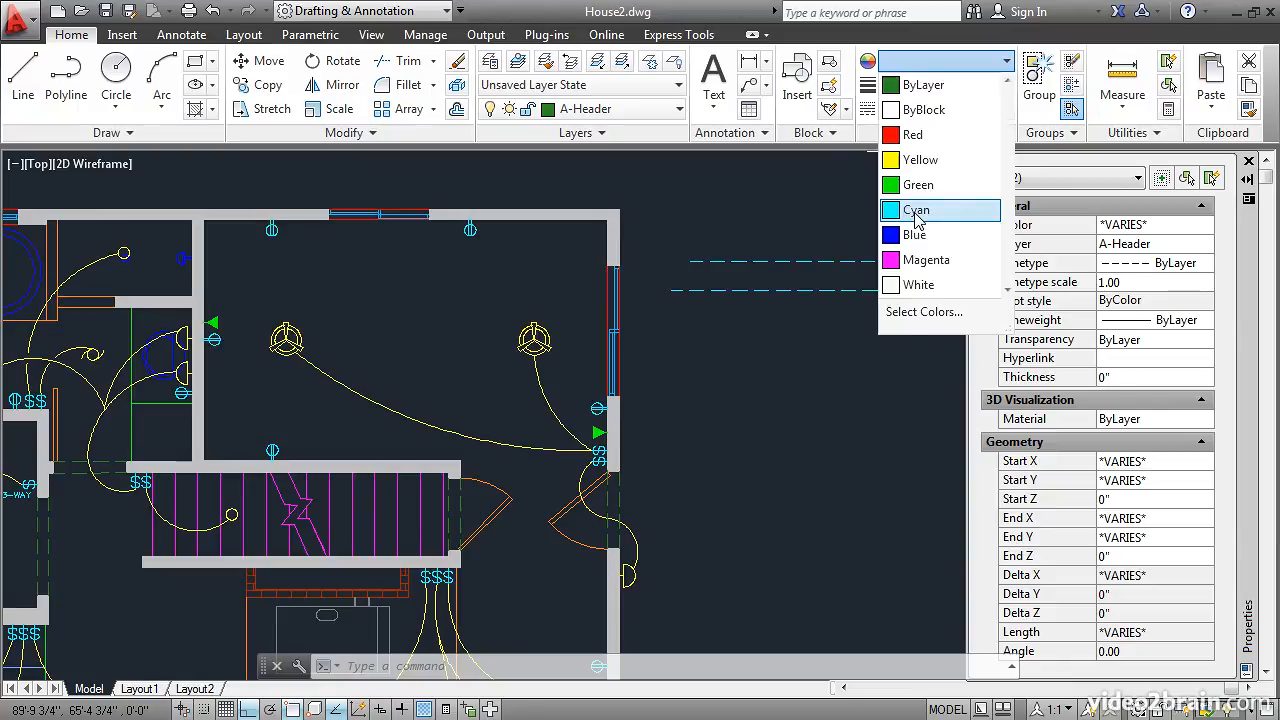
click(916, 210)
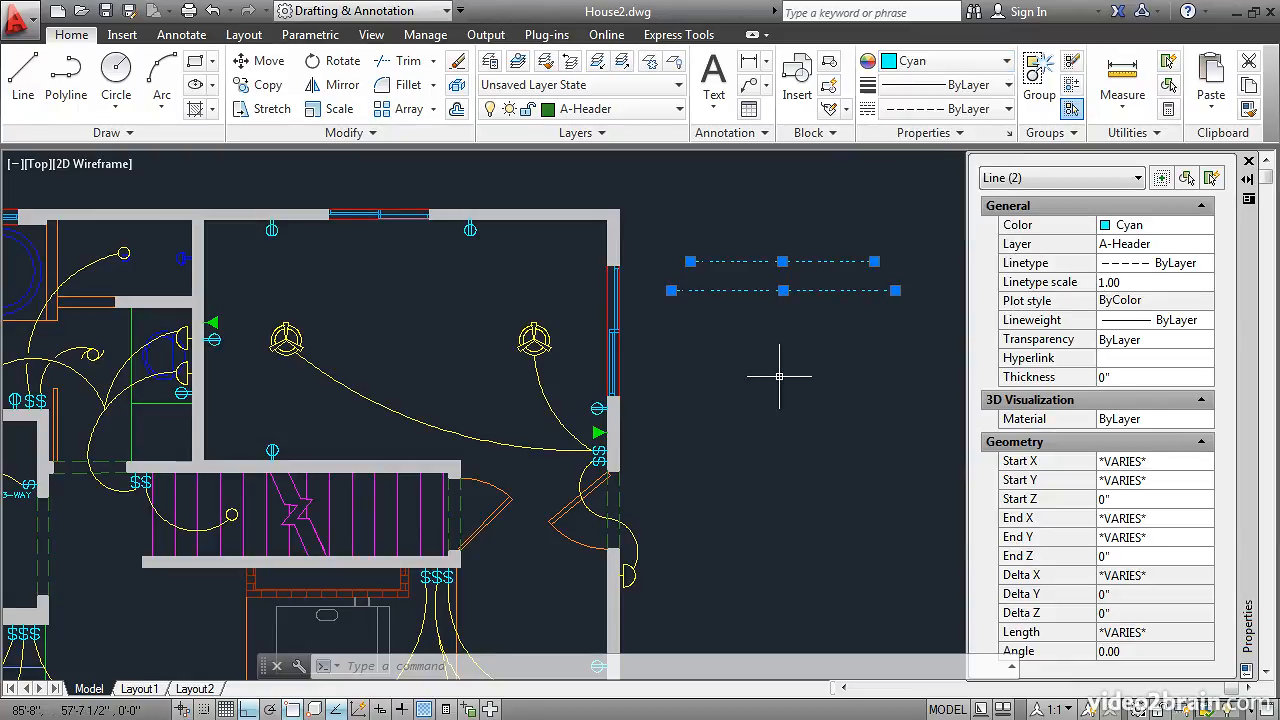
mouse_move(820, 315)
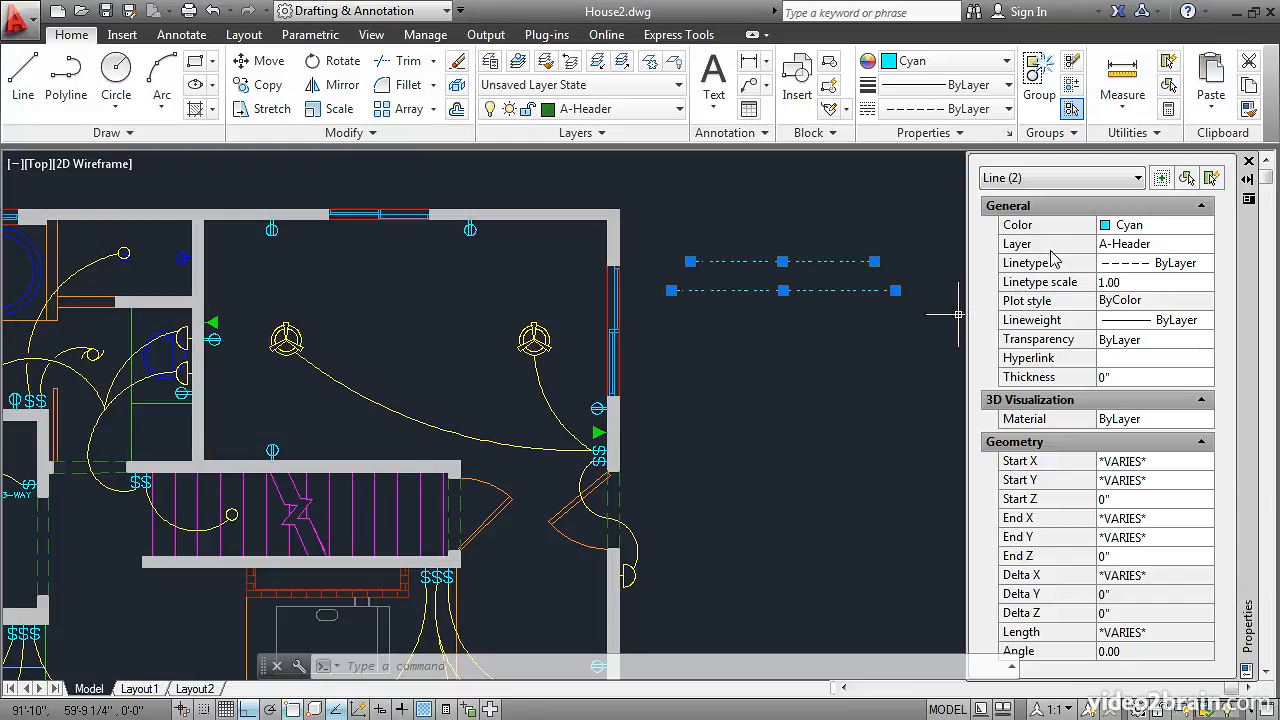
mouse_move(790, 270)
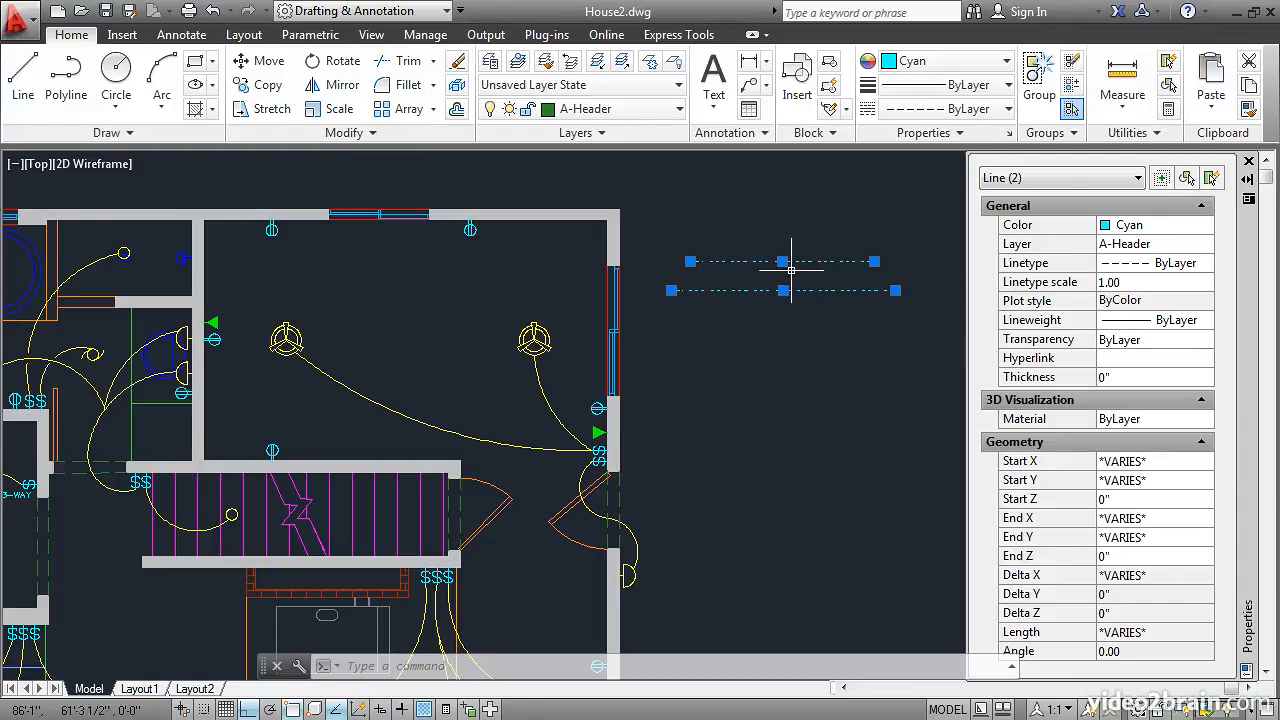
mouse_move(800, 352)
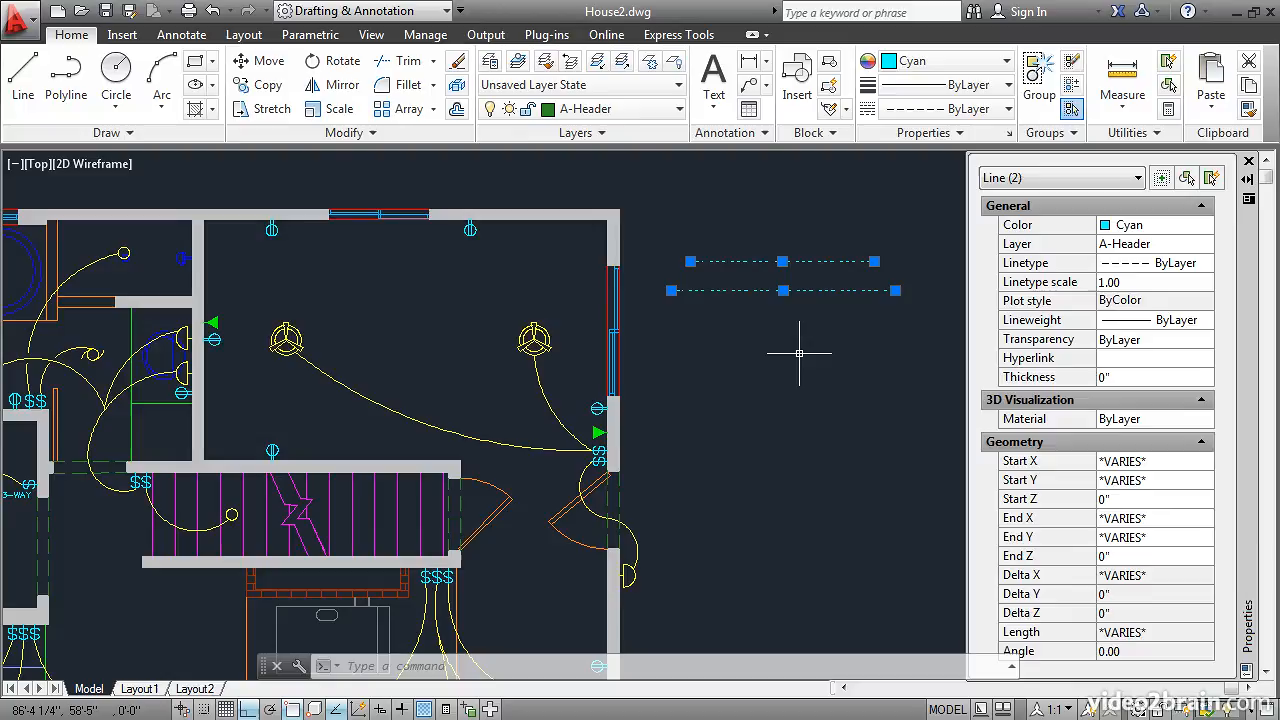
key(Escape)
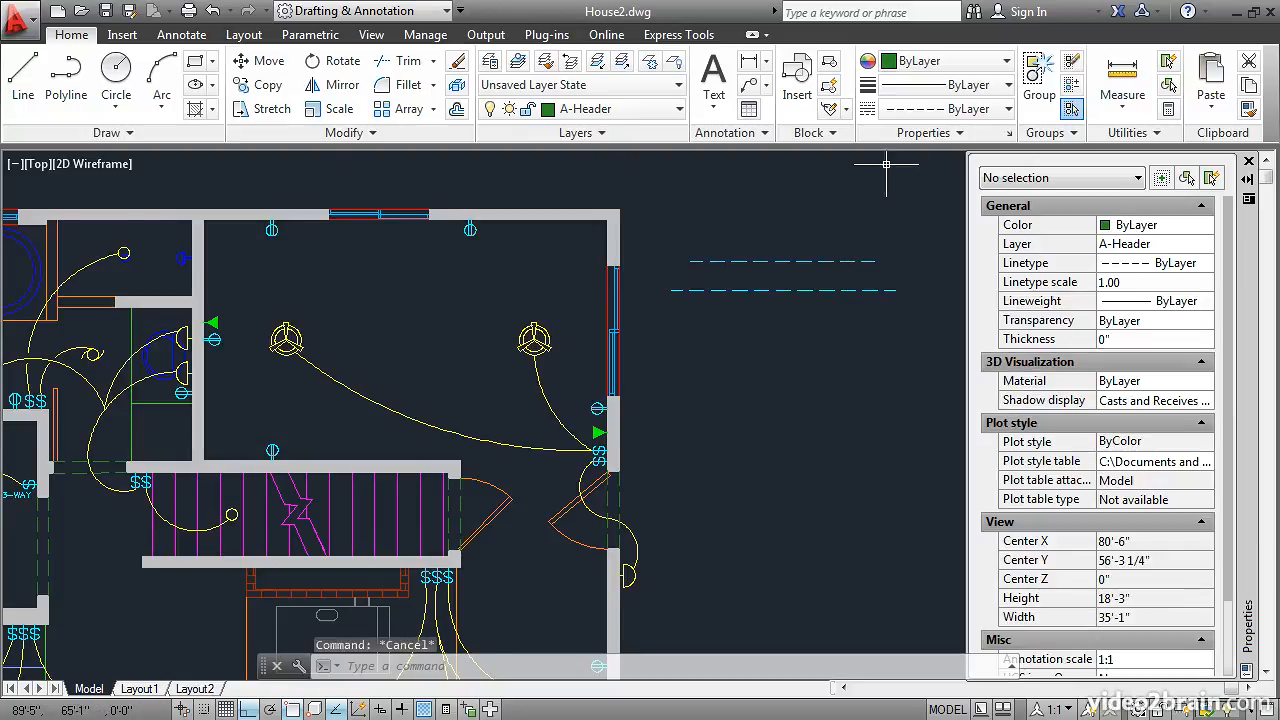
mouse_move(815, 216)
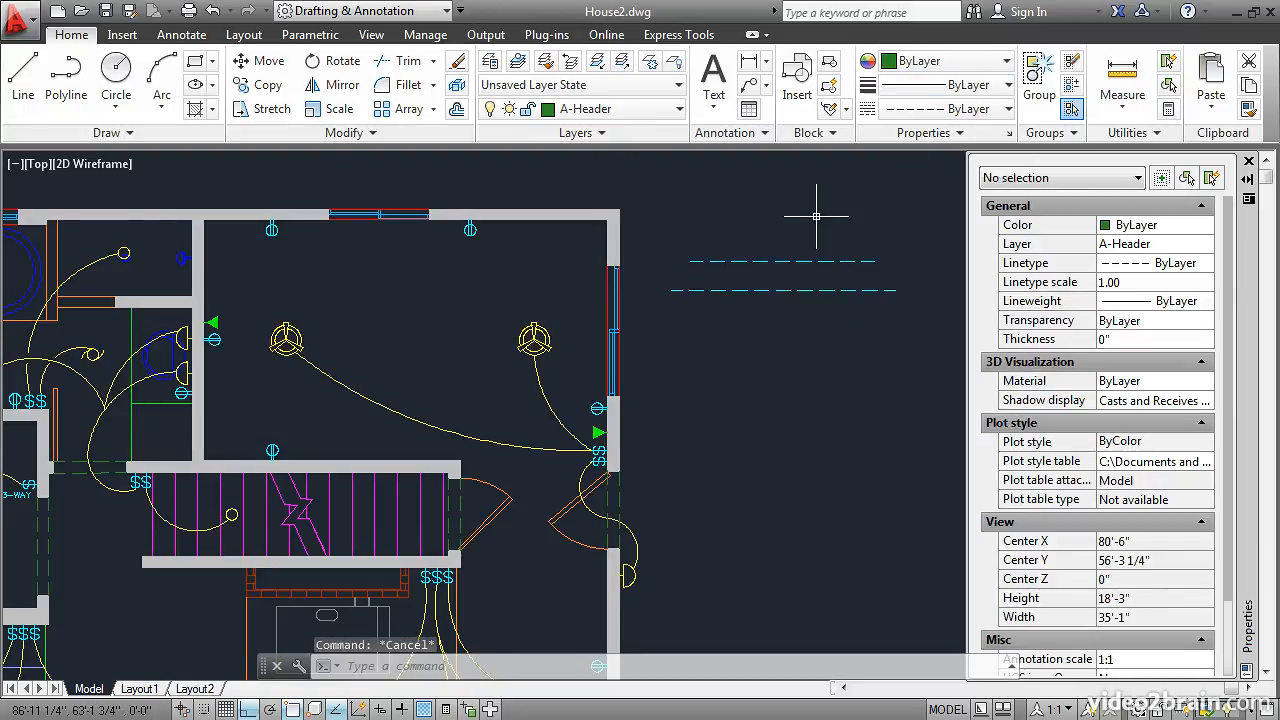
mouse_move(818, 201)
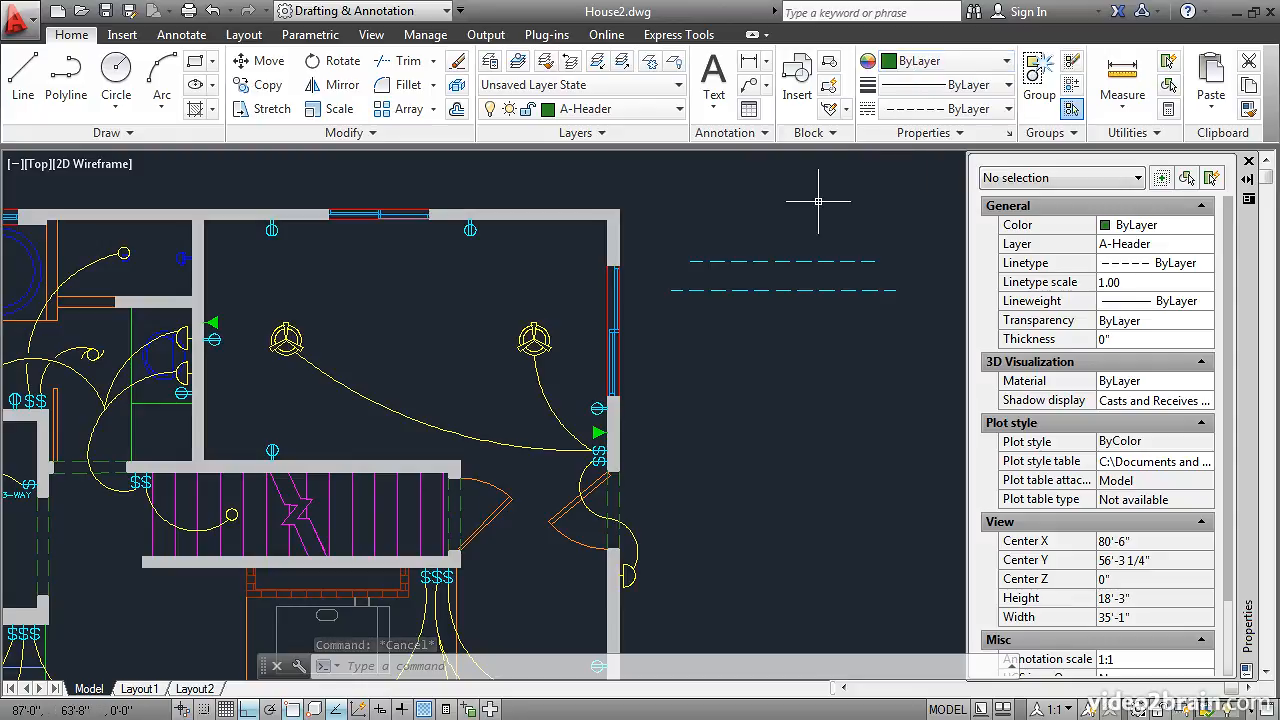
mouse_move(817, 207)
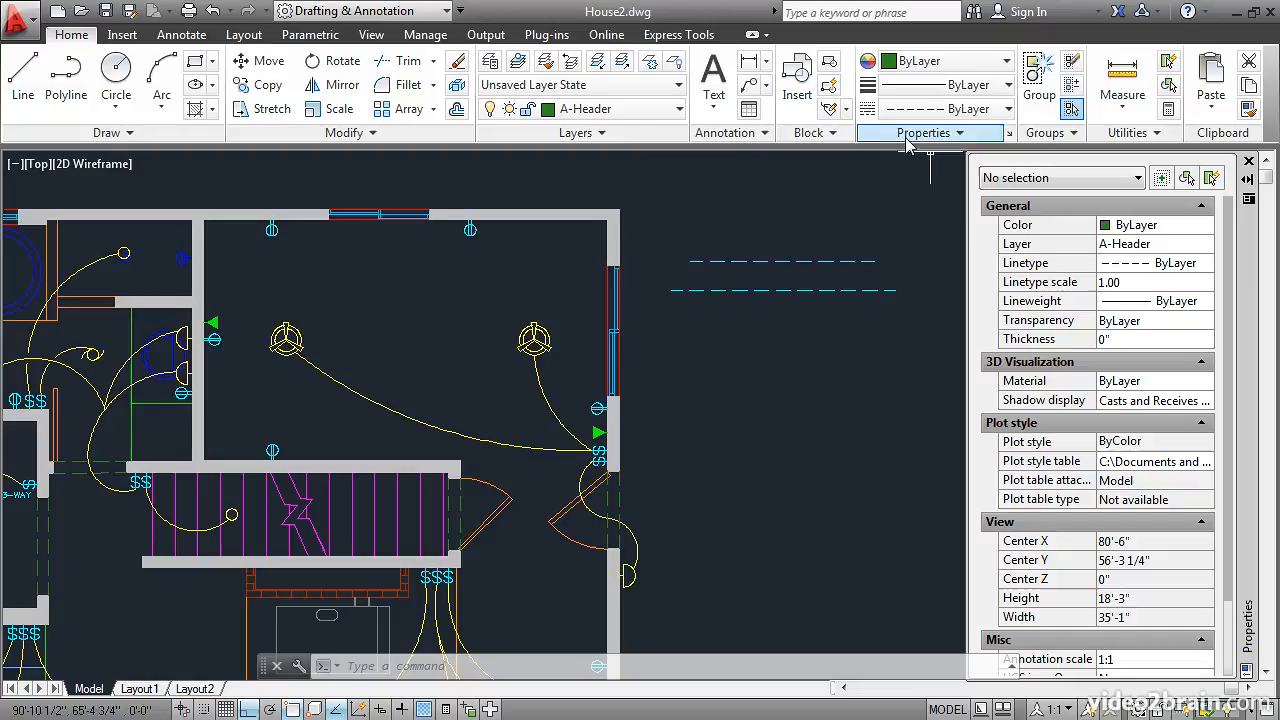
mouse_move(878, 187)
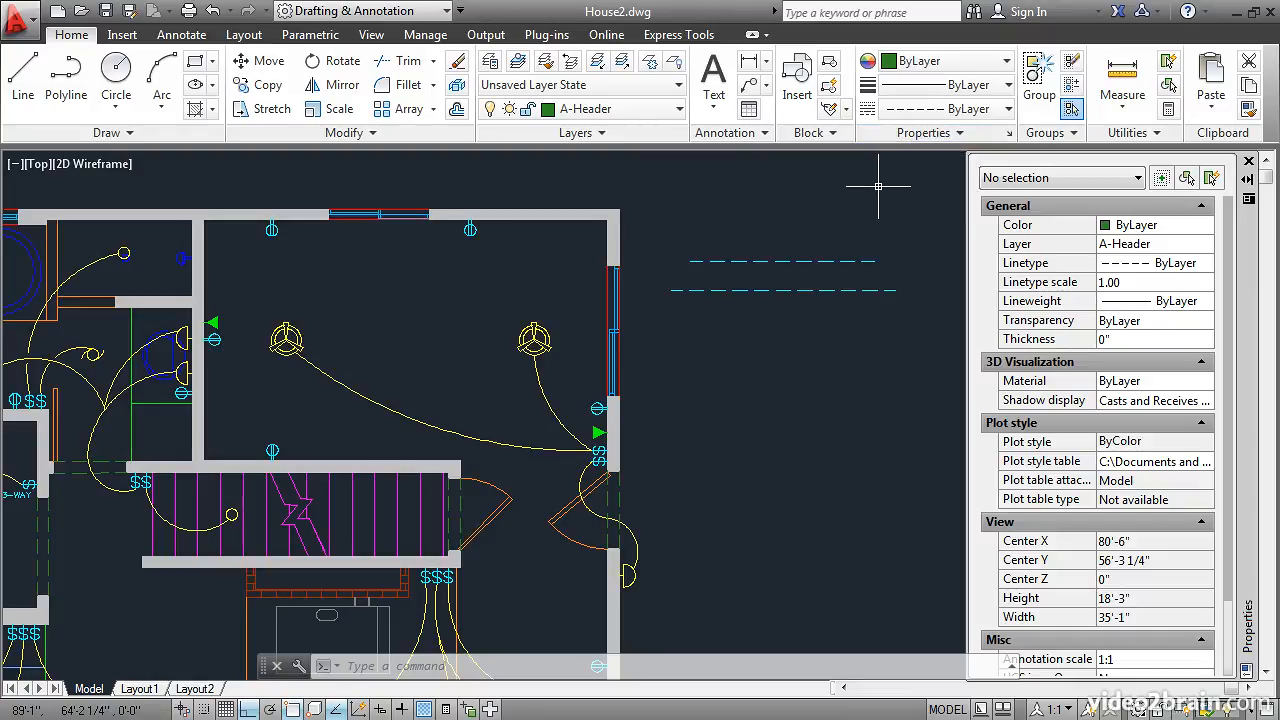